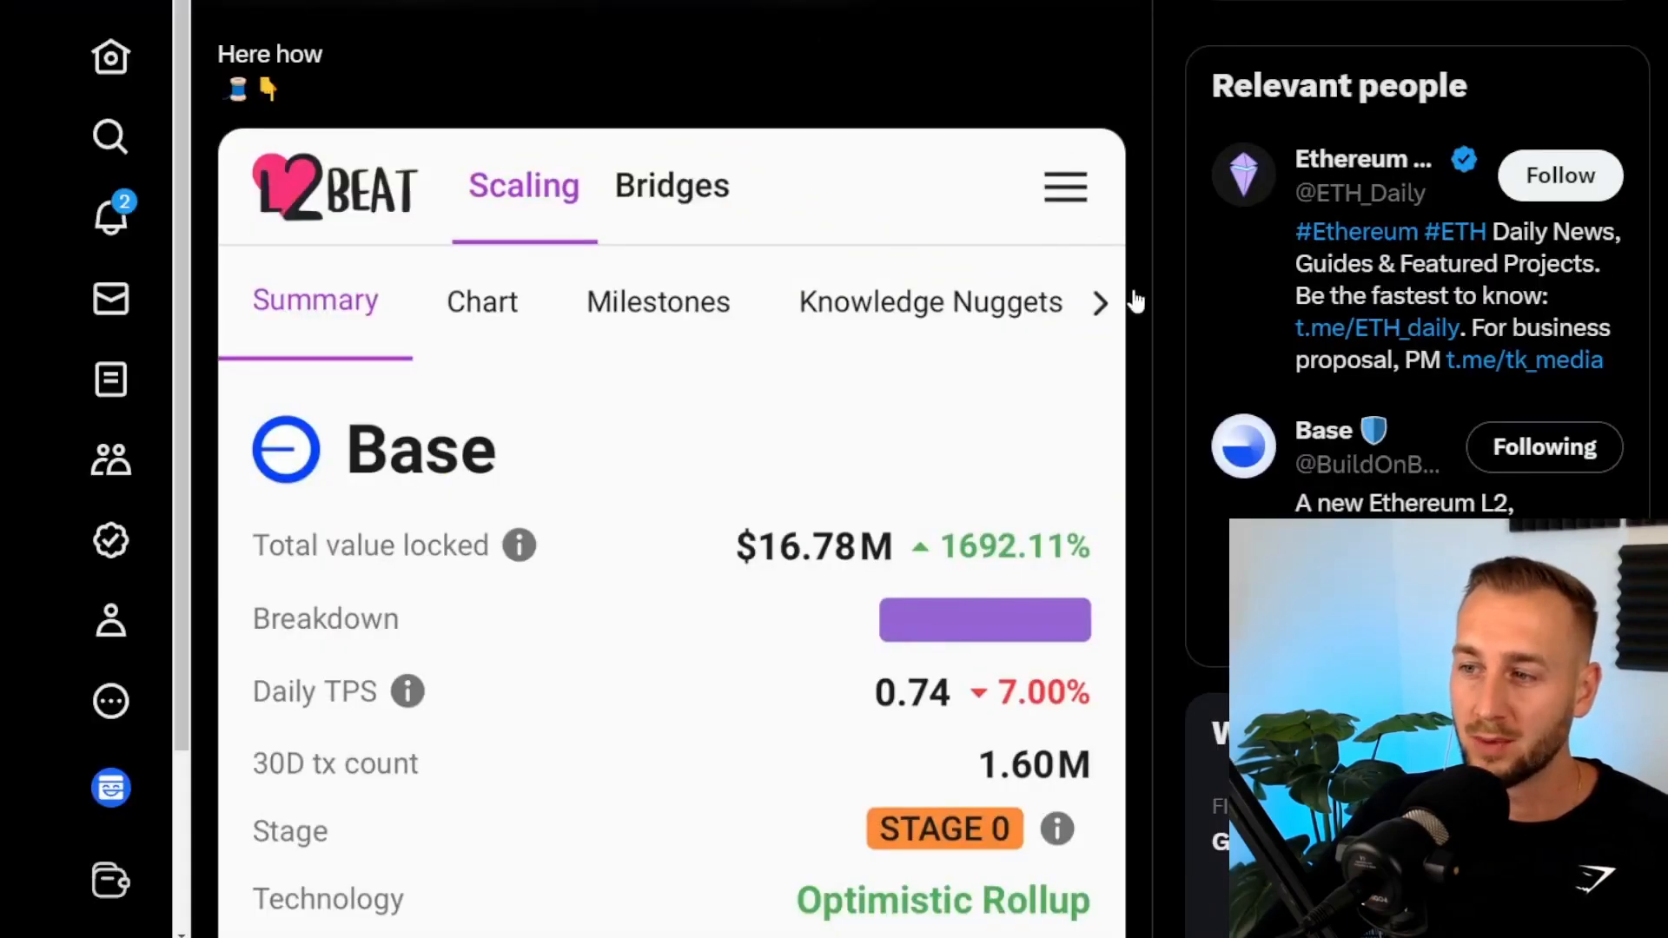
{"action": "mouse_move", "coordinate": [1136, 319]}
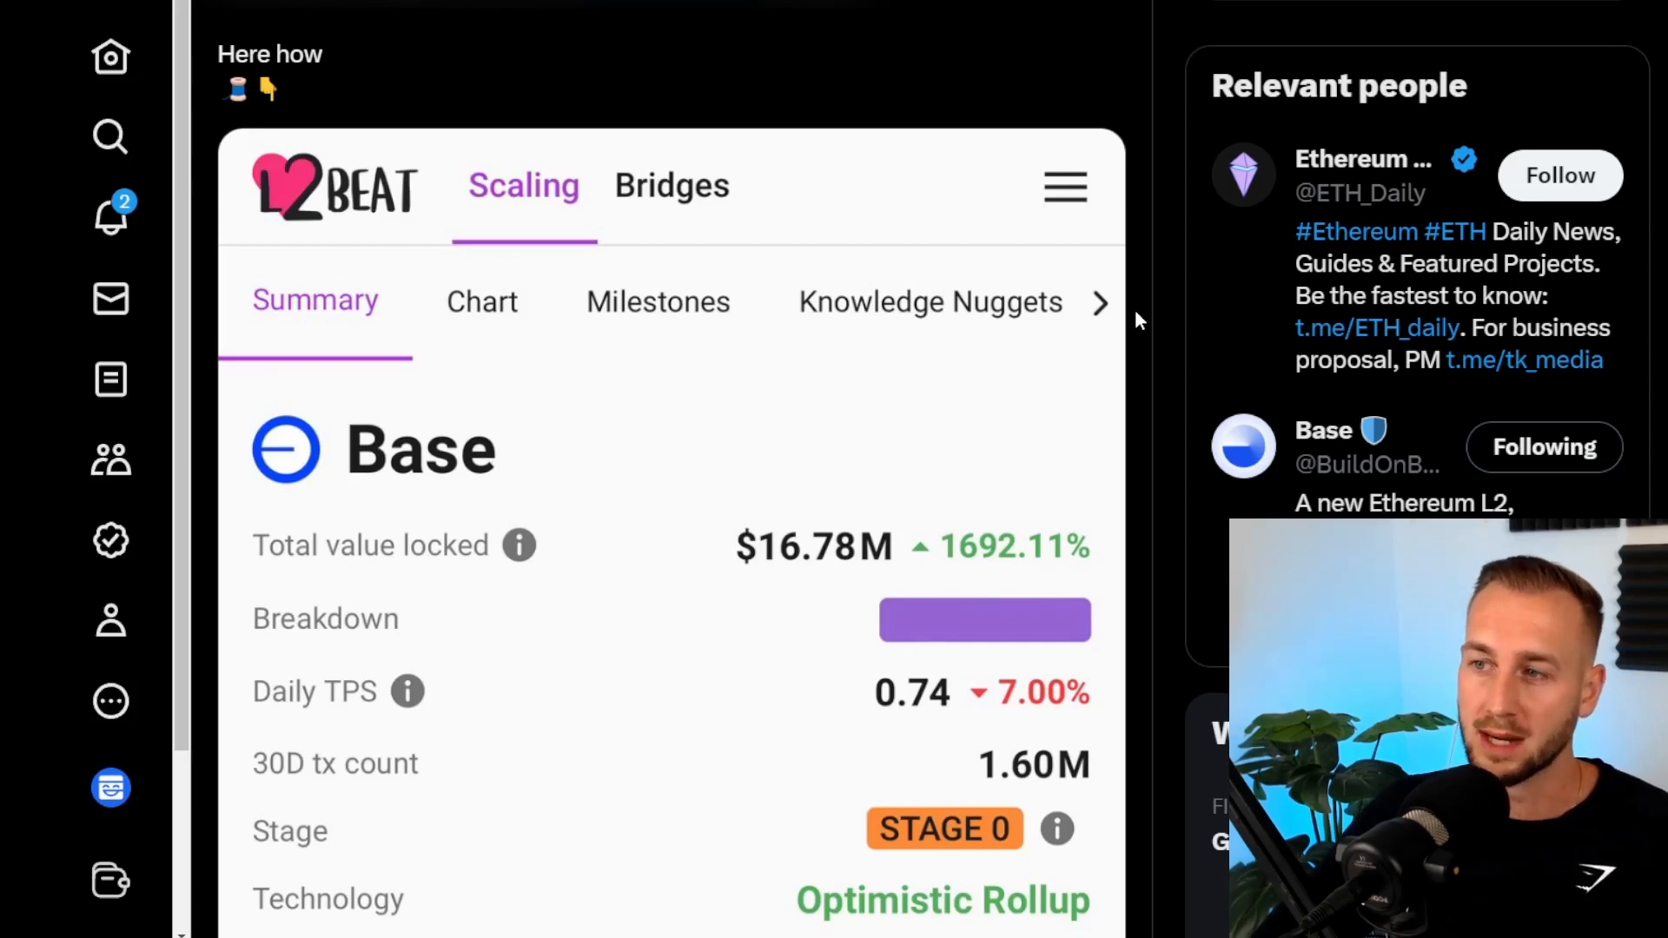
Scroll the Ethereum Daily tweet past the L2BEAT image to the numbered reply steps.
{"action": "scroll", "scroll_direction": "up", "scroll_amount": 3}
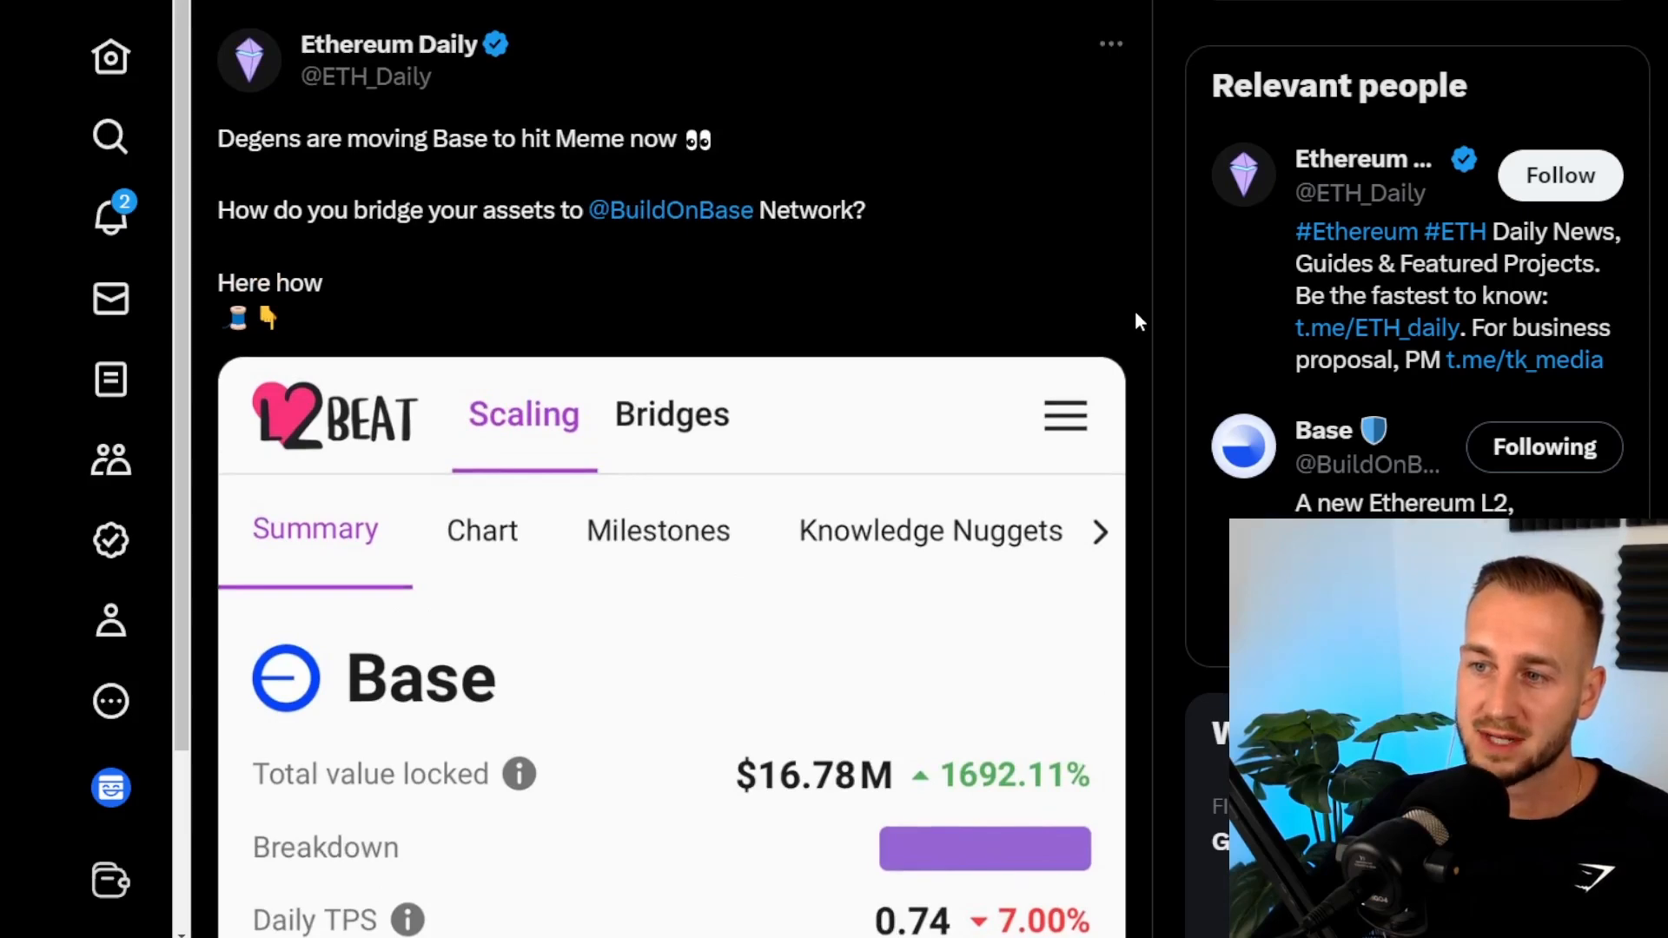
{"action": "scroll", "scroll_direction": "down", "scroll_amount": 3}
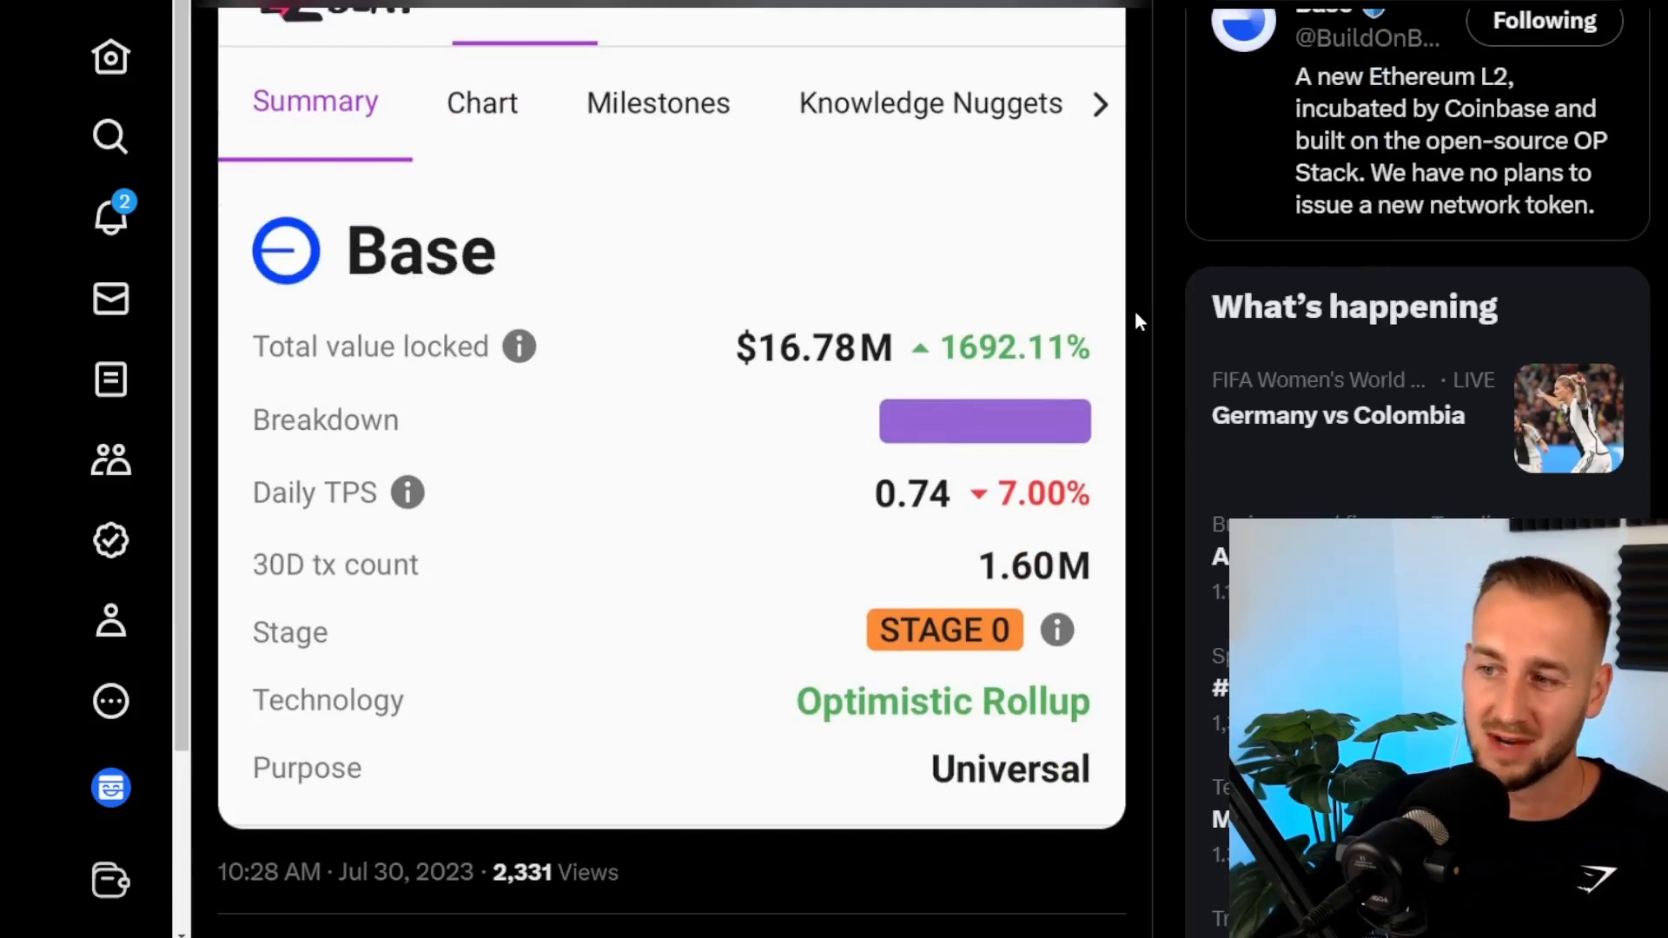
{"action": "scroll", "scroll_direction": "down", "scroll_amount": 3}
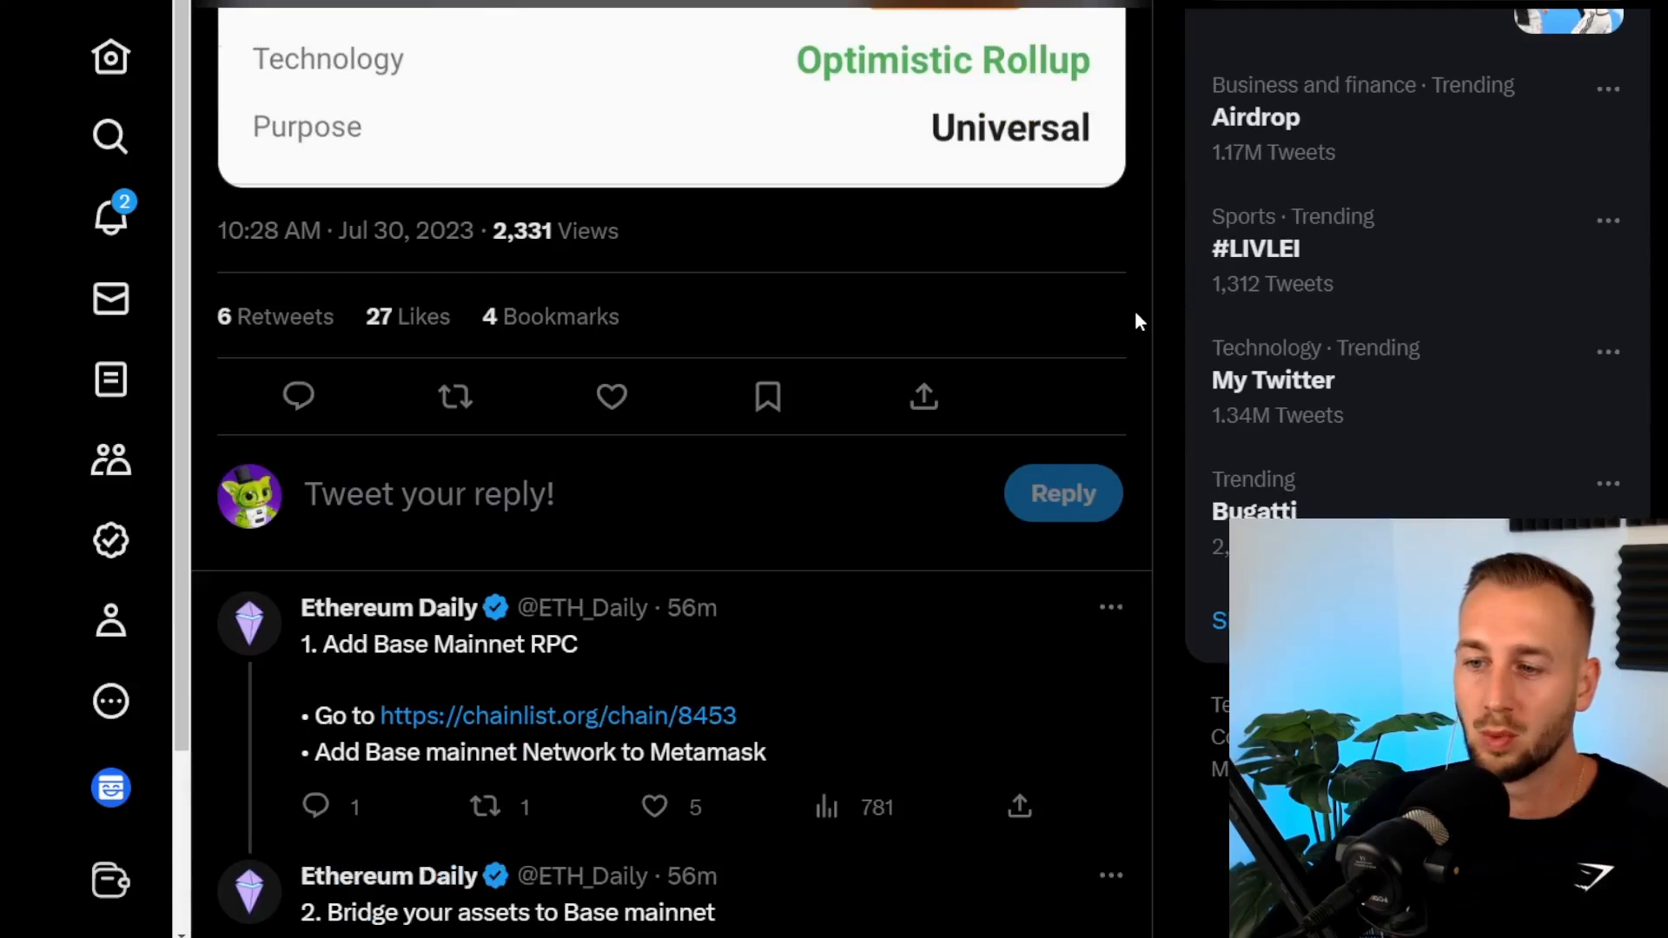
{"action": "scroll", "scroll_direction": "down", "scroll_amount": 3}
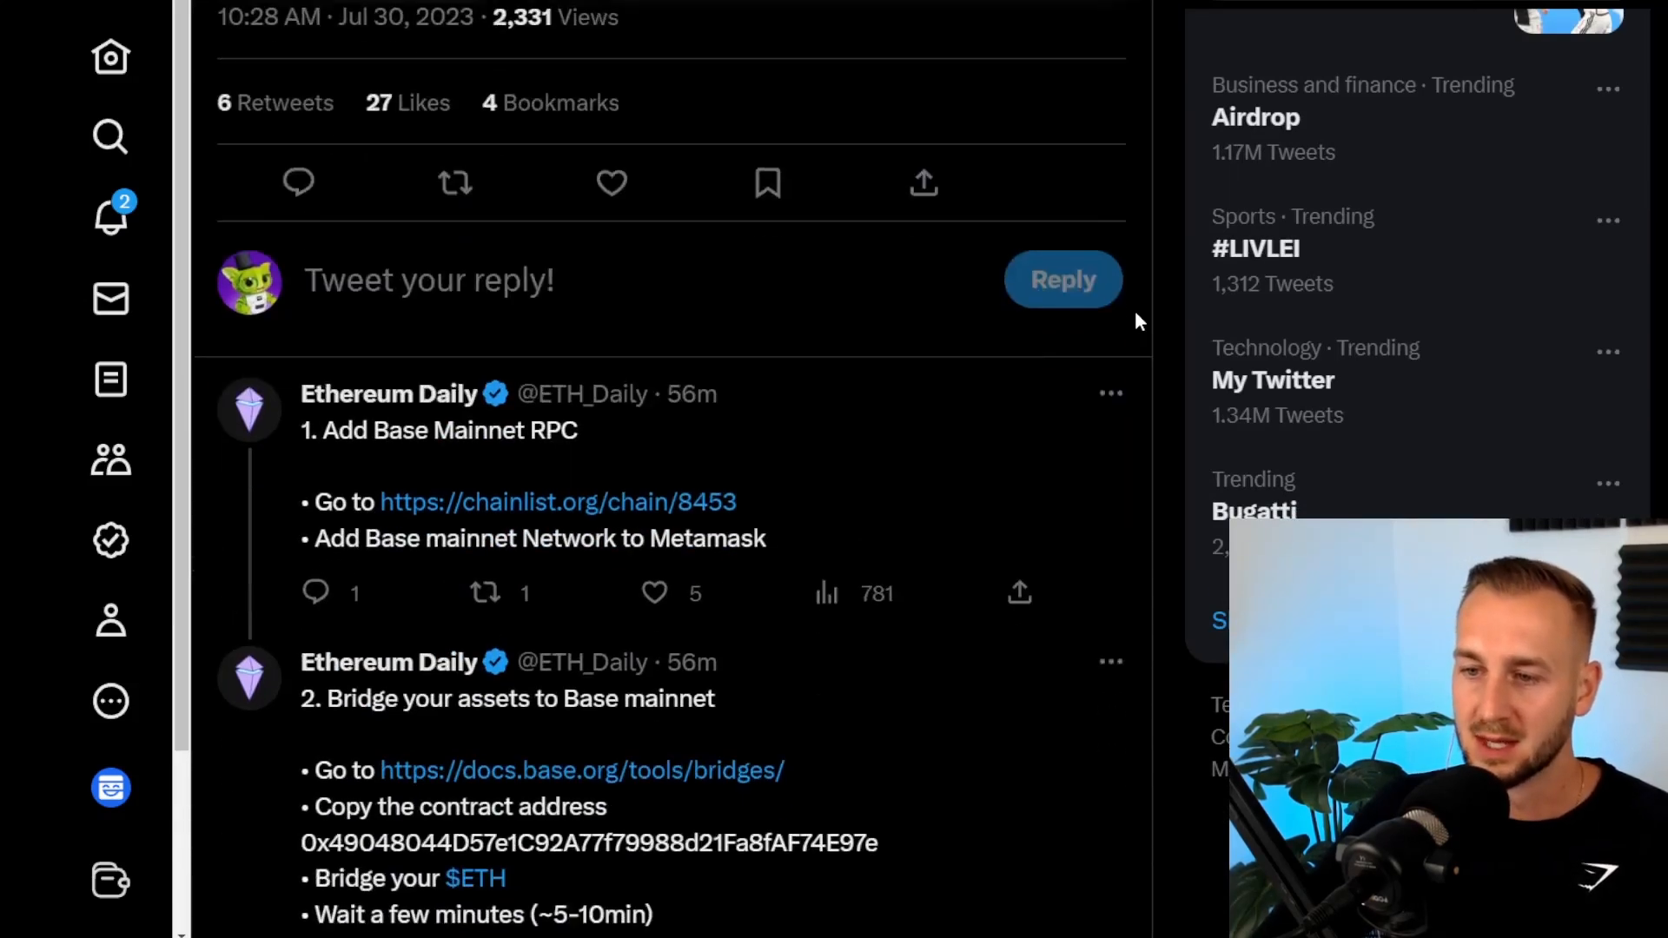
{"action": "scroll", "scroll_direction": "down", "scroll_amount": 3}
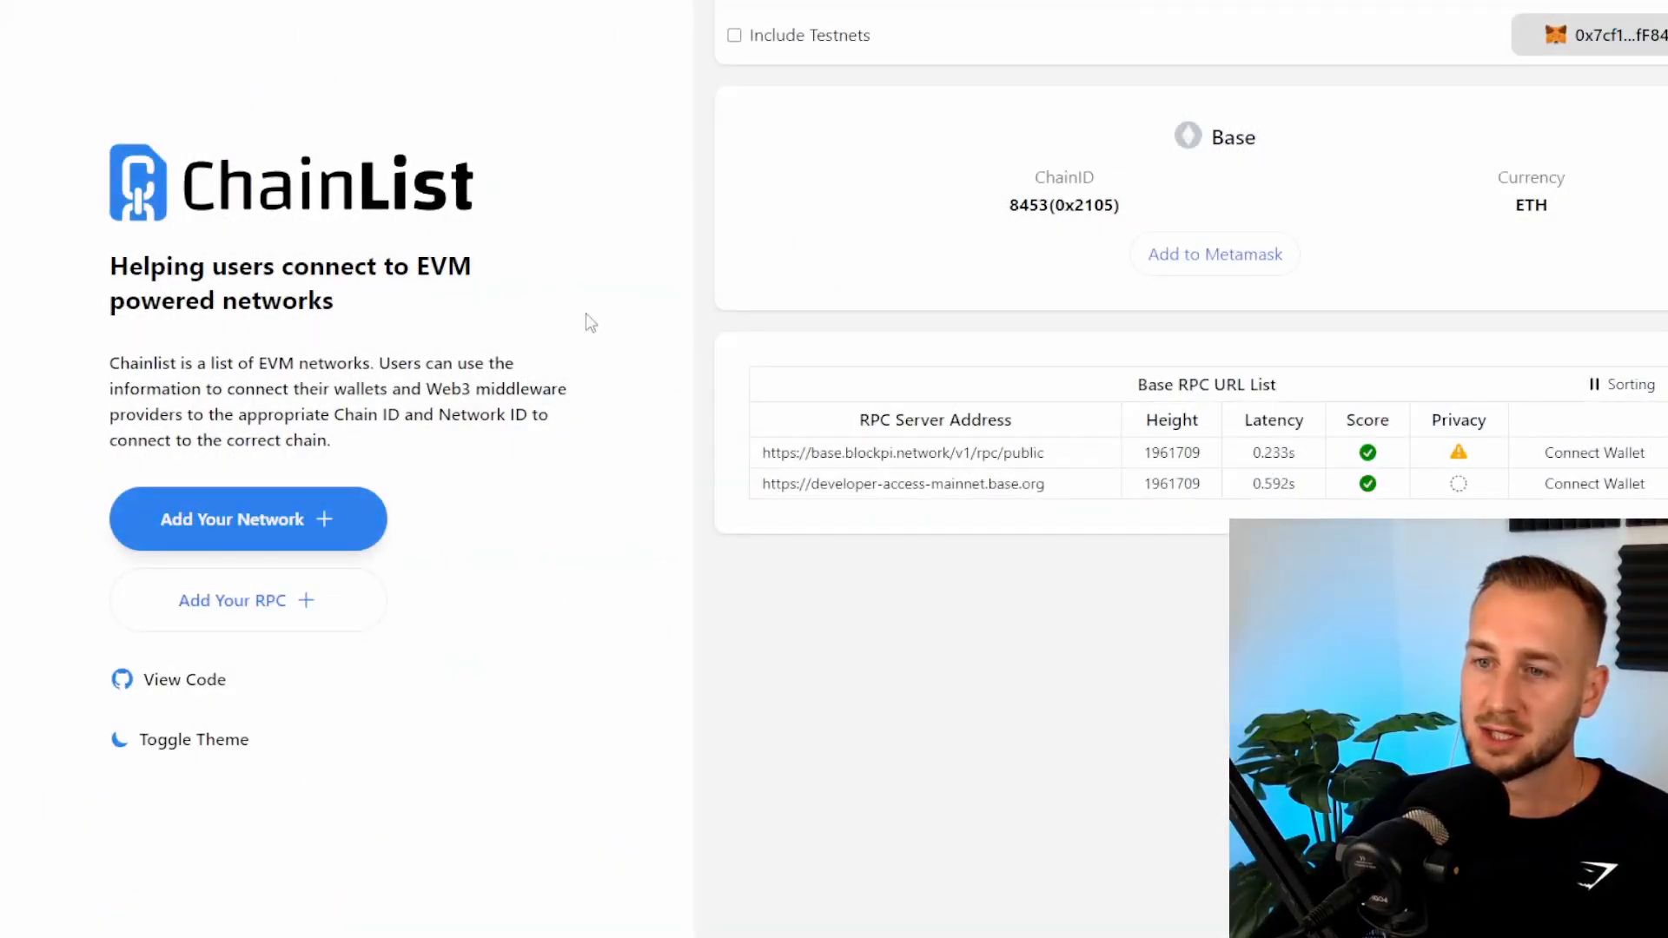
{"action": "mouse_move", "coordinate": [606, 321]}
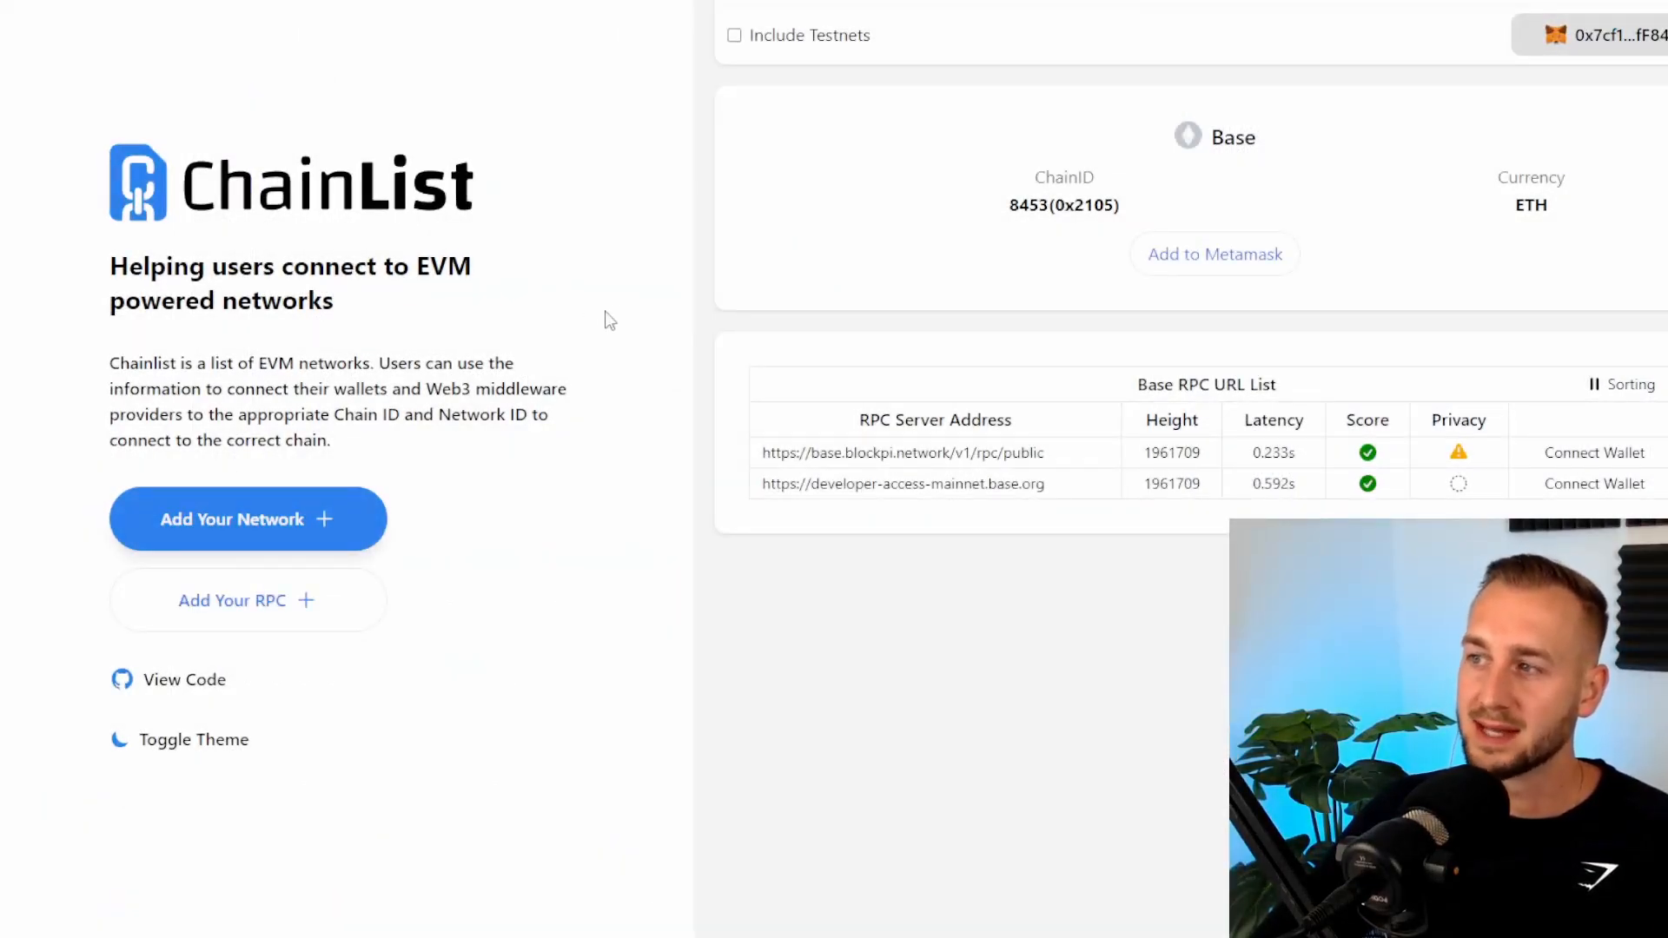
{"action": "mouse_move", "coordinate": [1213, 254]}
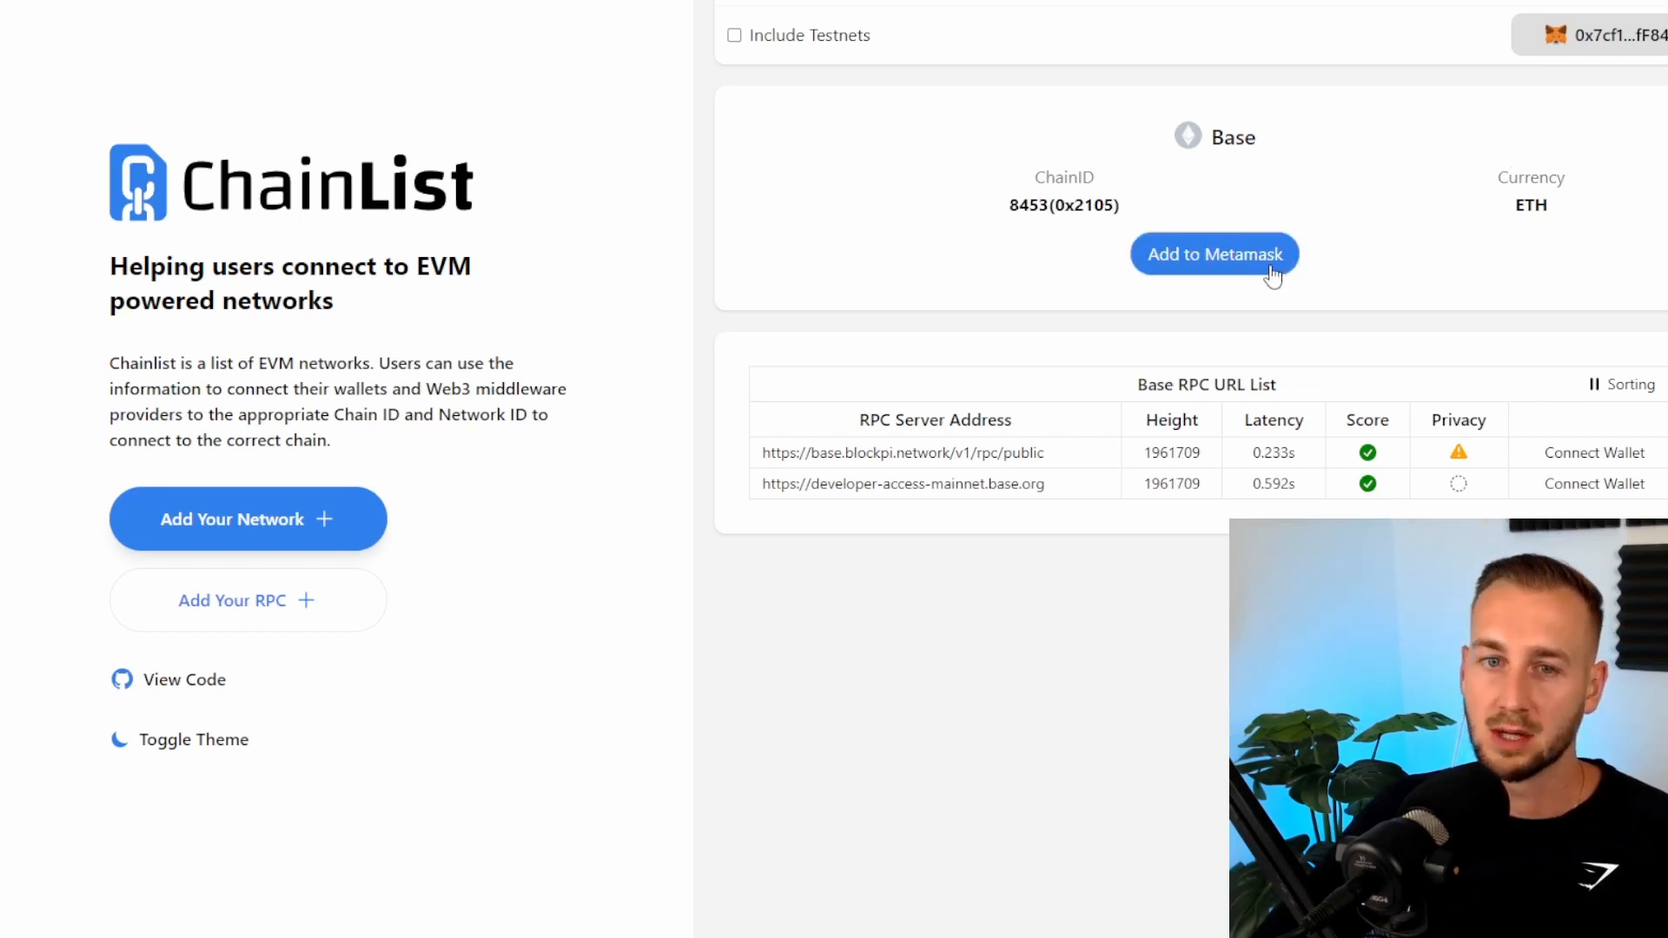
Add Base mainnet (chain ID 8453) to MetaMask via ChainList, approve it and switch to it.
{"action": "left_click", "coordinate": [1214, 253]}
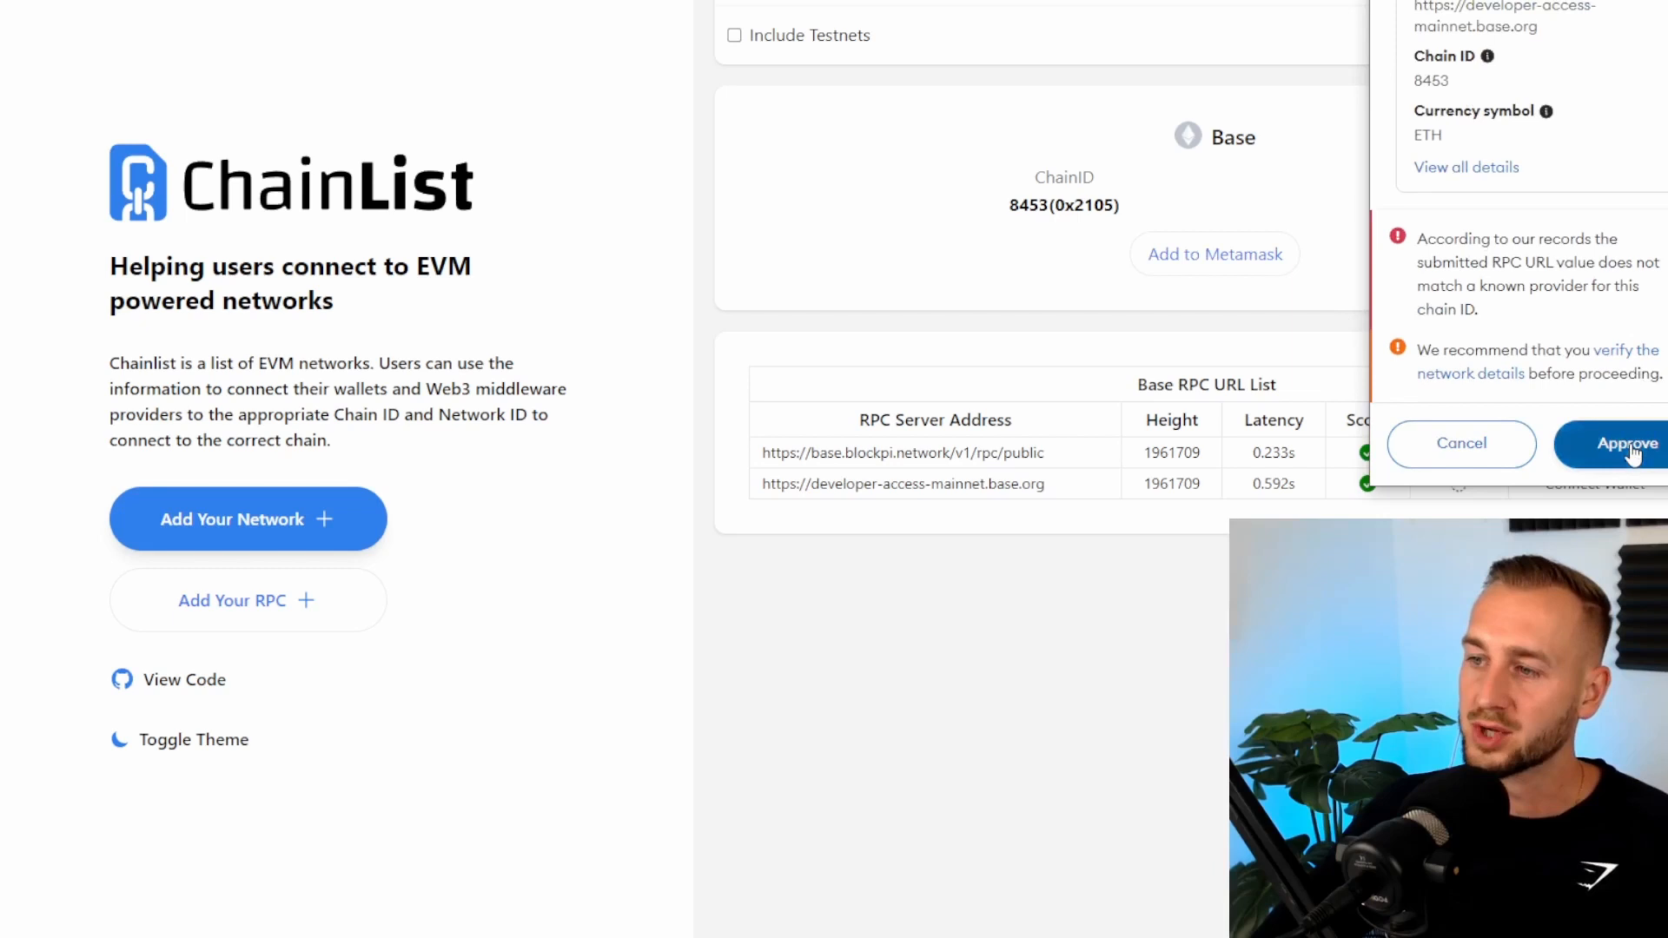
{"action": "left_click", "coordinate": [1627, 444]}
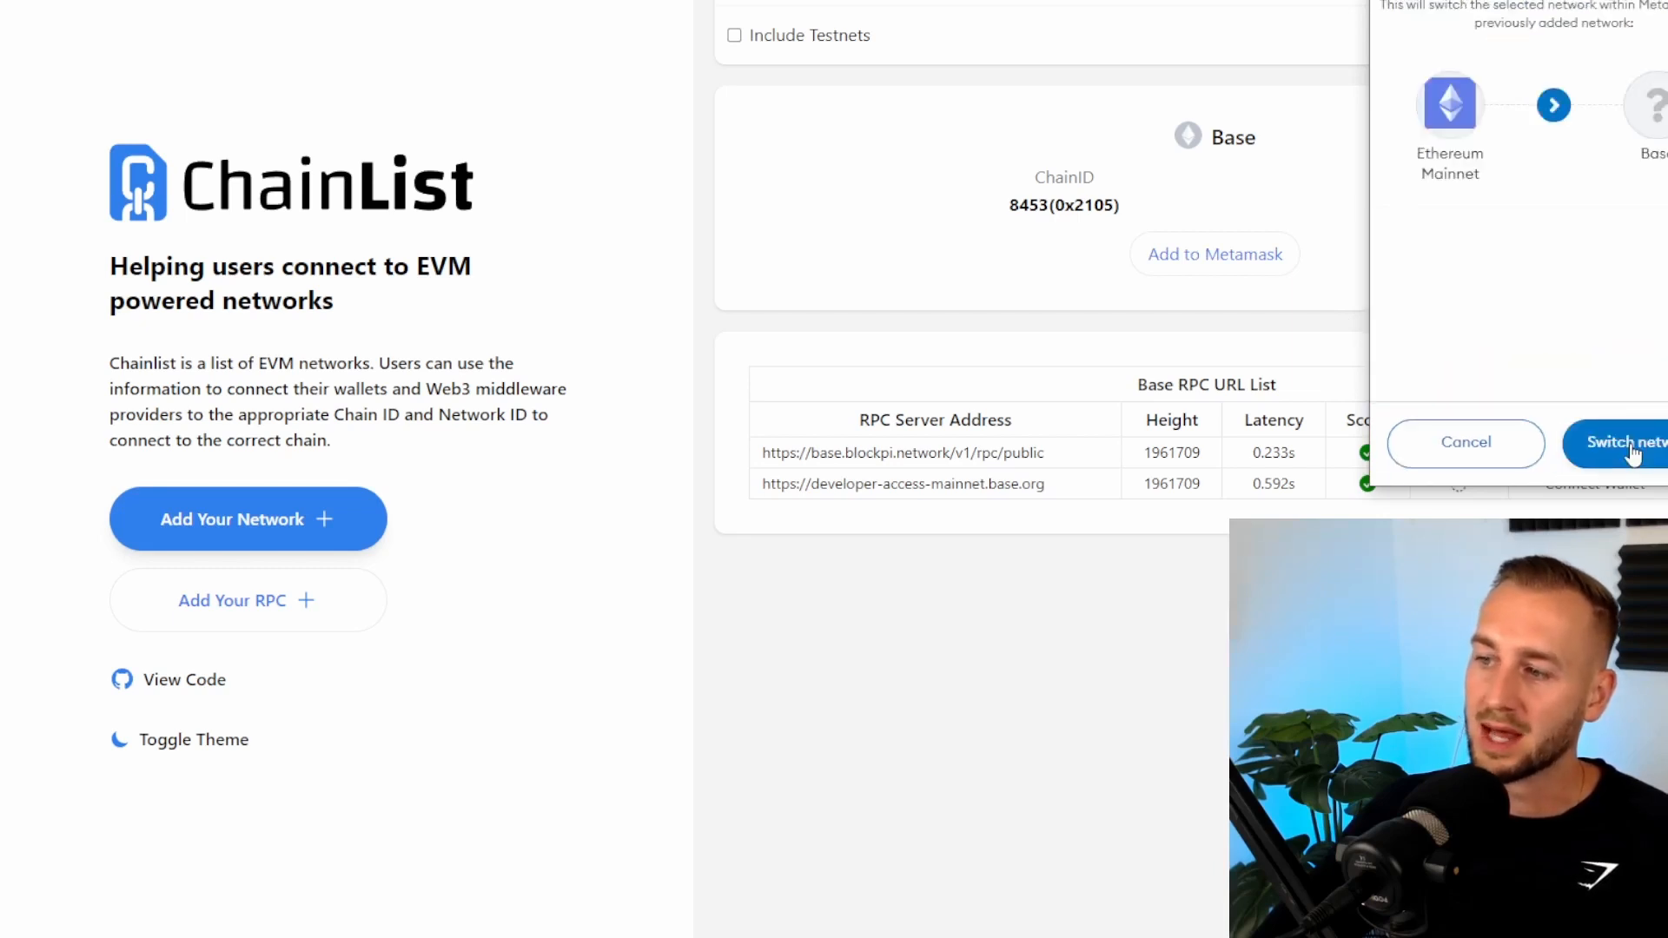
{"action": "left_click", "coordinate": [1622, 442]}
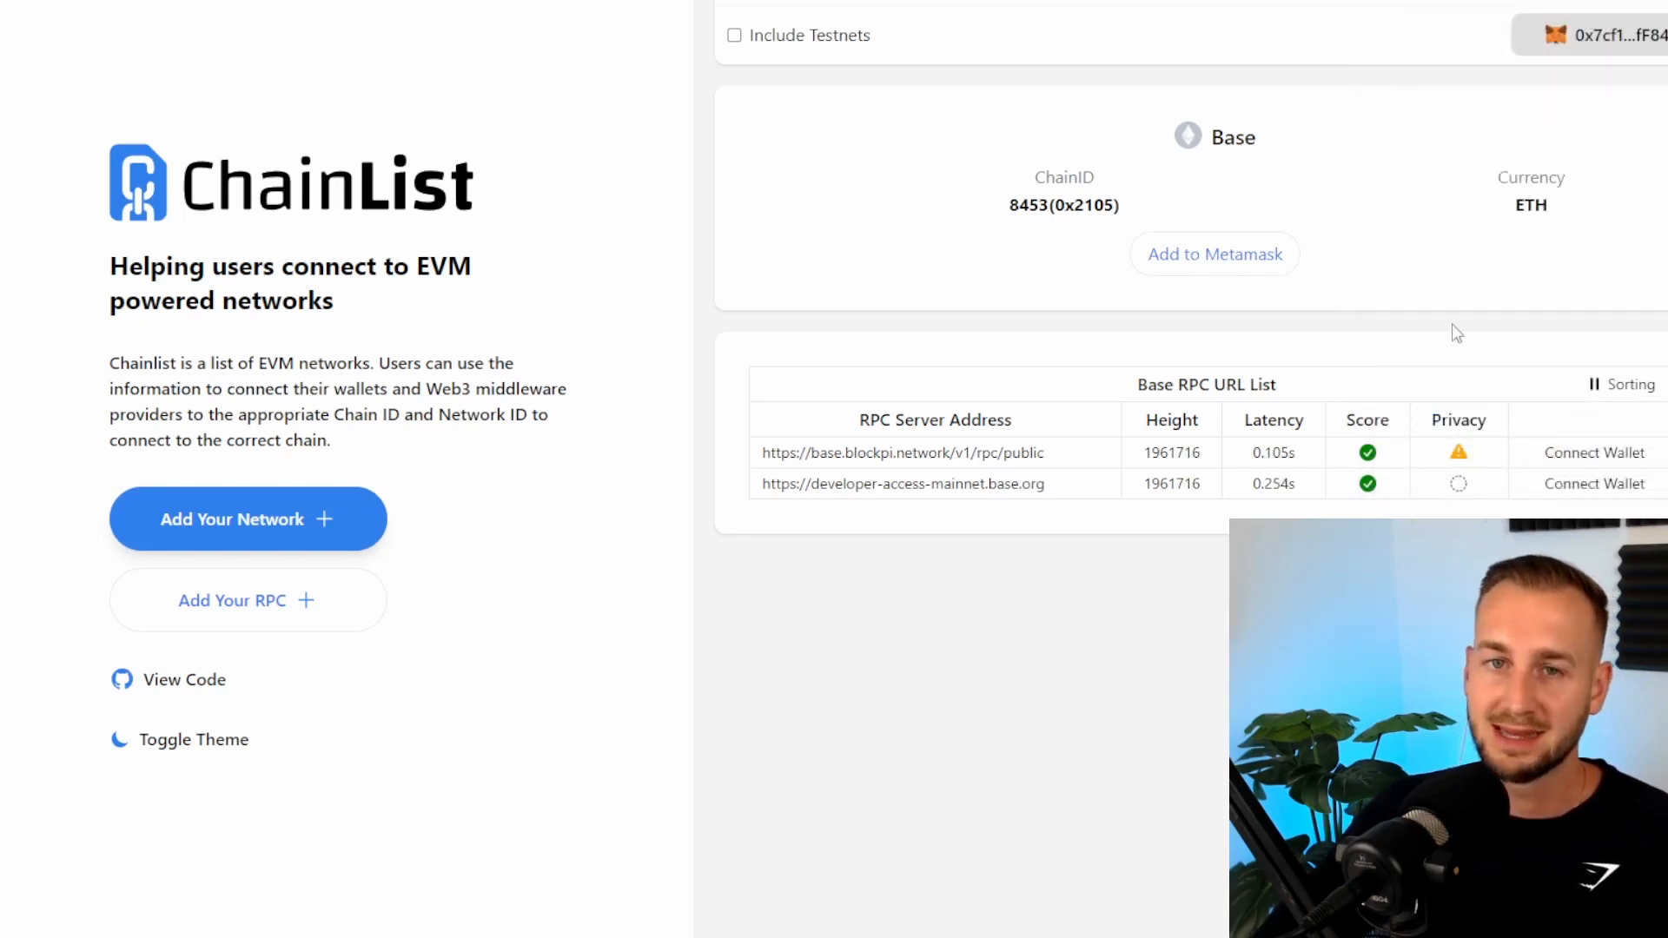
{"action": "mouse_move", "coordinate": [1465, 62]}
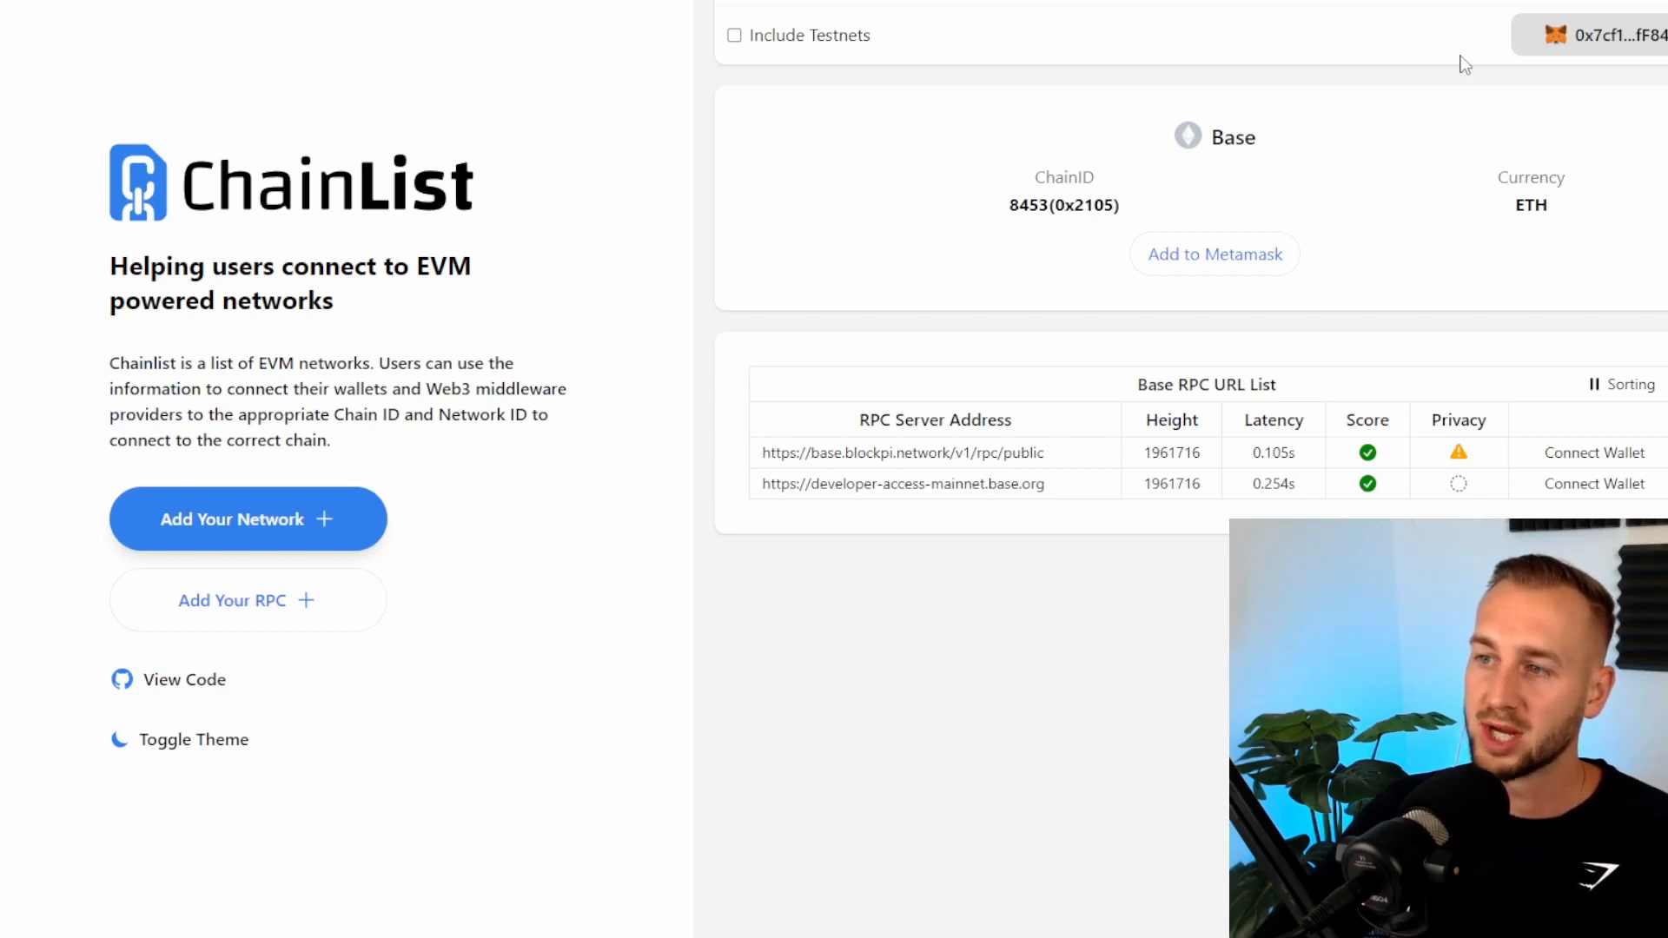
{"action": "left_click", "coordinate": [1607, 35]}
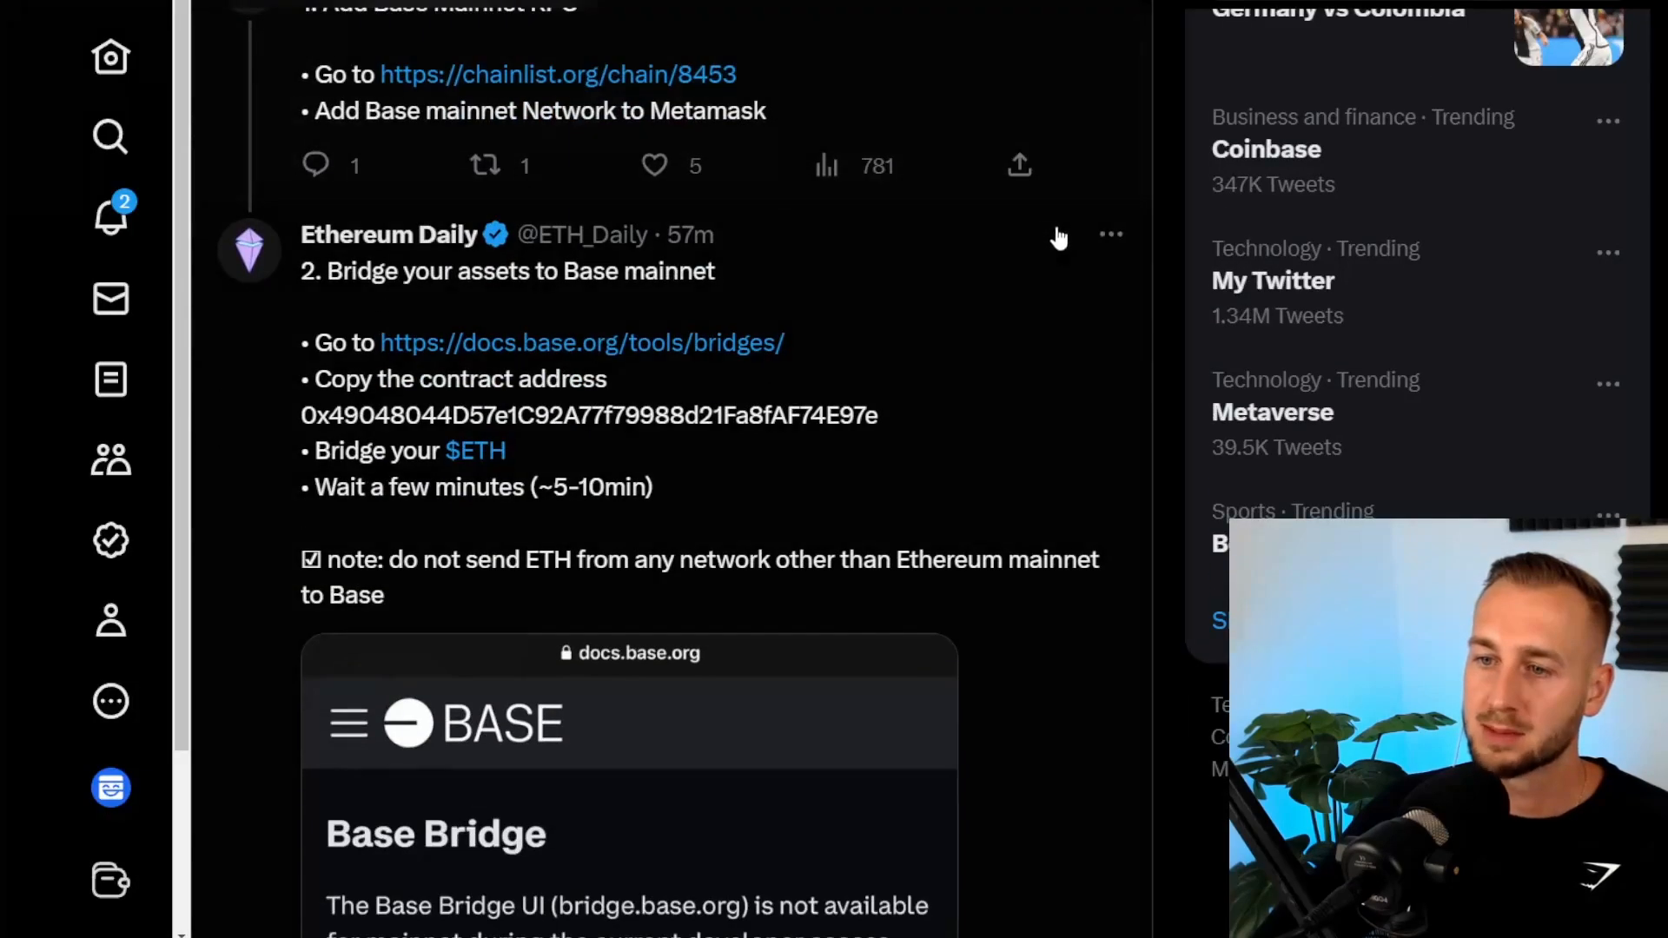
{"action": "mouse_move", "coordinate": [677, 327]}
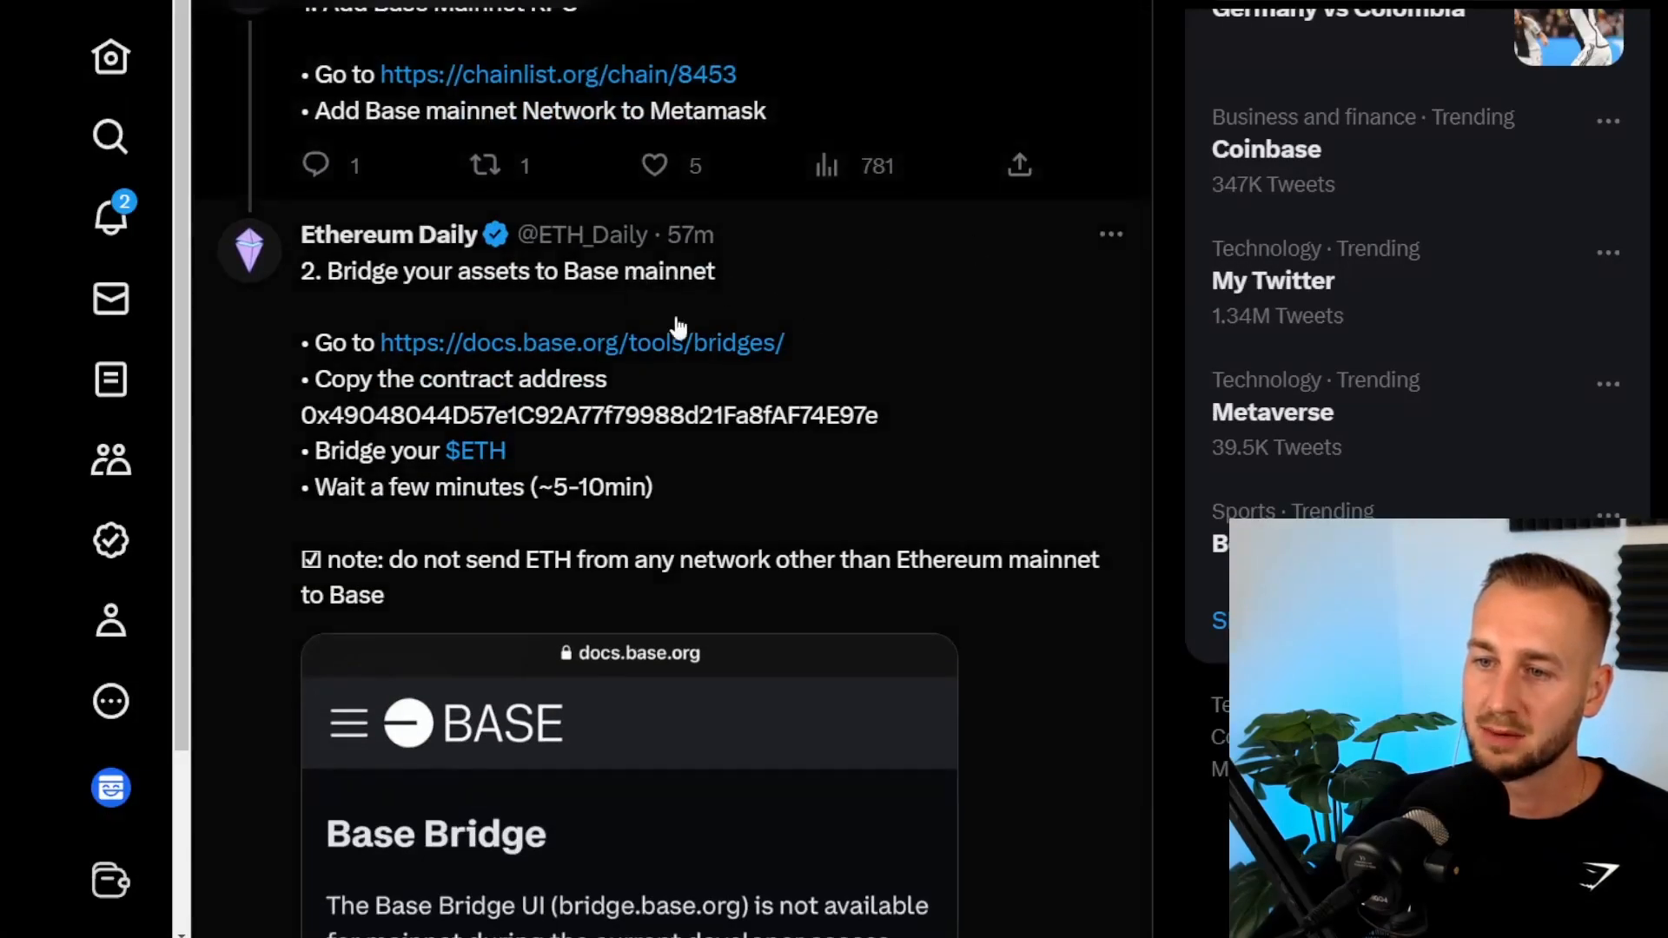
Follow the thread's docs.base.org bridges link and open the Portal Proxy Contract address.
{"action": "scroll", "scroll_direction": "down", "scroll_amount": 3}
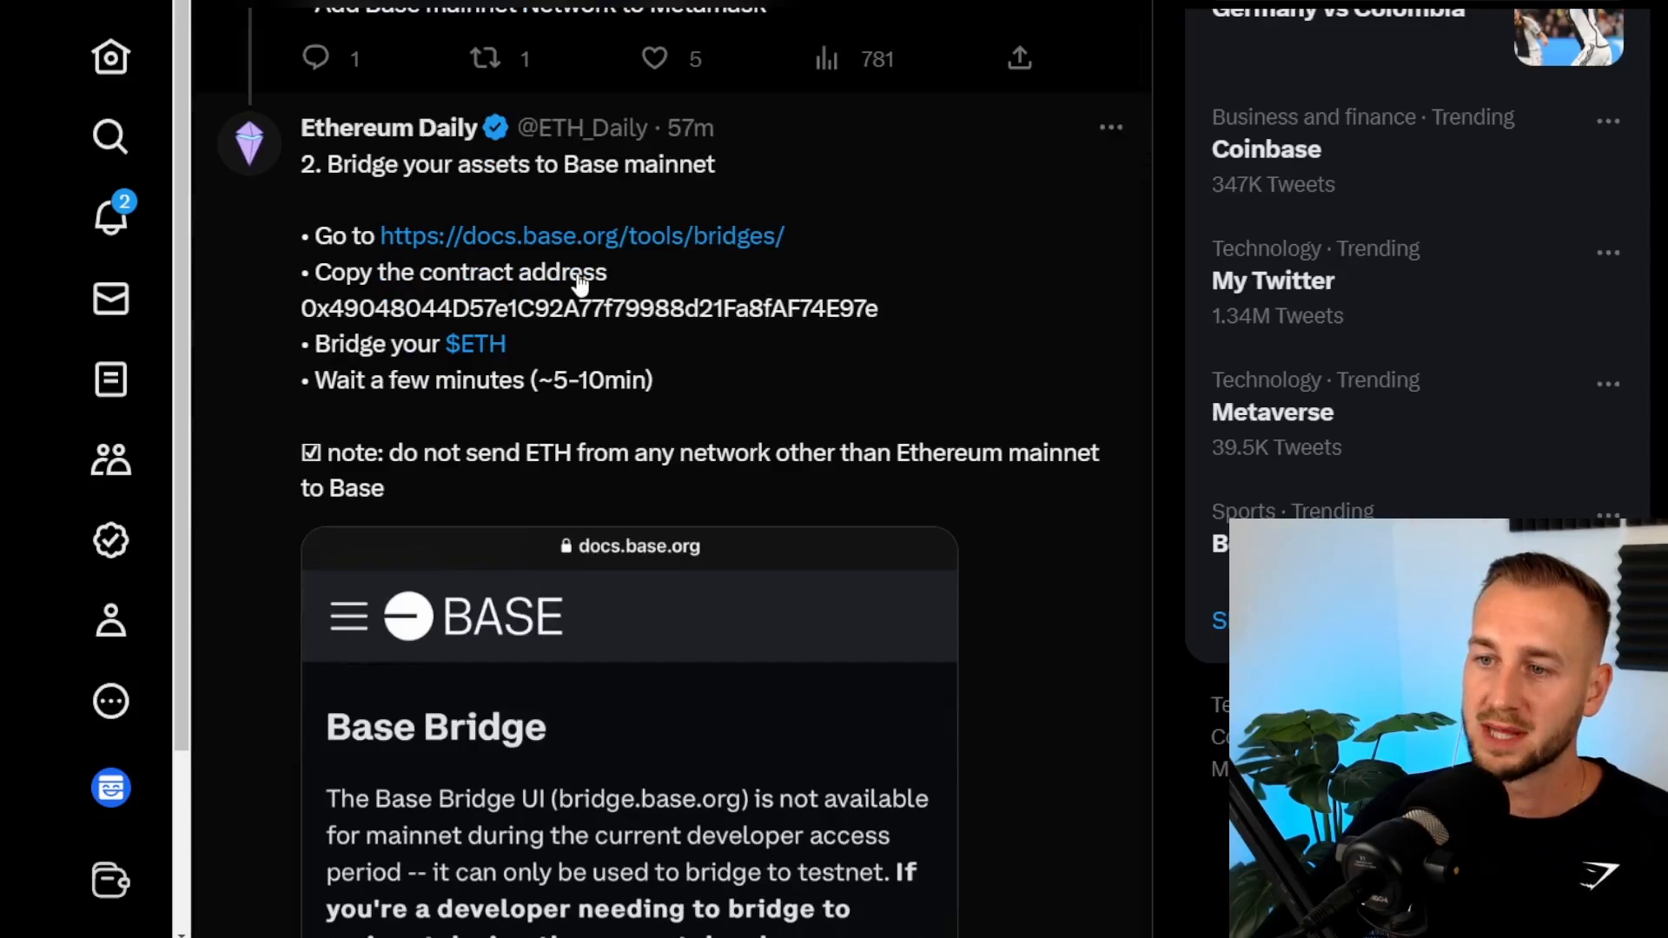
{"action": "mouse_move", "coordinate": [511, 362]}
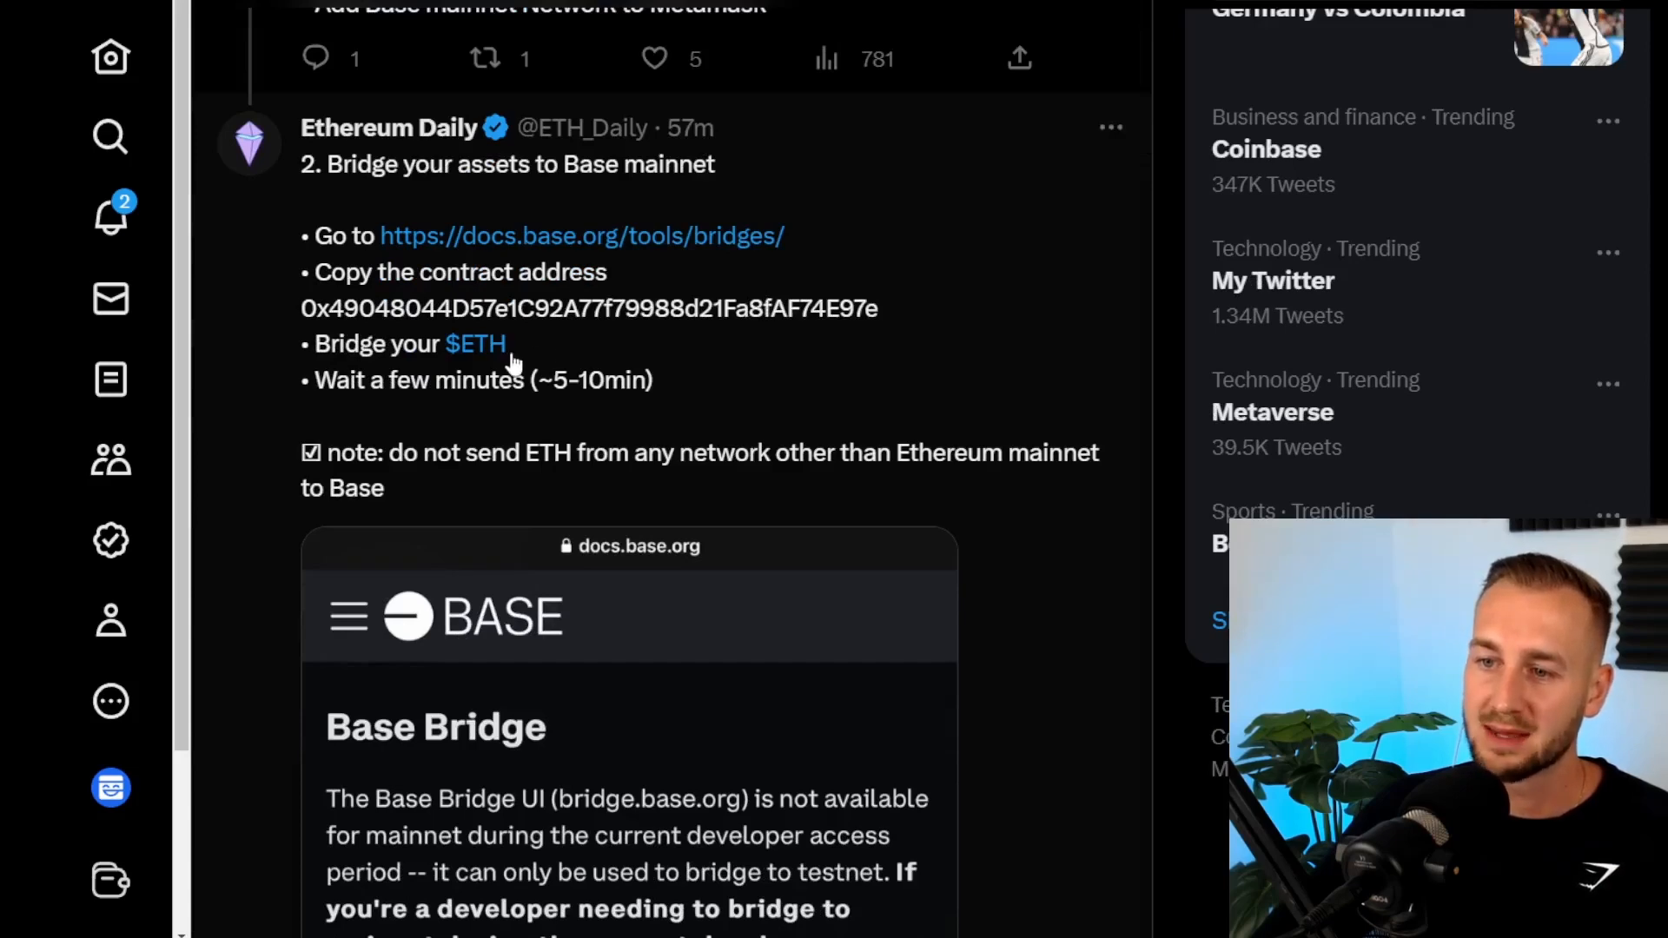
{"action": "scroll", "scroll_direction": "down", "scroll_amount": 3}
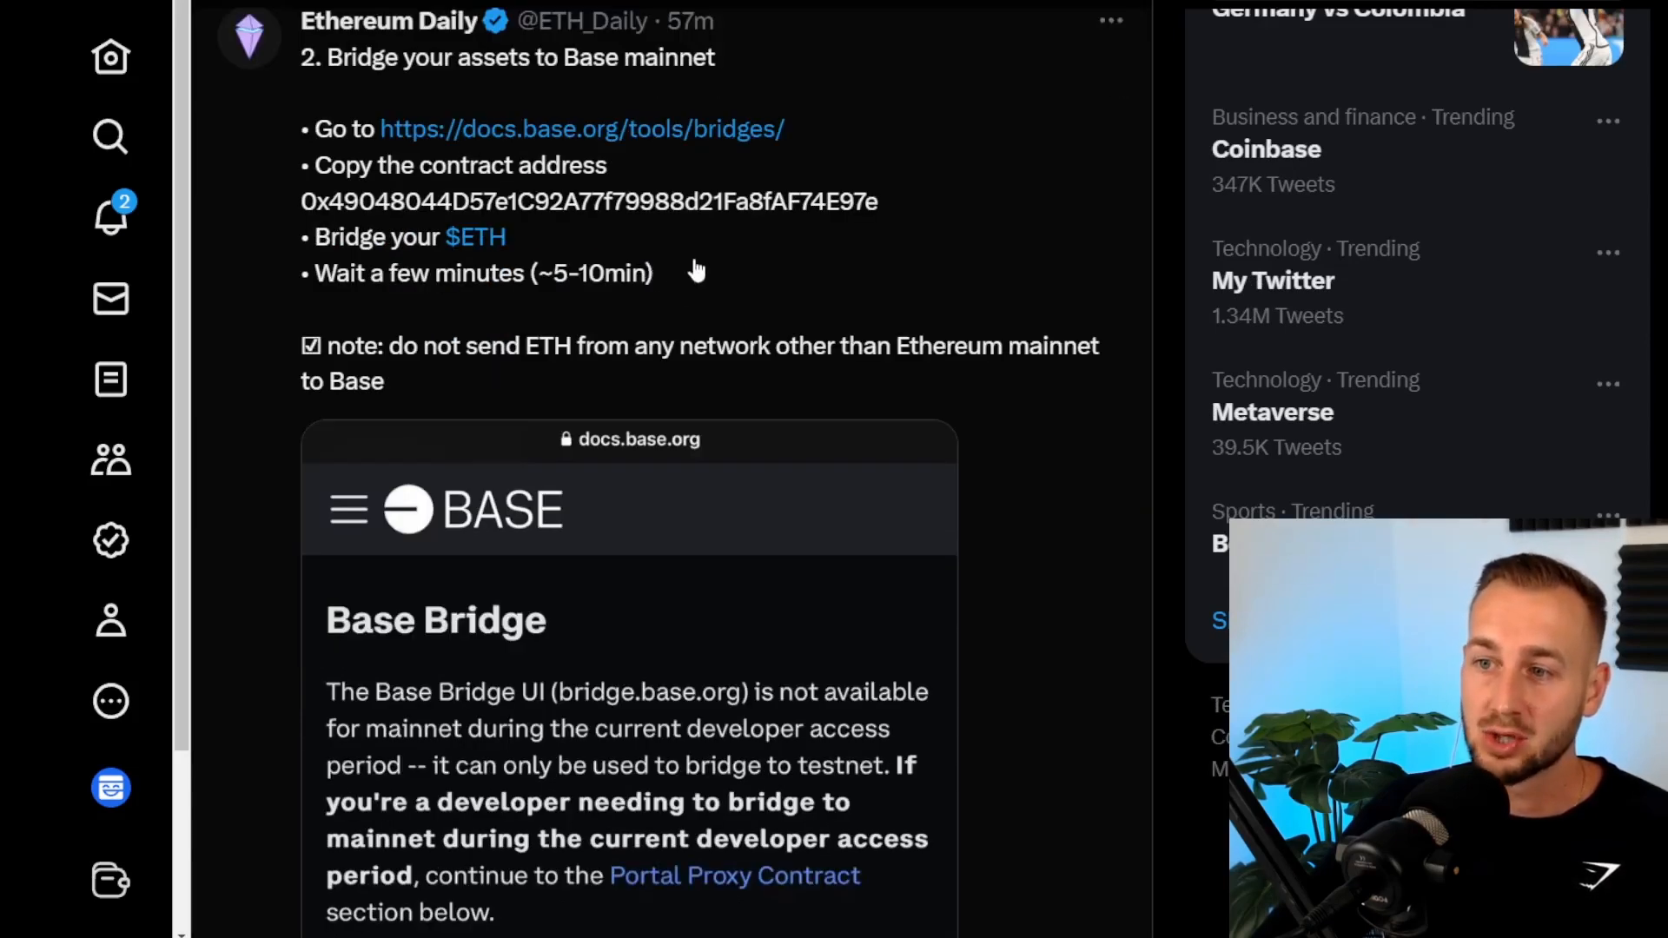
{"action": "mouse_move", "coordinate": [783, 235]}
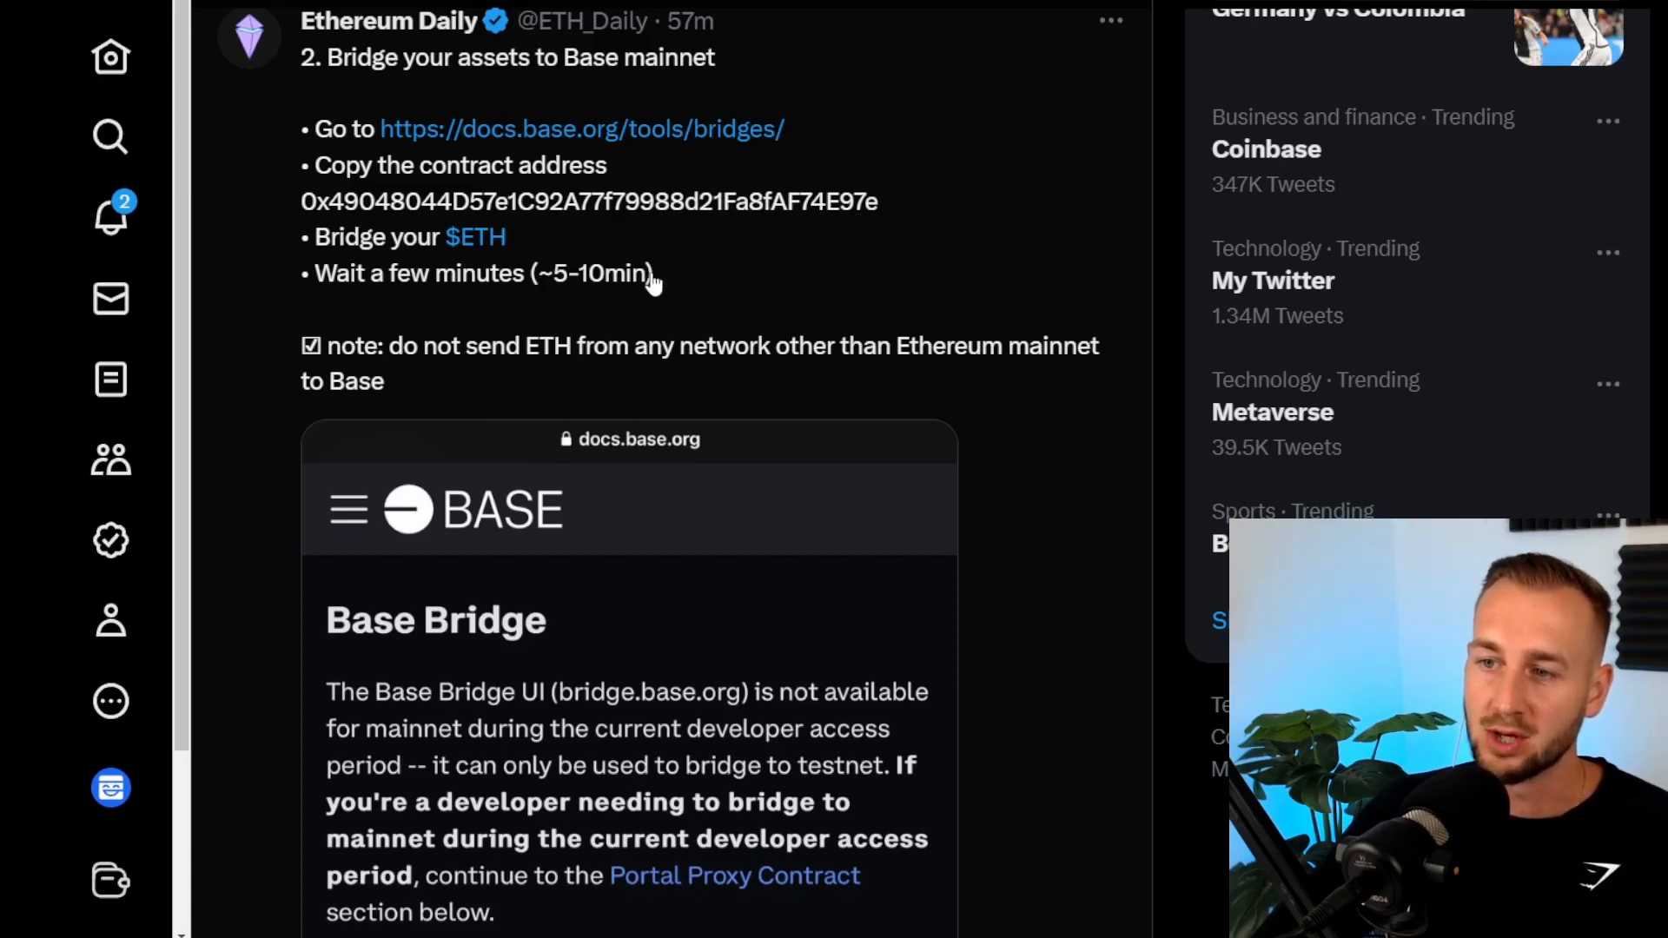
{"action": "mouse_move", "coordinate": [665, 279]}
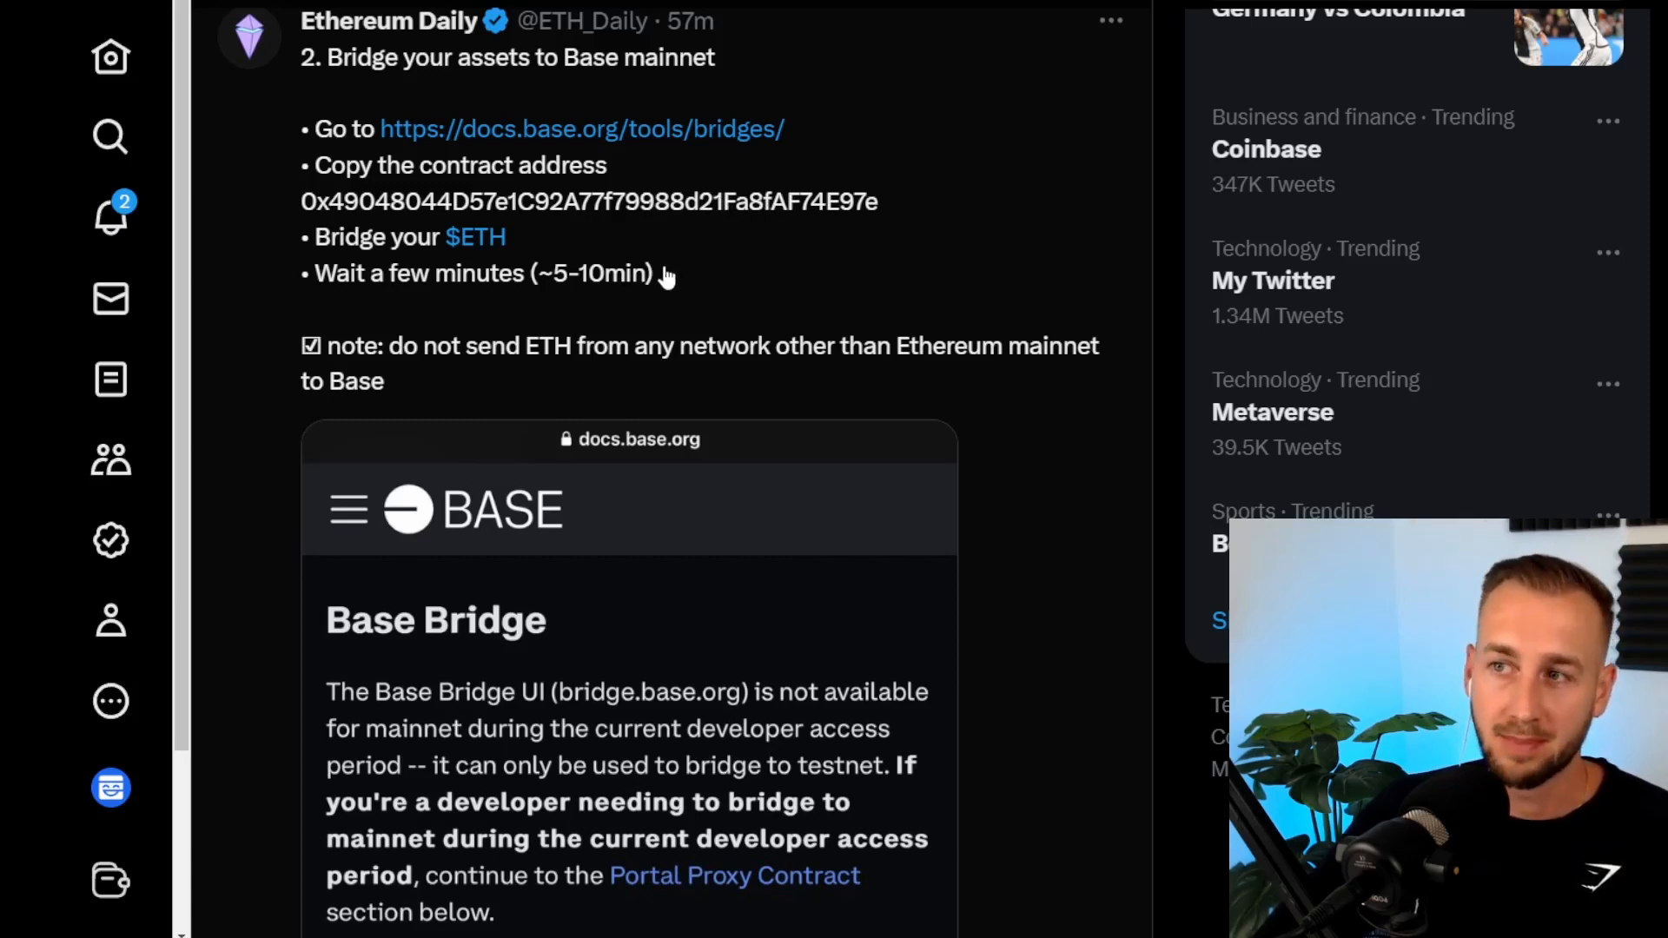
{"action": "mouse_move", "coordinate": [702, 170]}
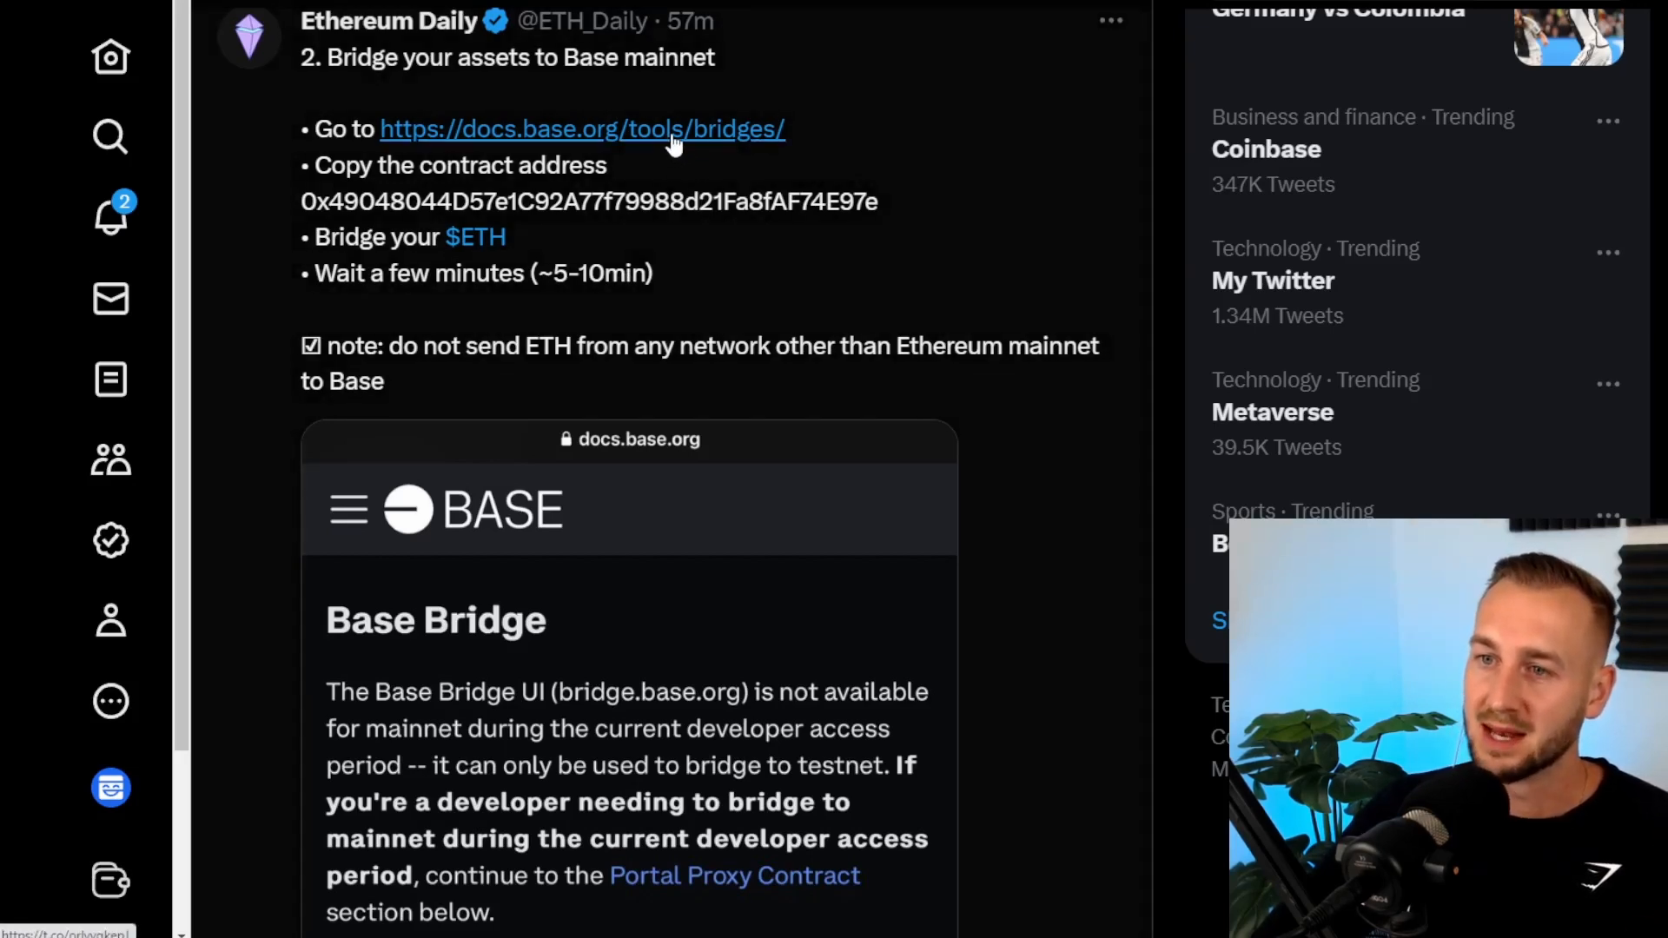
{"action": "left_click", "coordinate": [581, 129]}
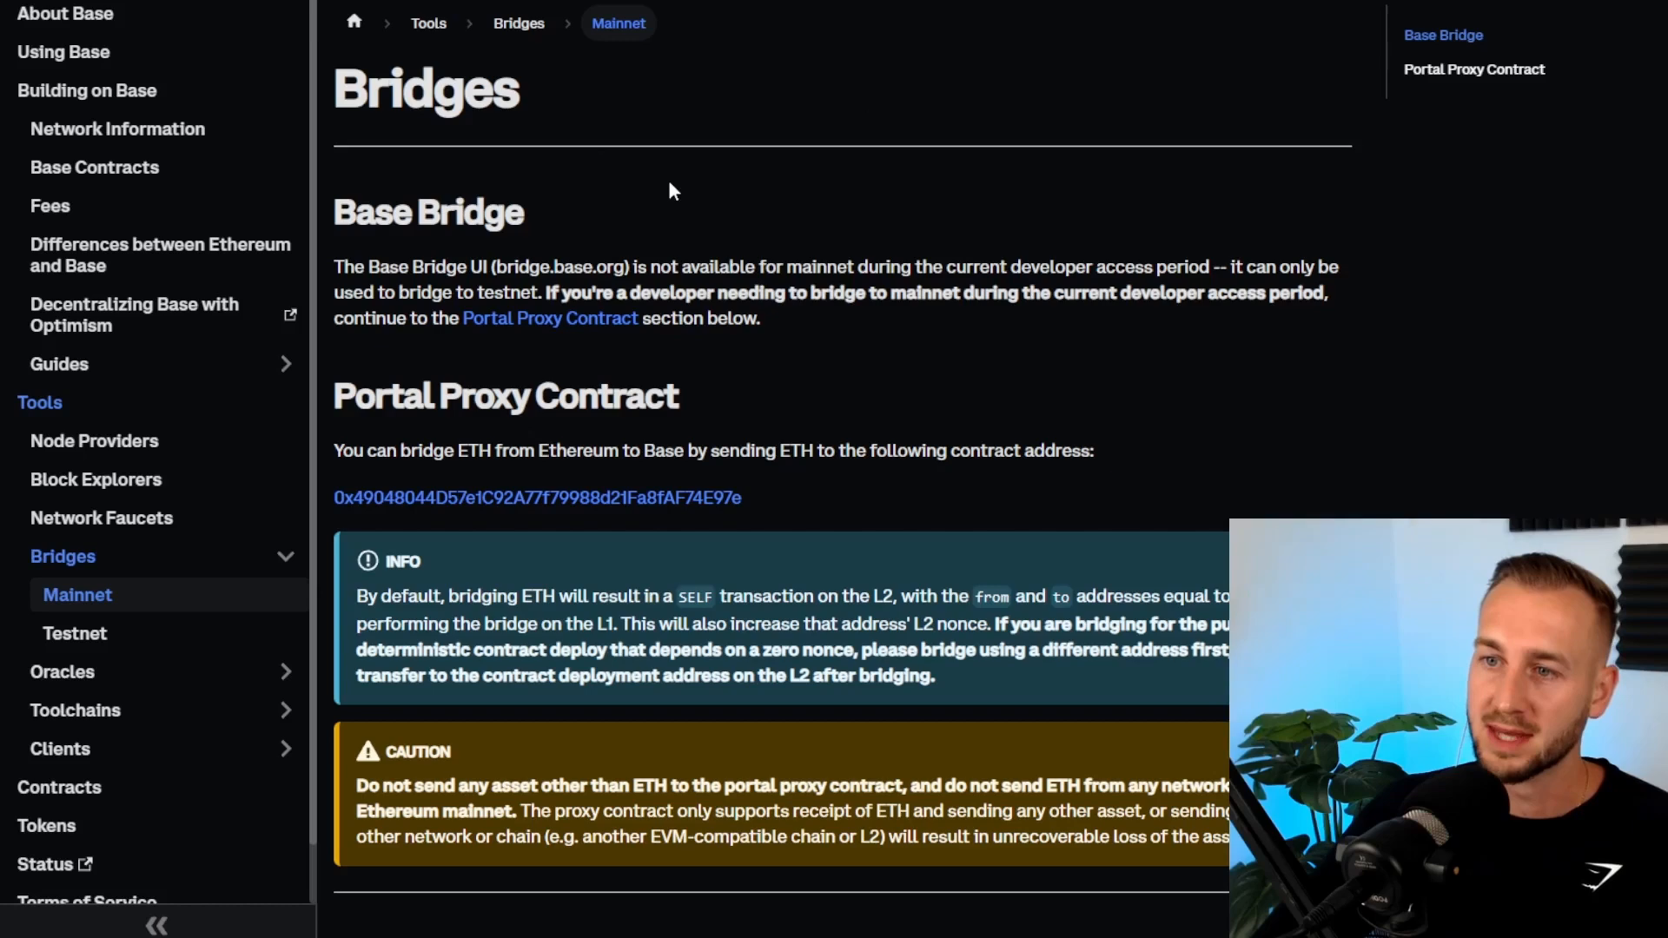
{"action": "scroll", "scroll_direction": "down", "scroll_amount": 3}
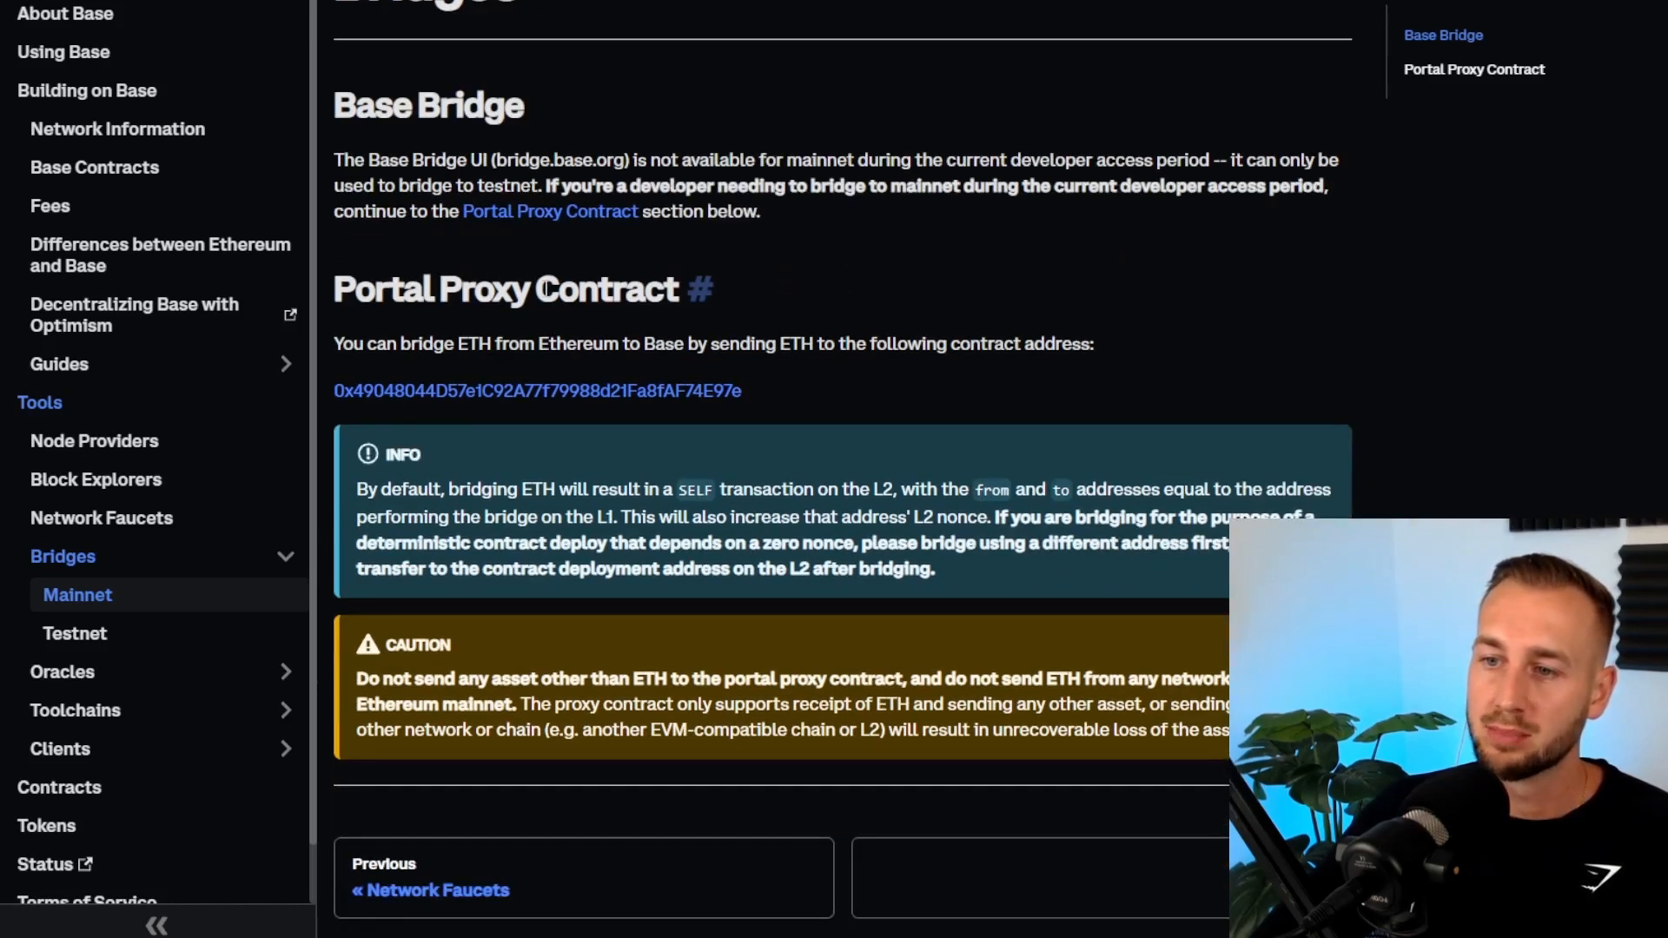
{"action": "left_click", "coordinate": [536, 390]}
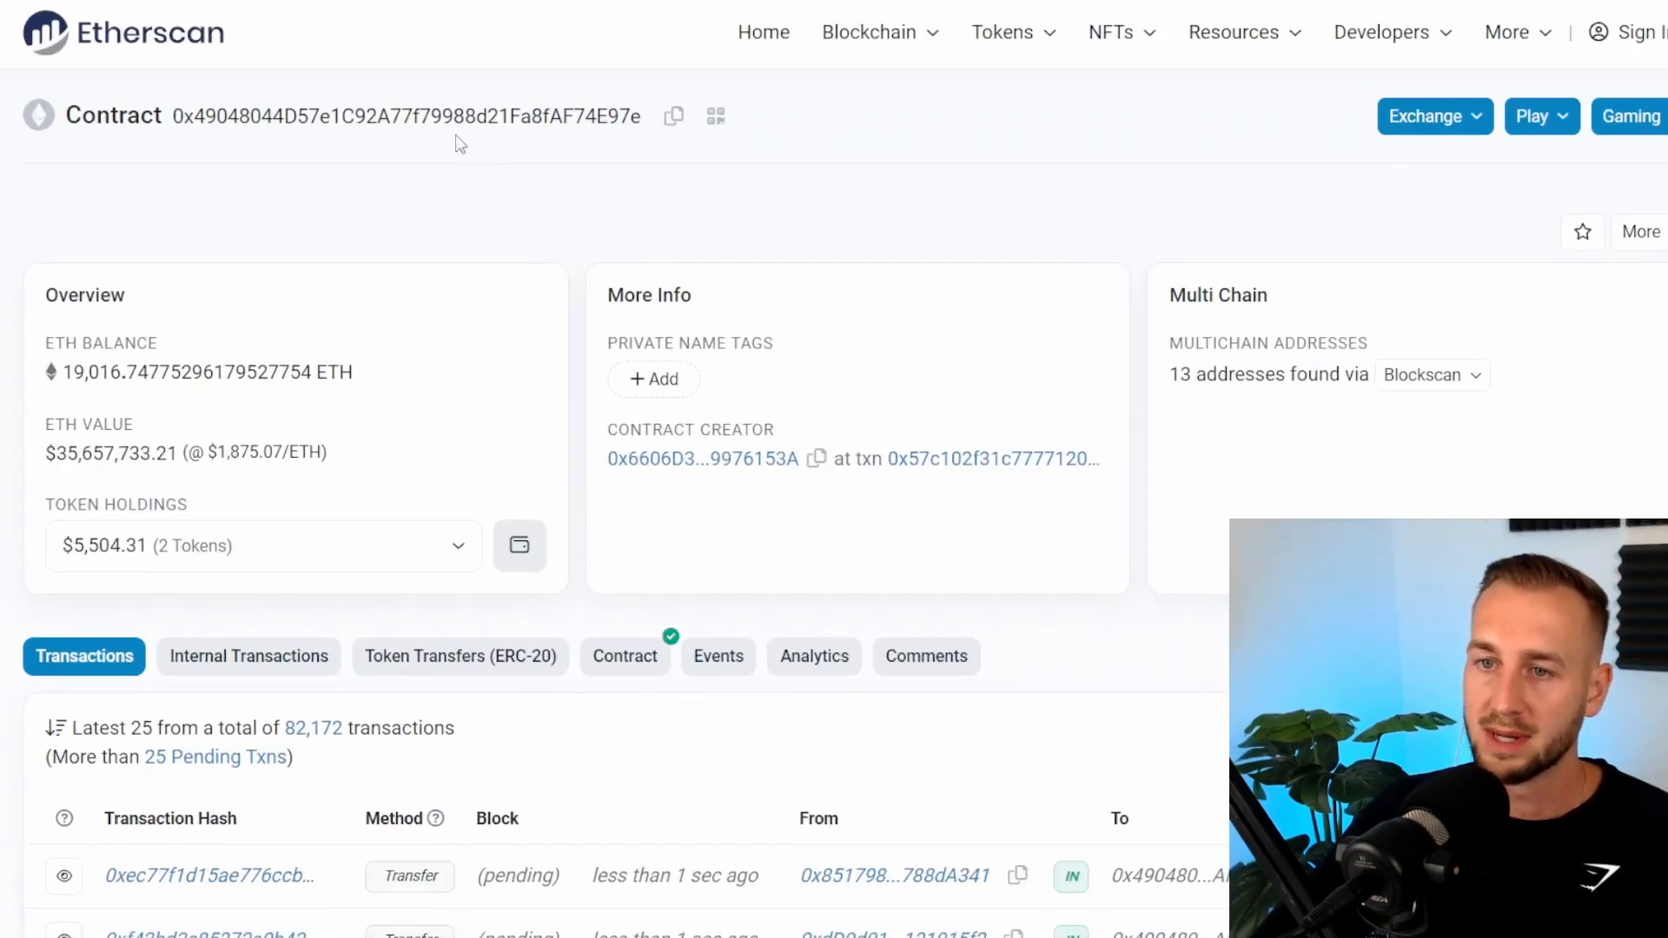
Copy the portal proxy contract address, switch MetaMask to Ethereum and start sending ETH.
{"action": "left_click", "coordinate": [672, 115]}
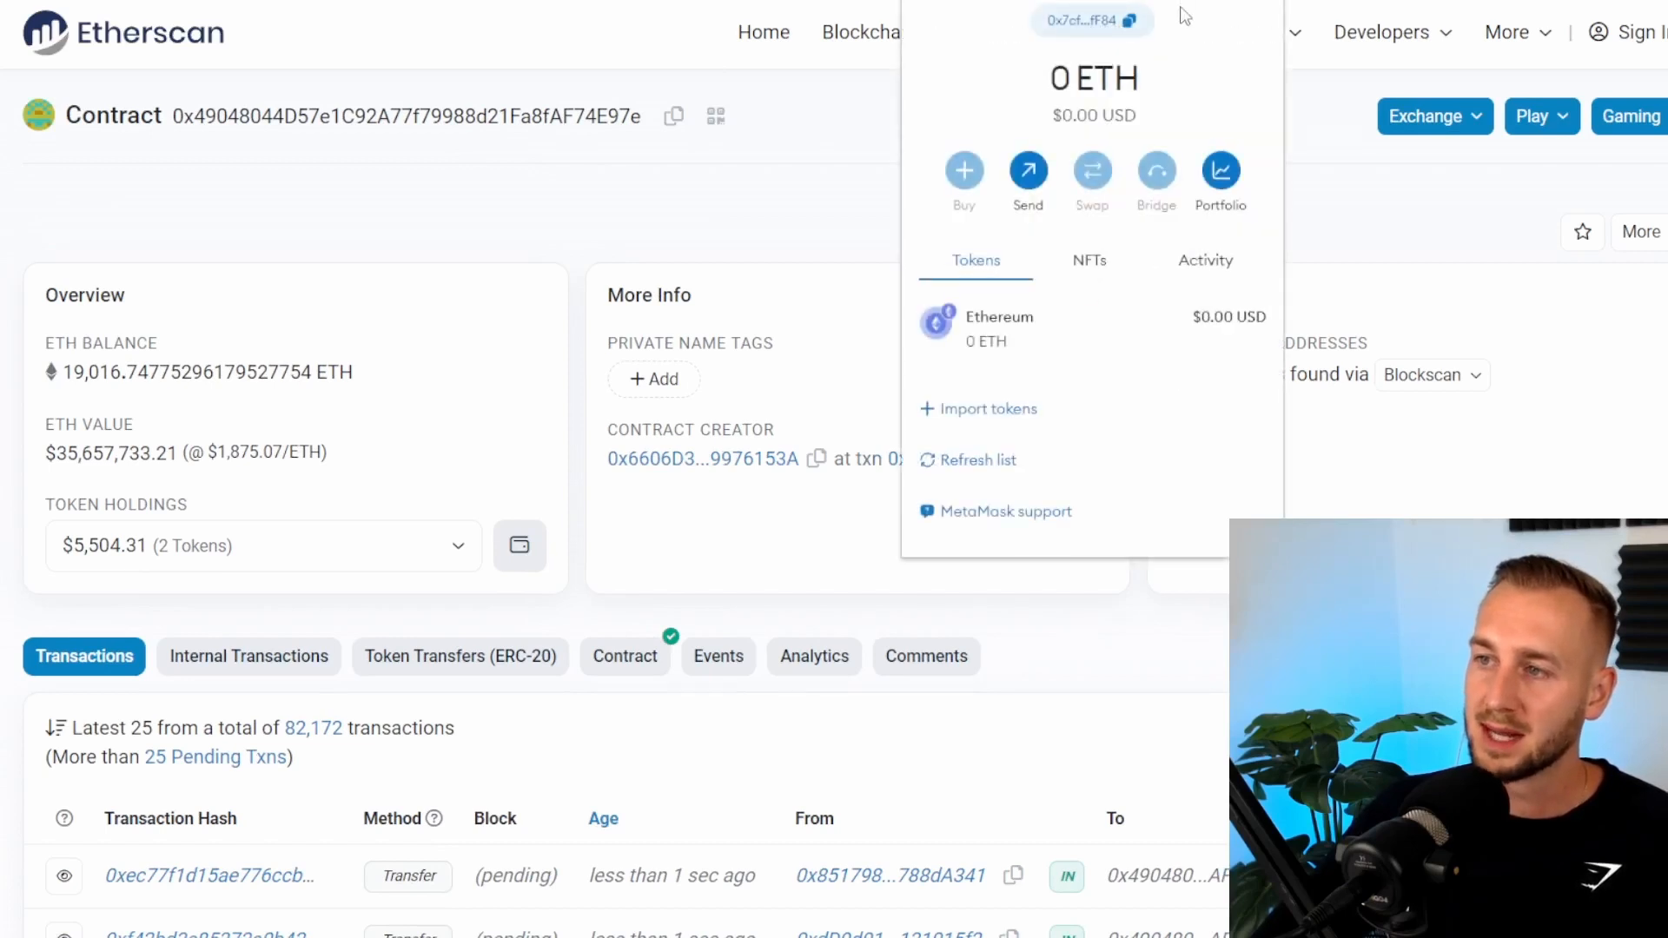
{"action": "left_click", "coordinate": [1089, 20]}
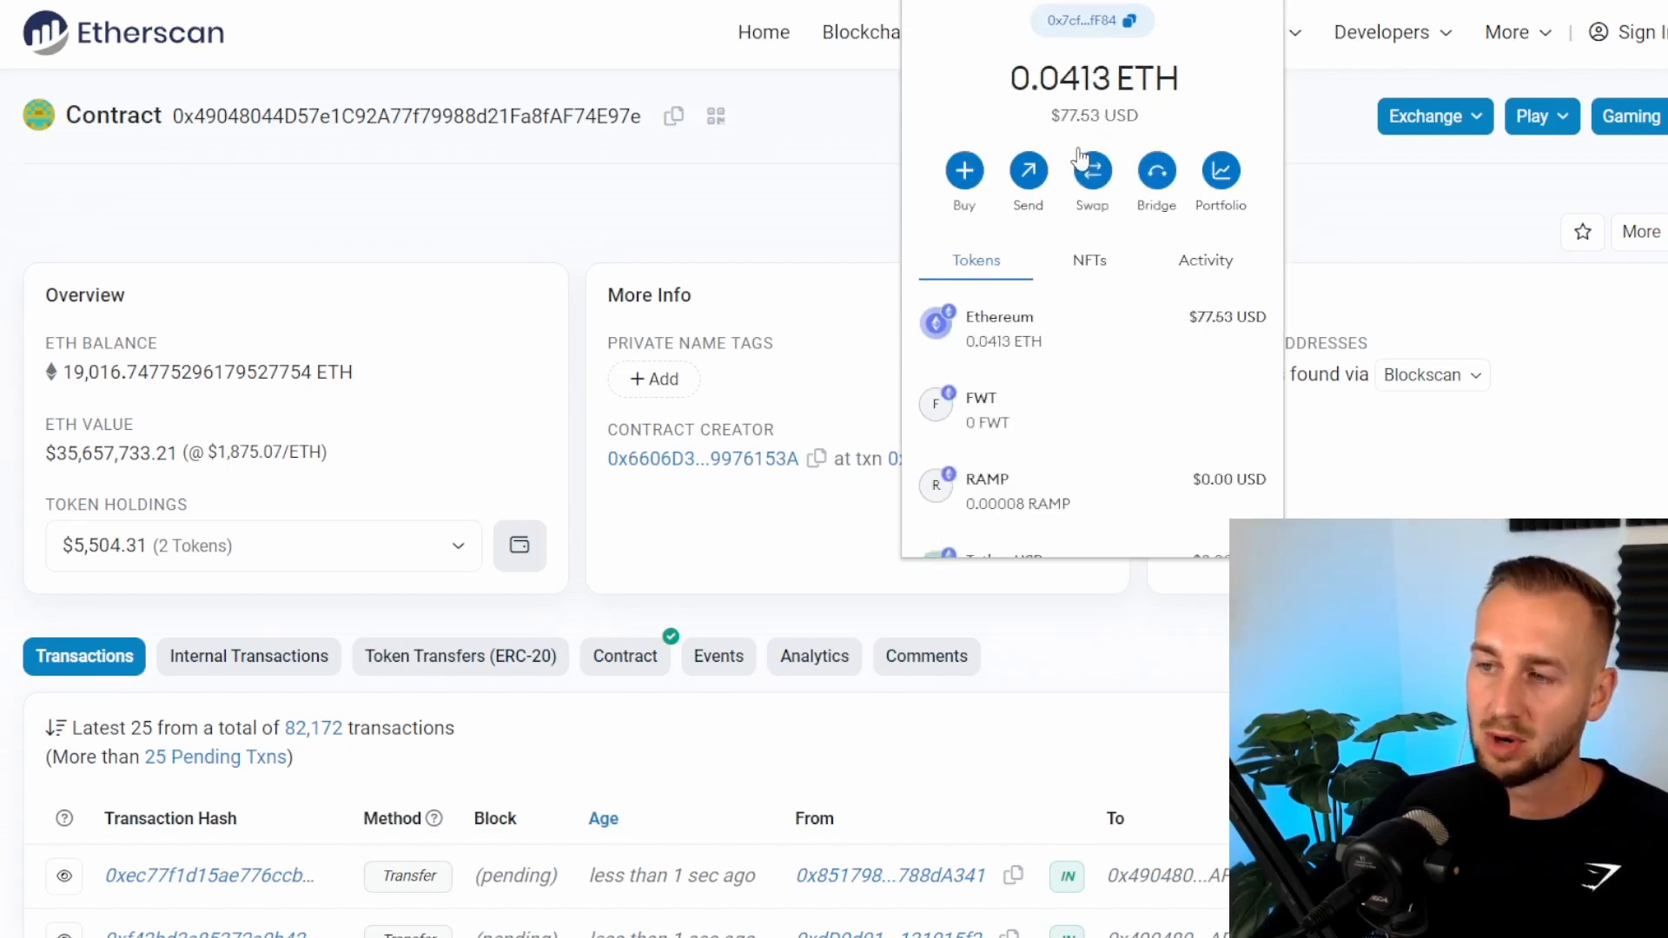
{"action": "mouse_move", "coordinate": [1070, 332]}
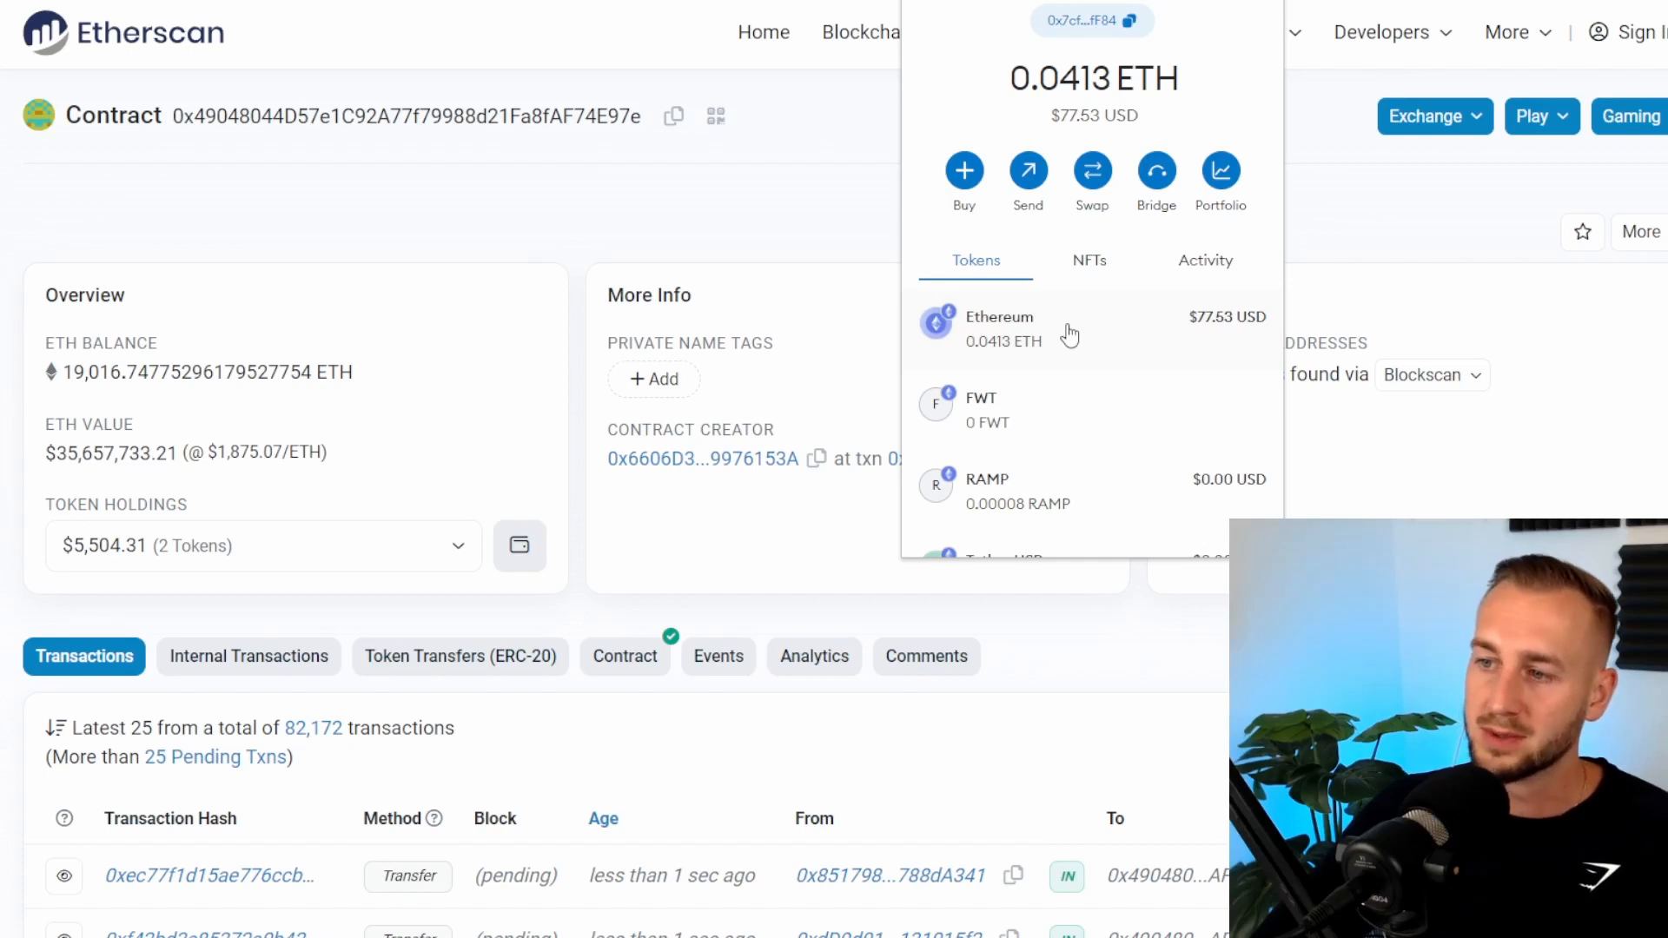
{"action": "left_click", "coordinate": [1027, 169]}
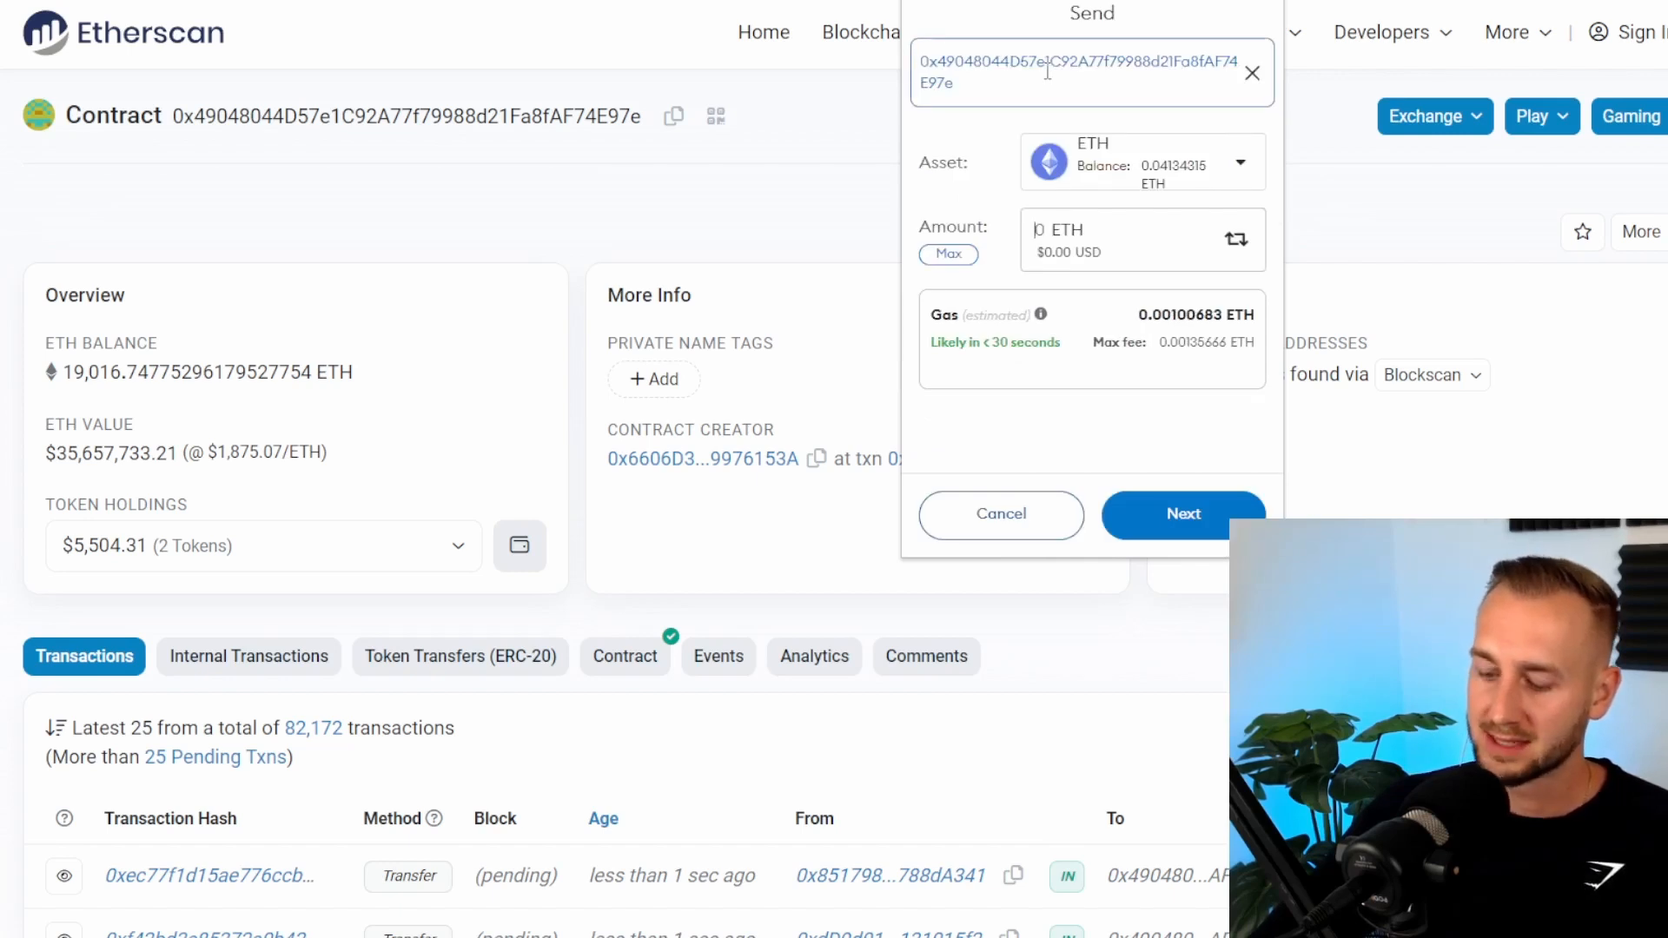
Enter 0.025 ETH for the Base portal contract and confirm the transaction in MetaMask.
{"action": "type", "text": "0.025"}
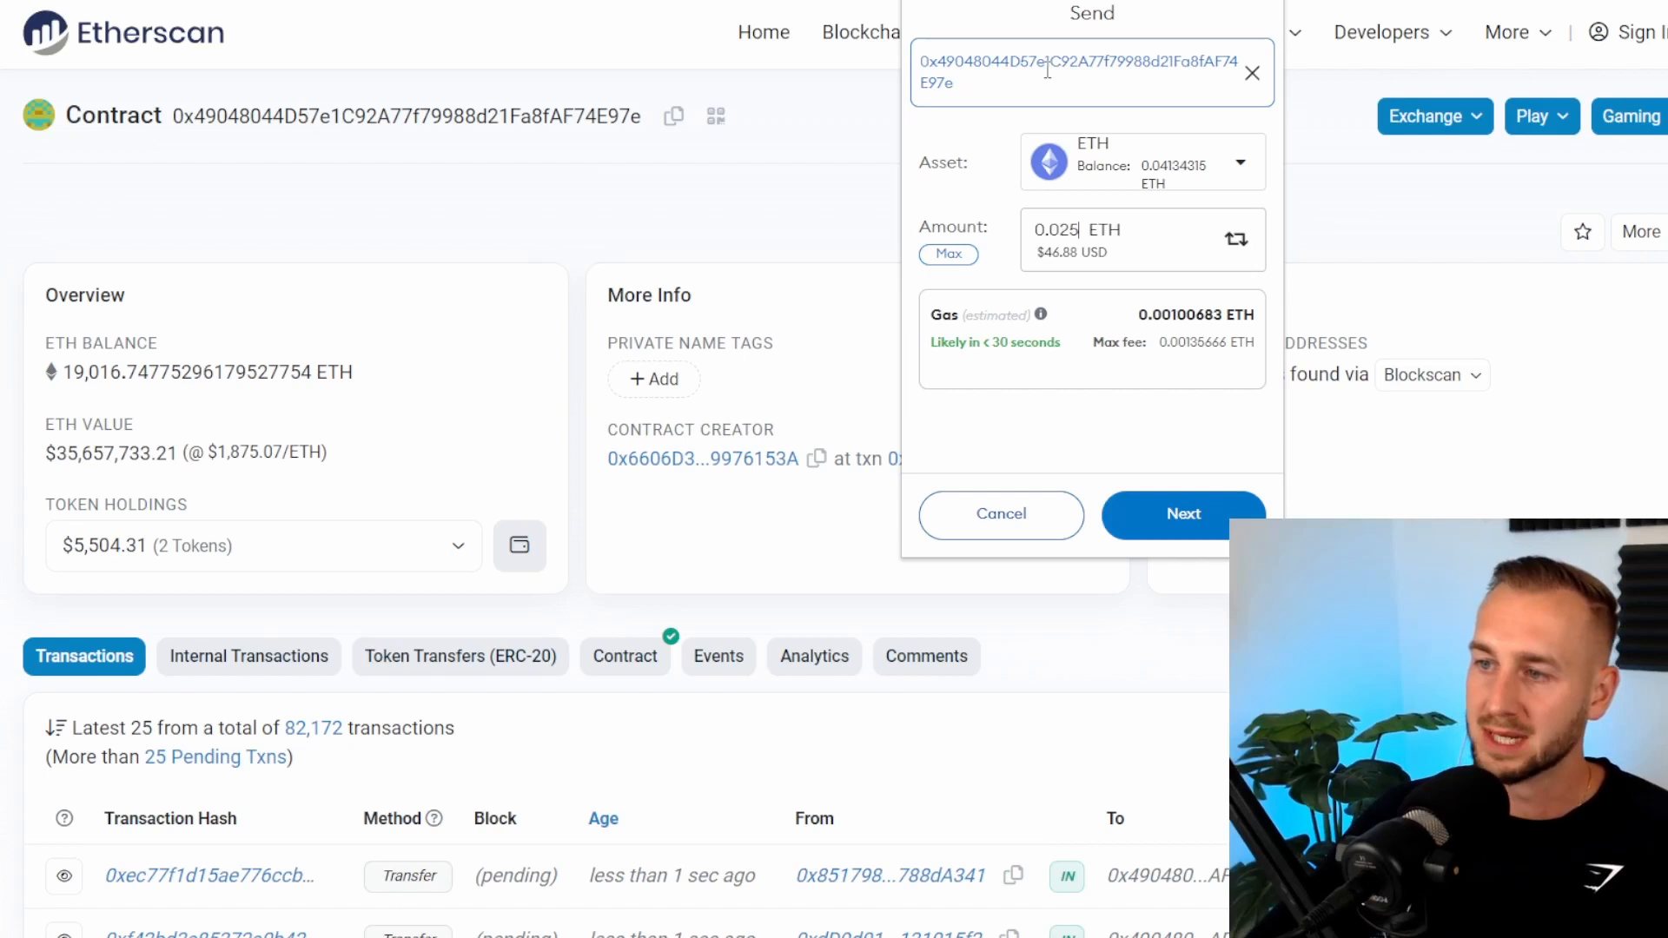
{"action": "mouse_move", "coordinate": [1119, 306]}
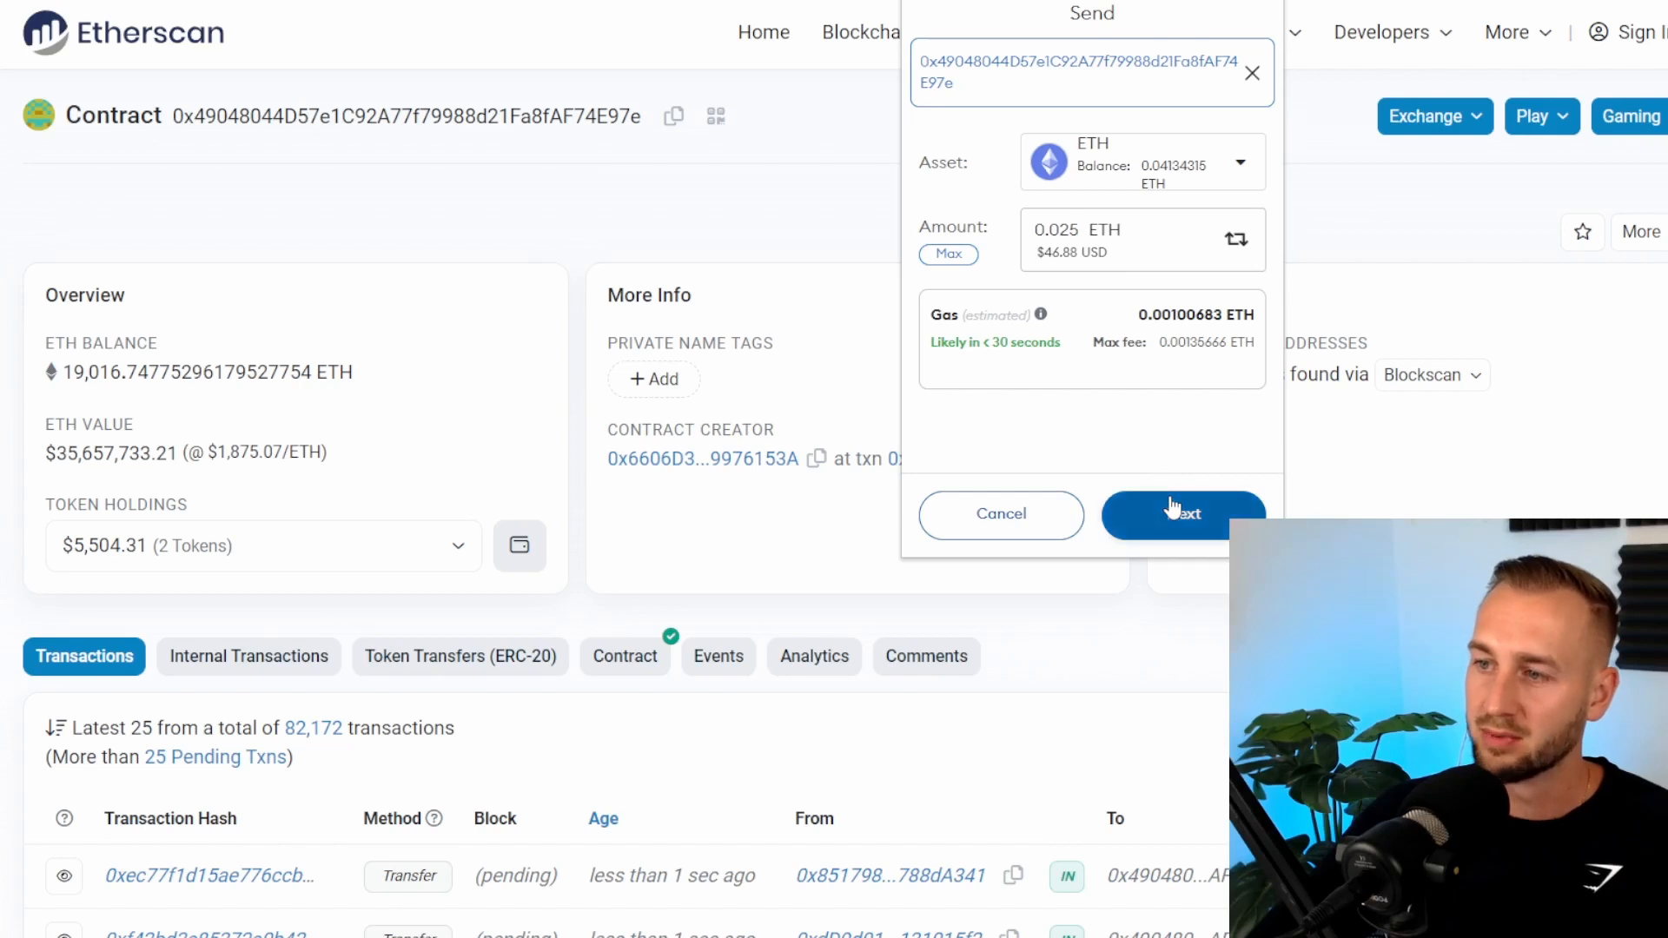
{"action": "left_click", "coordinate": [1183, 513]}
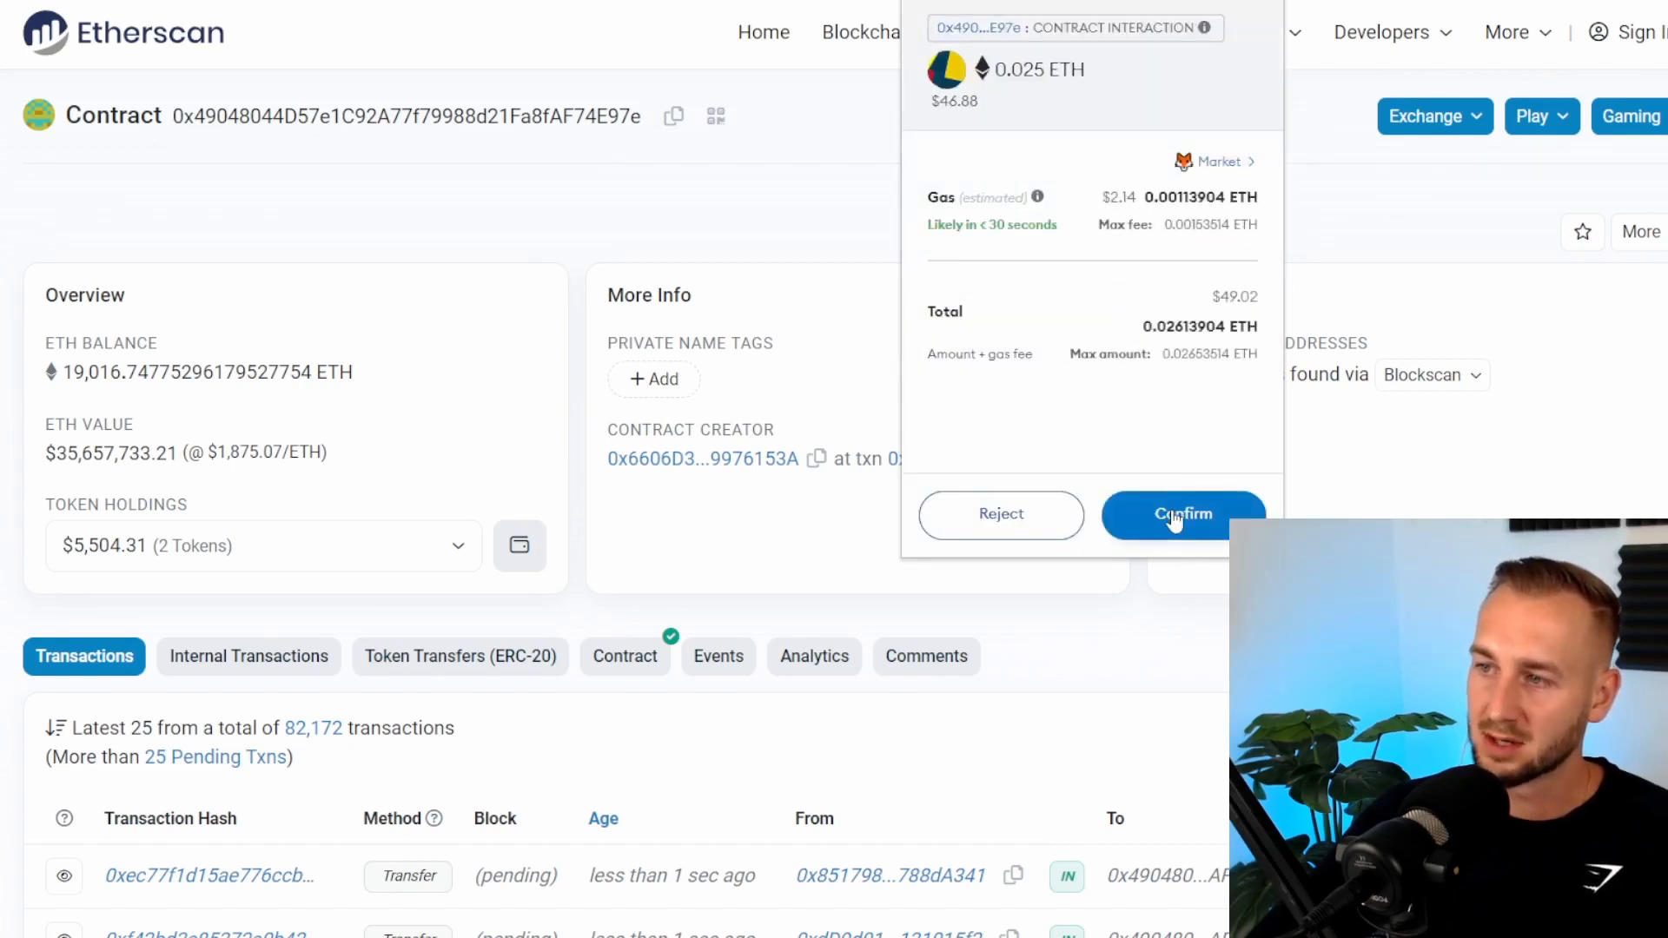
{"action": "left_click", "coordinate": [1183, 514]}
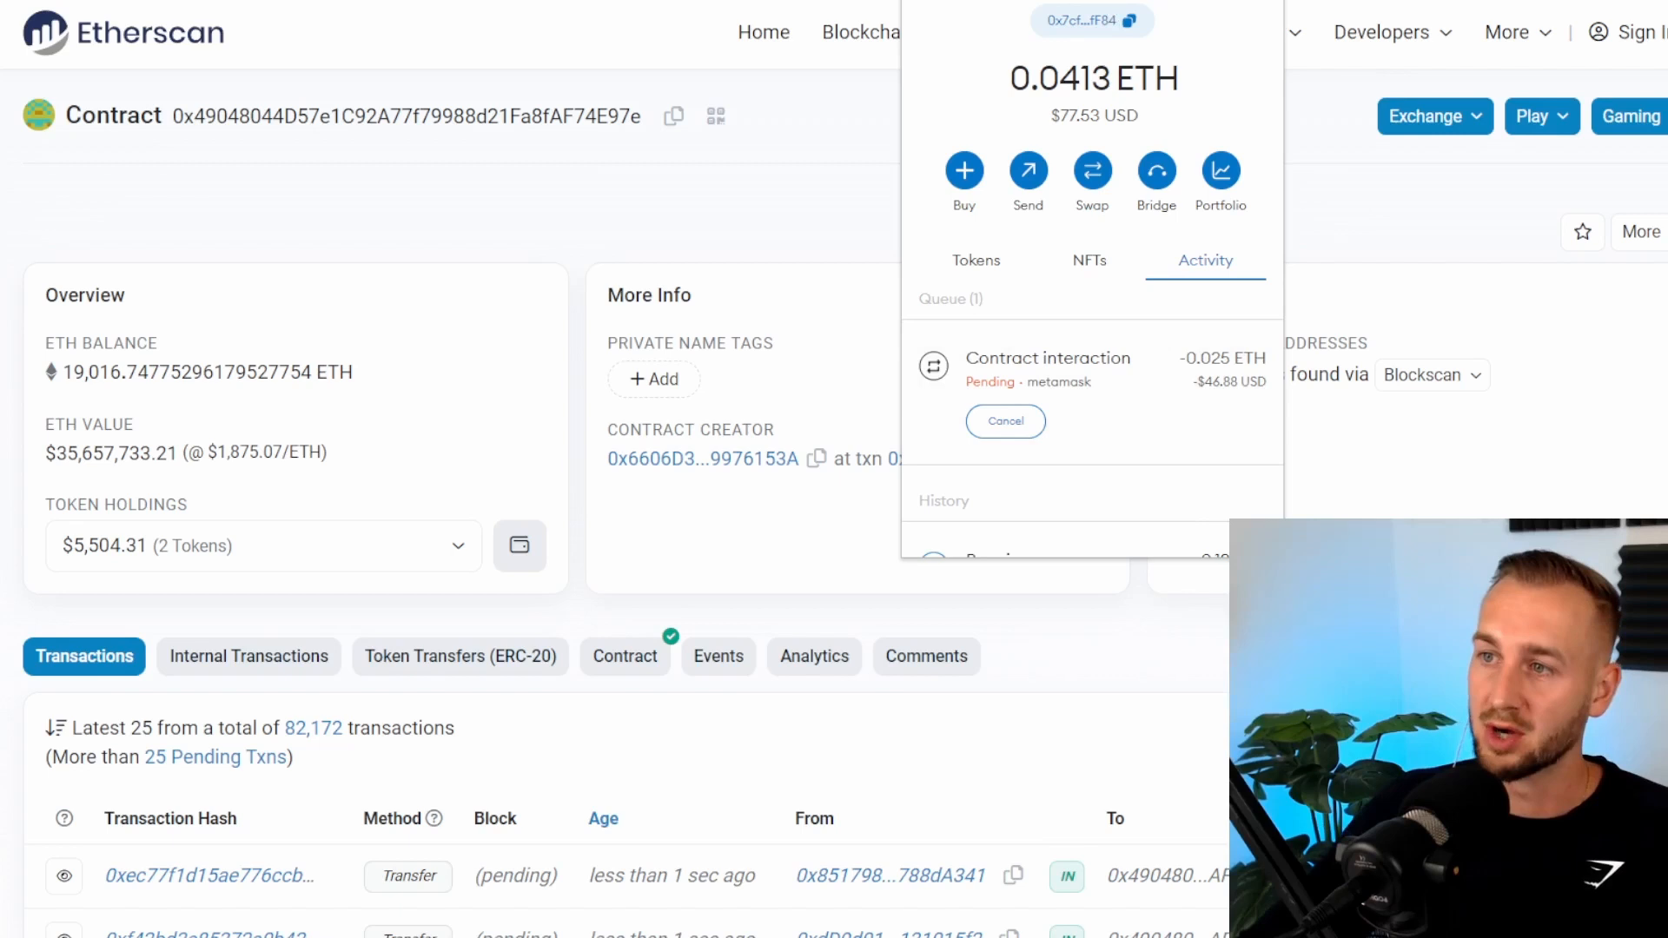
Open MetaMask's network selector and scroll the network list down to Base.
{"action": "left_click", "coordinate": [1091, 20]}
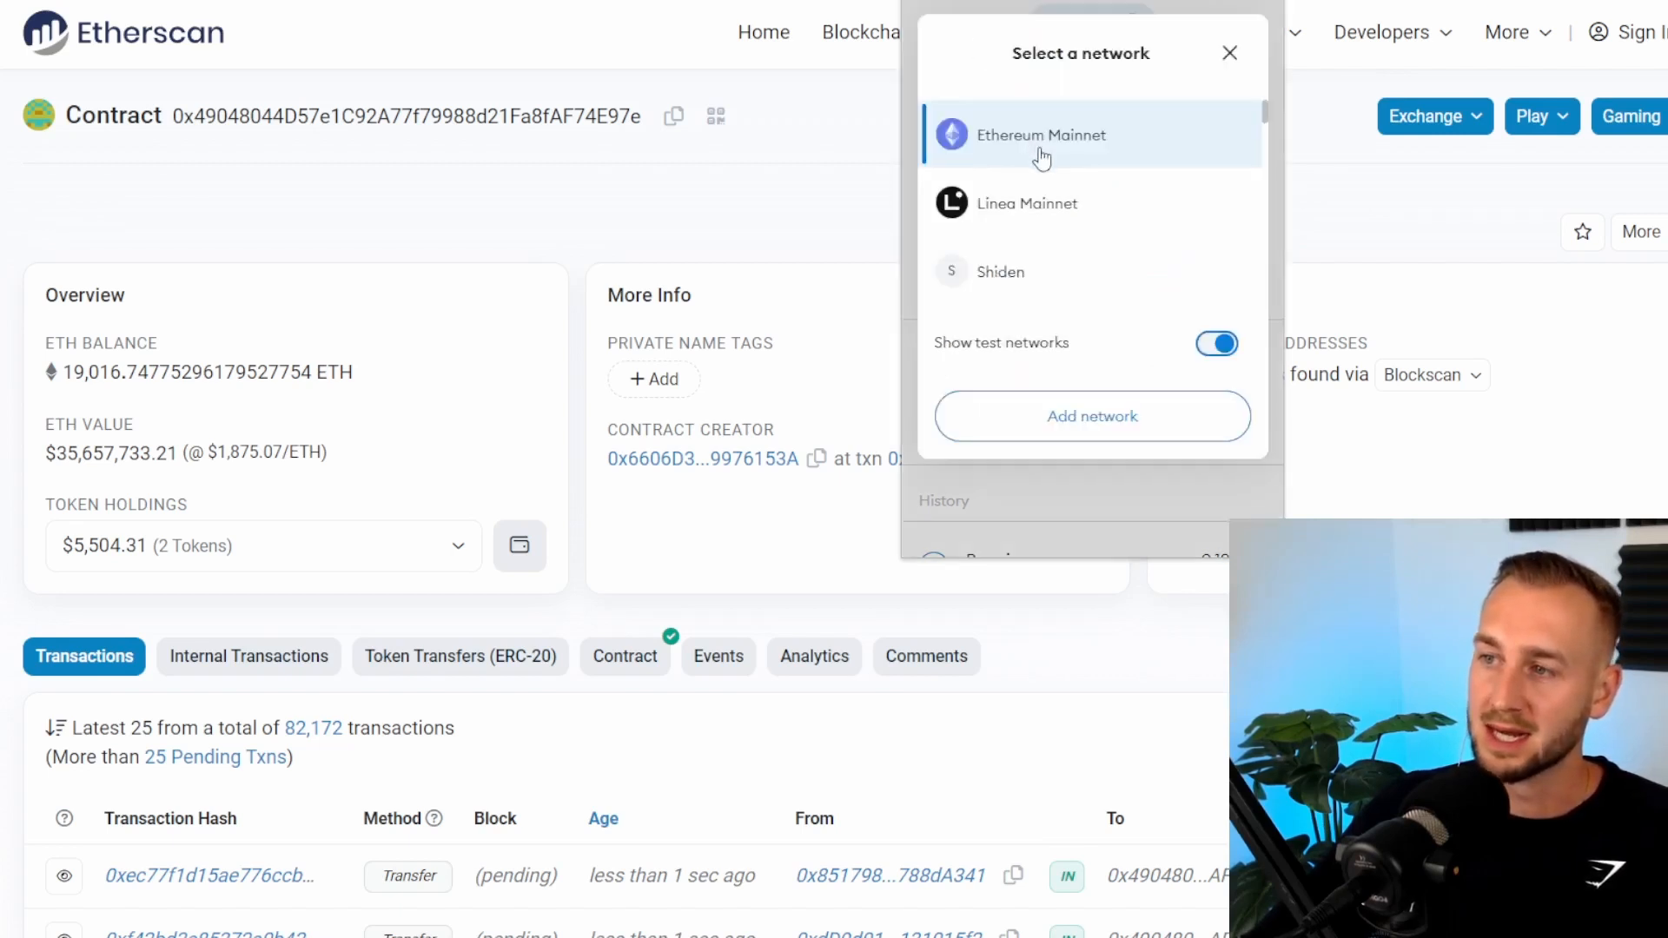
{"action": "scroll", "scroll_direction": "down", "scroll_amount": 3}
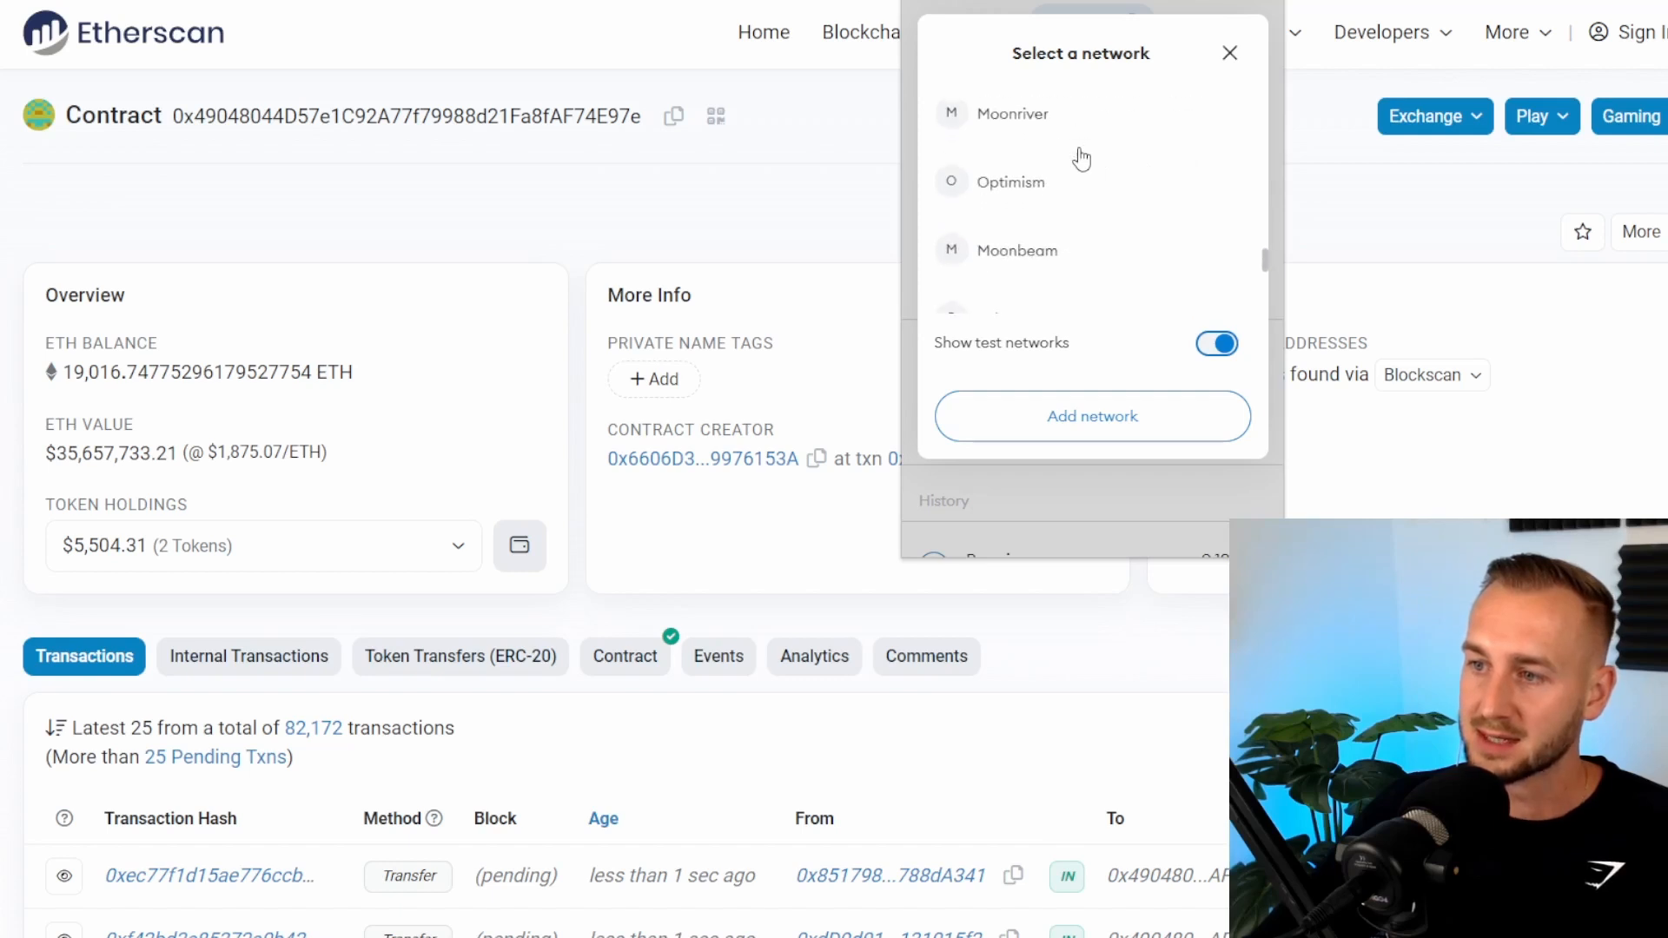
{"action": "scroll", "scroll_direction": "down", "scroll_amount": 3}
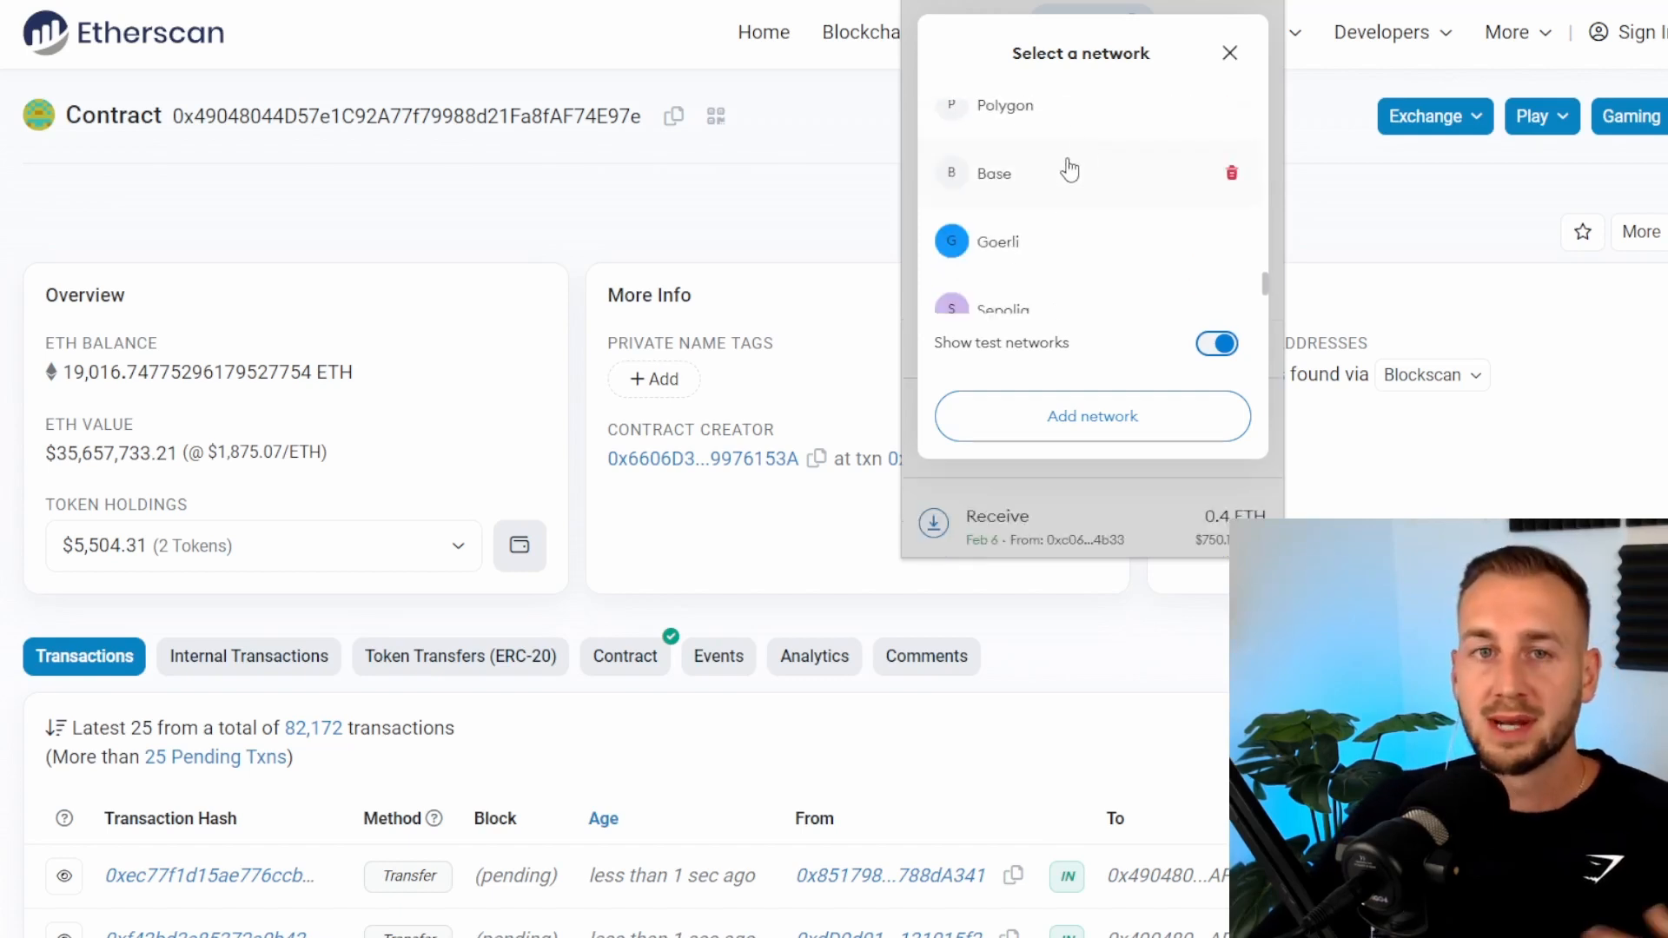
{"action": "mouse_move", "coordinate": [1355, 193]}
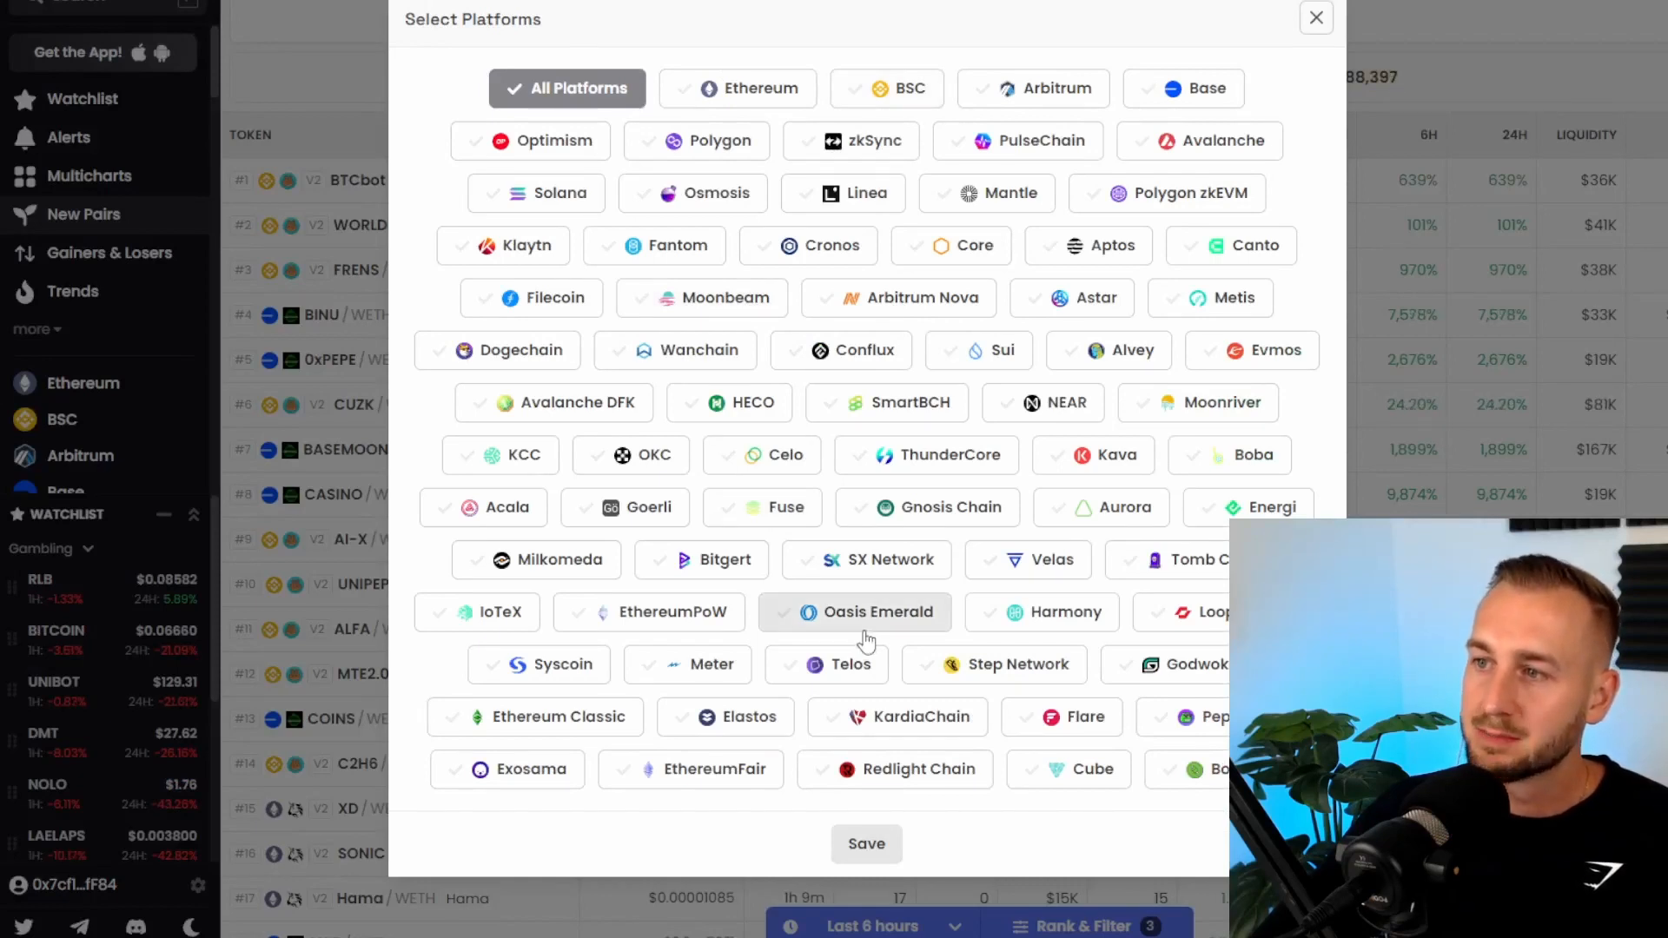
Select Base instead of All Platforms and save the platform filter.
{"action": "left_click", "coordinate": [1183, 88]}
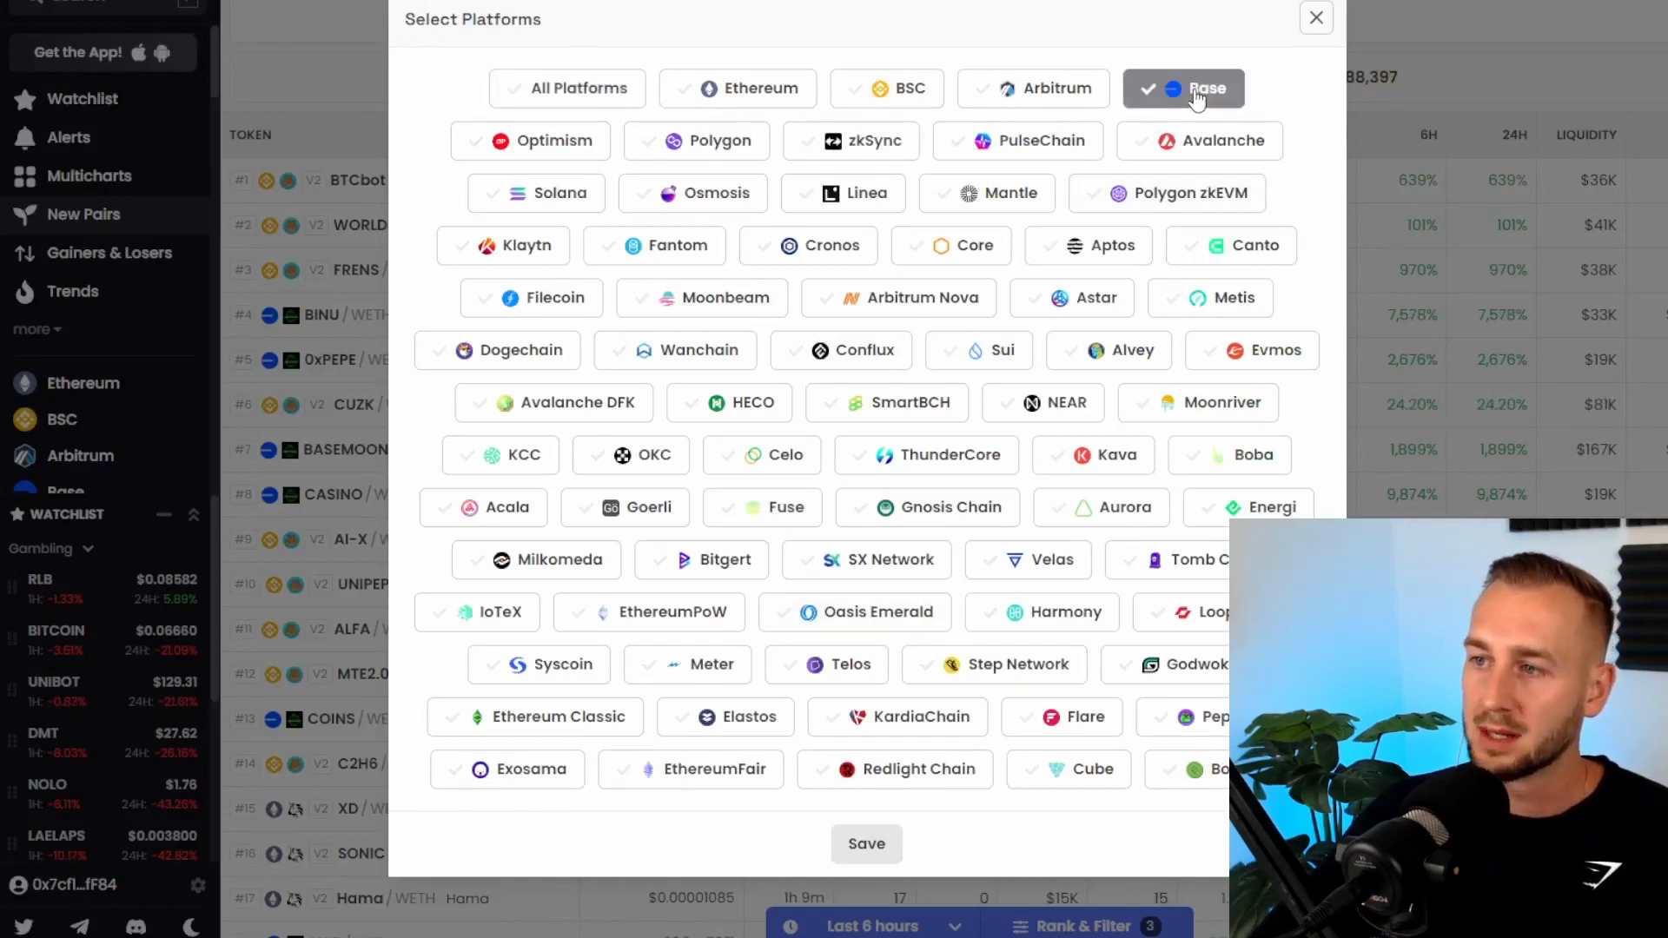
{"action": "left_click", "coordinate": [866, 844]}
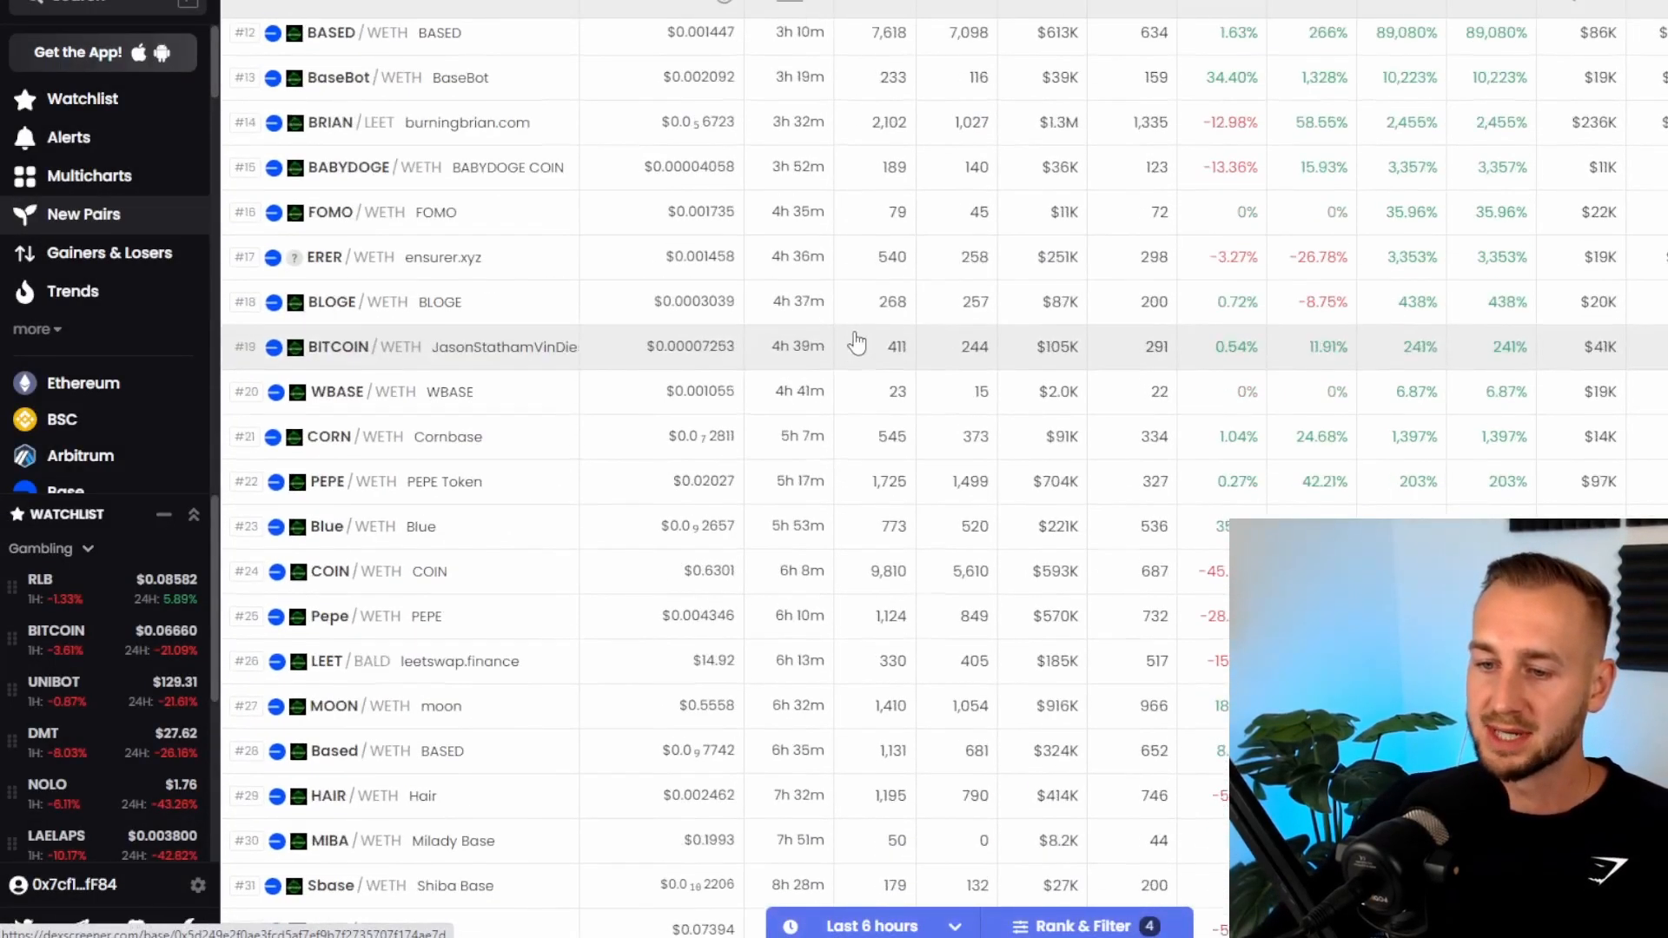
Browse the Base New Pairs table and open the BASEMOON/WETH pair.
{"action": "scroll", "scroll_direction": "down", "scroll_amount": 3}
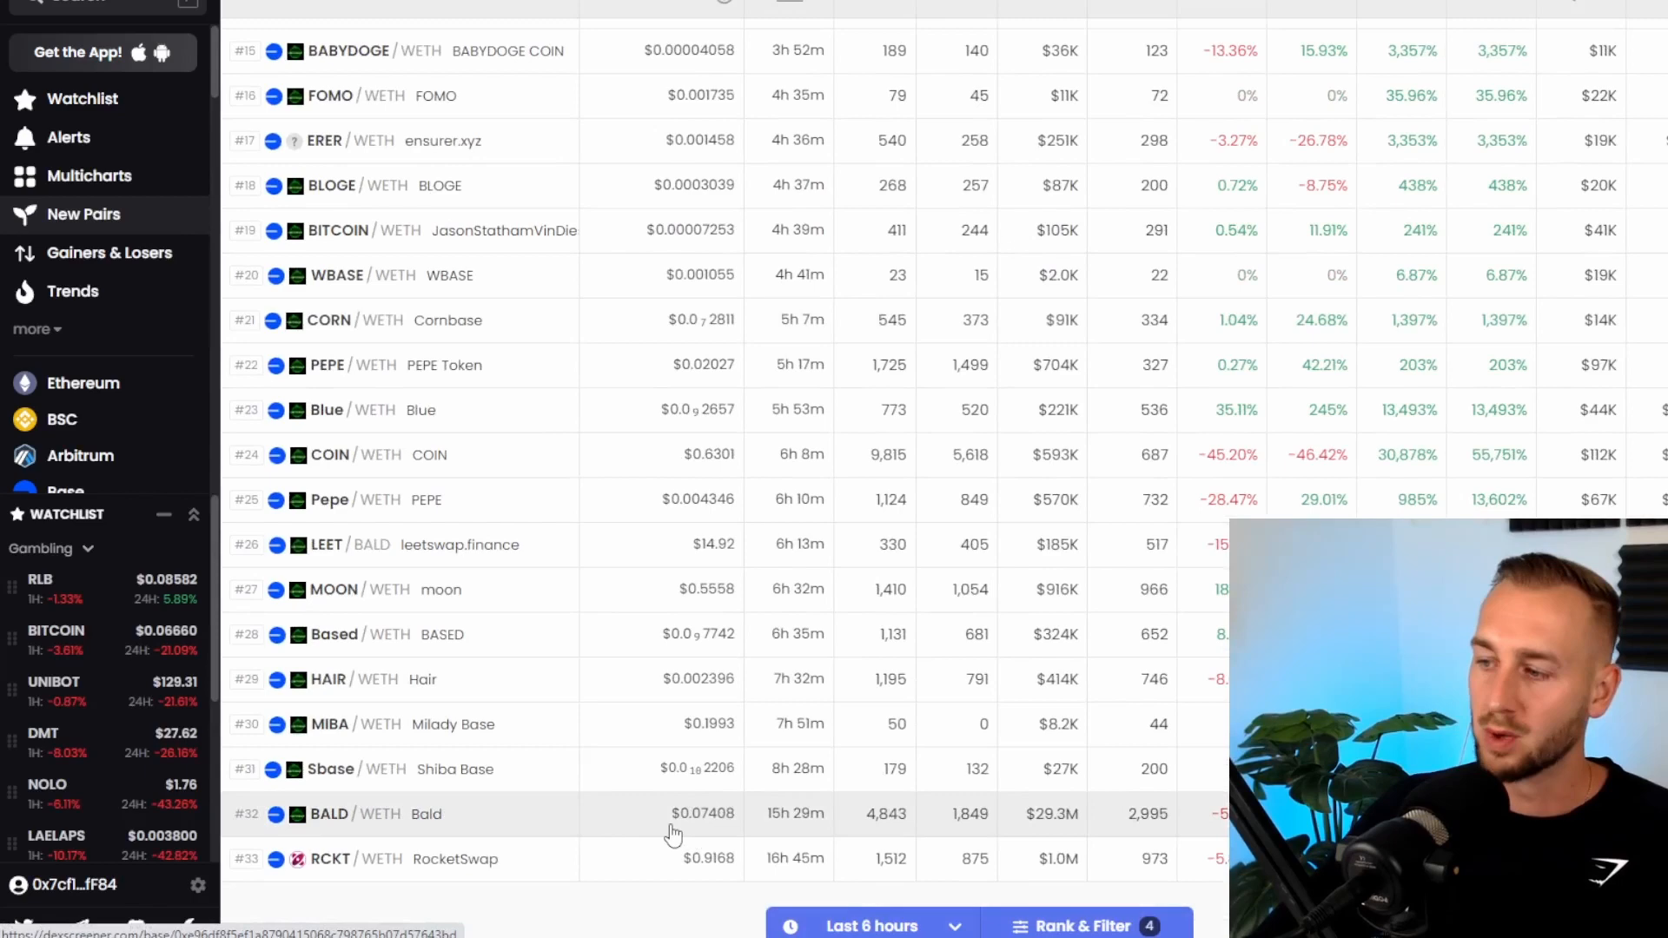
{"action": "scroll", "scroll_direction": "up", "scroll_amount": 3}
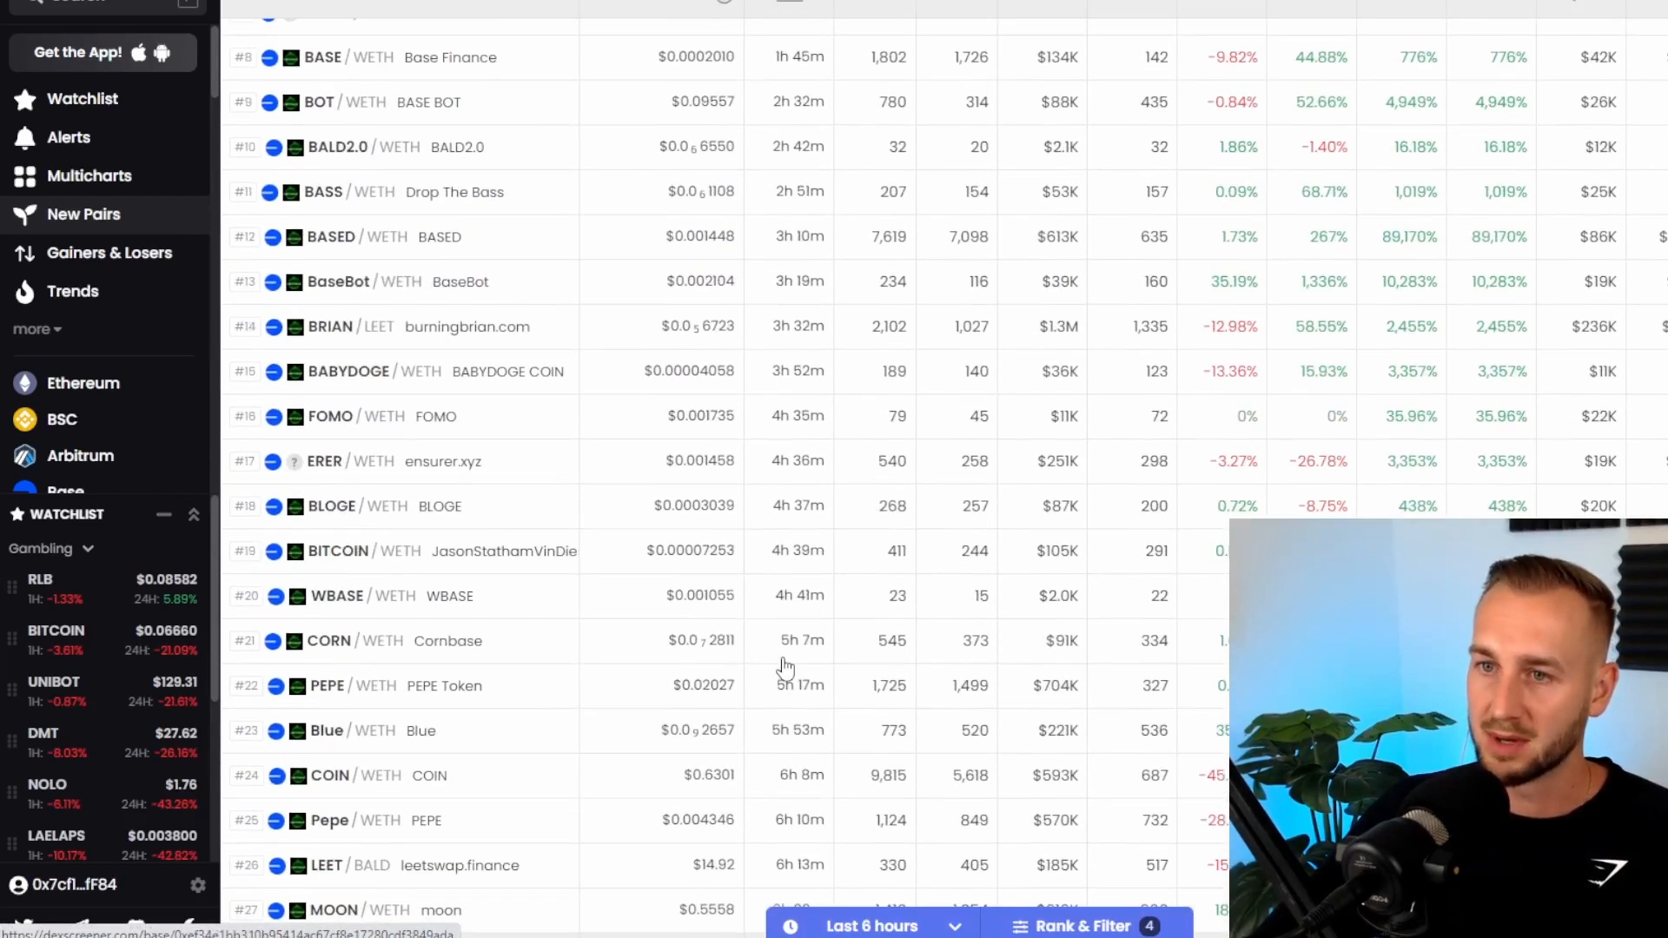
{"action": "scroll", "scroll_direction": "up", "scroll_amount": 3}
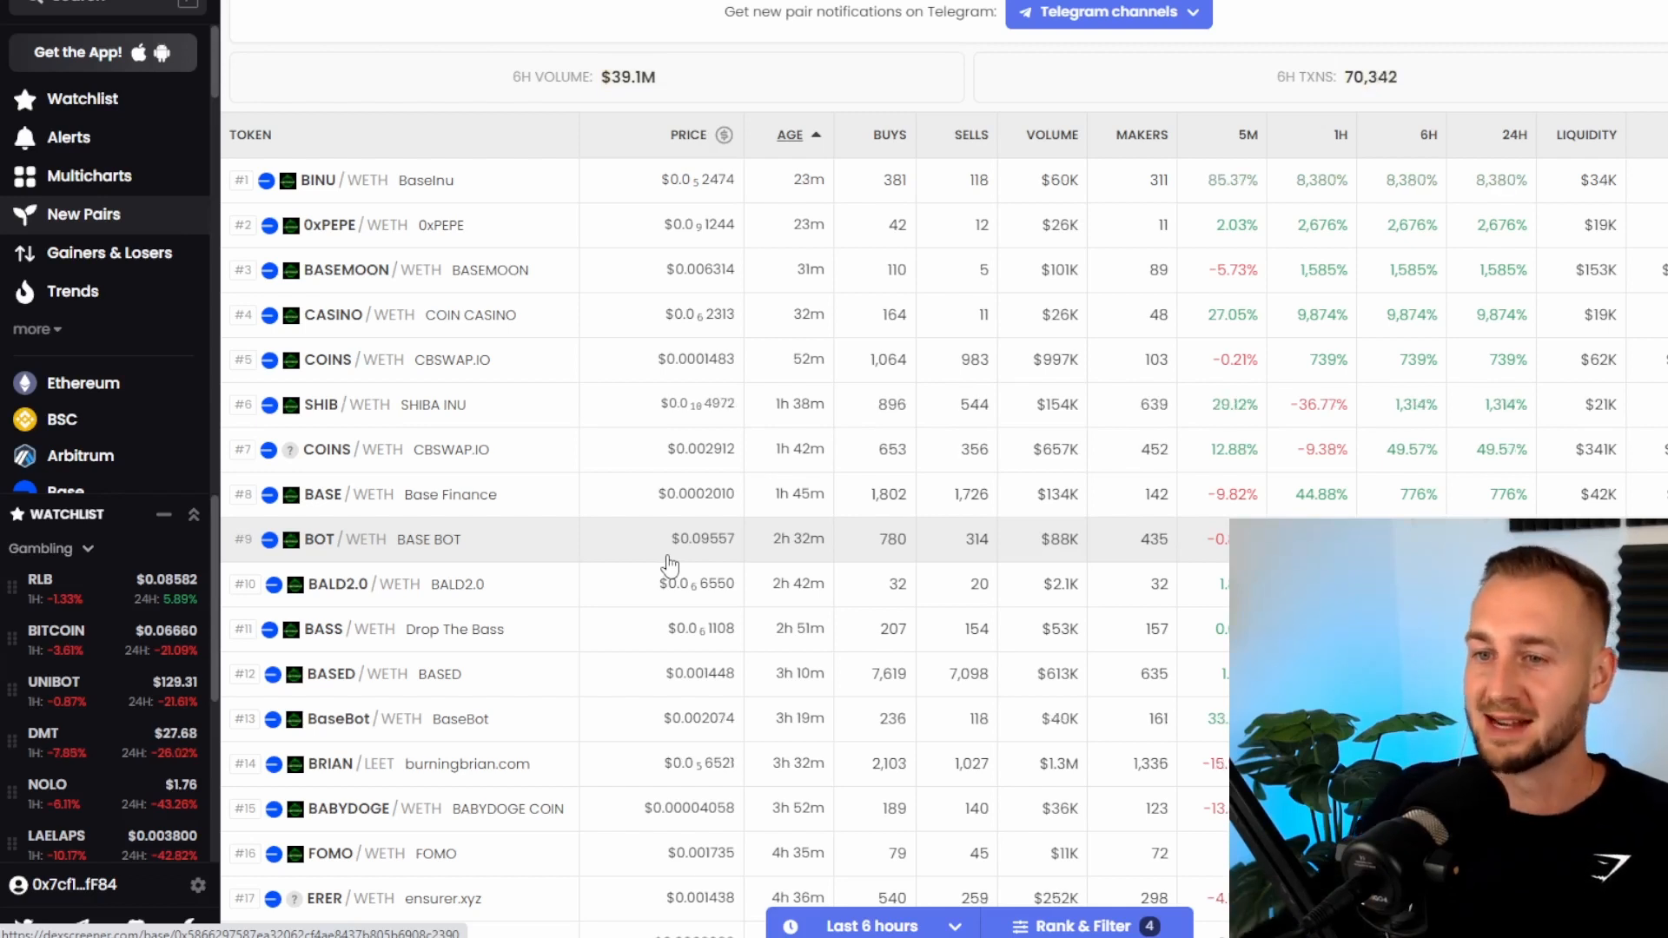
{"action": "mouse_move", "coordinate": [369, 229]}
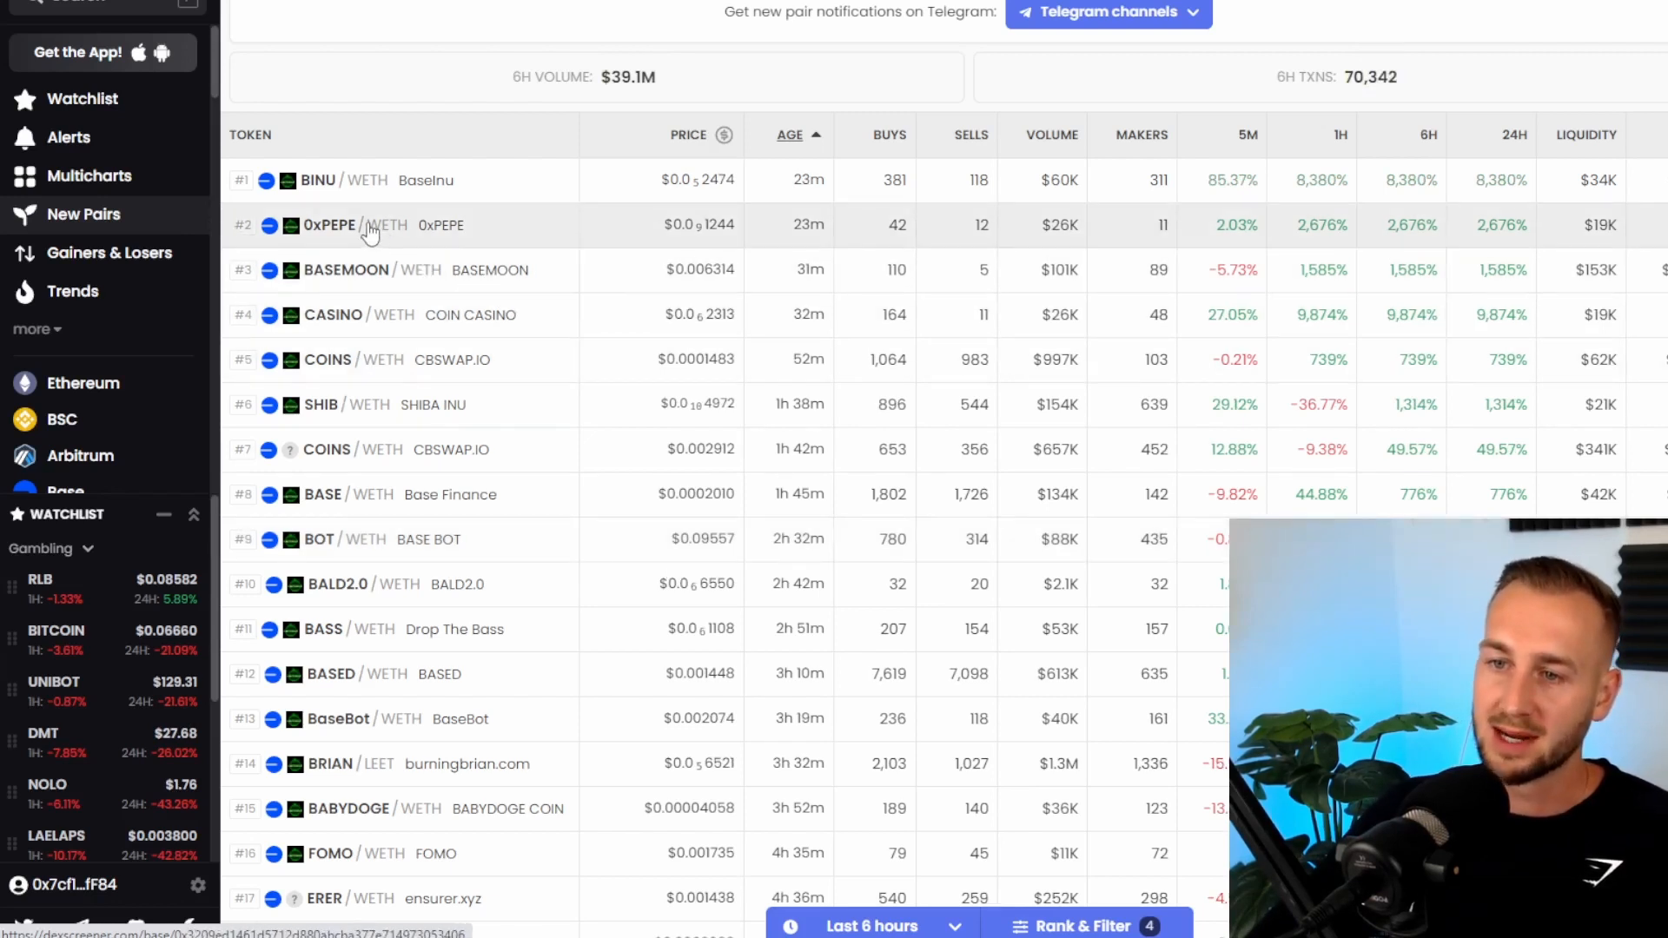
{"action": "mouse_move", "coordinate": [383, 269]}
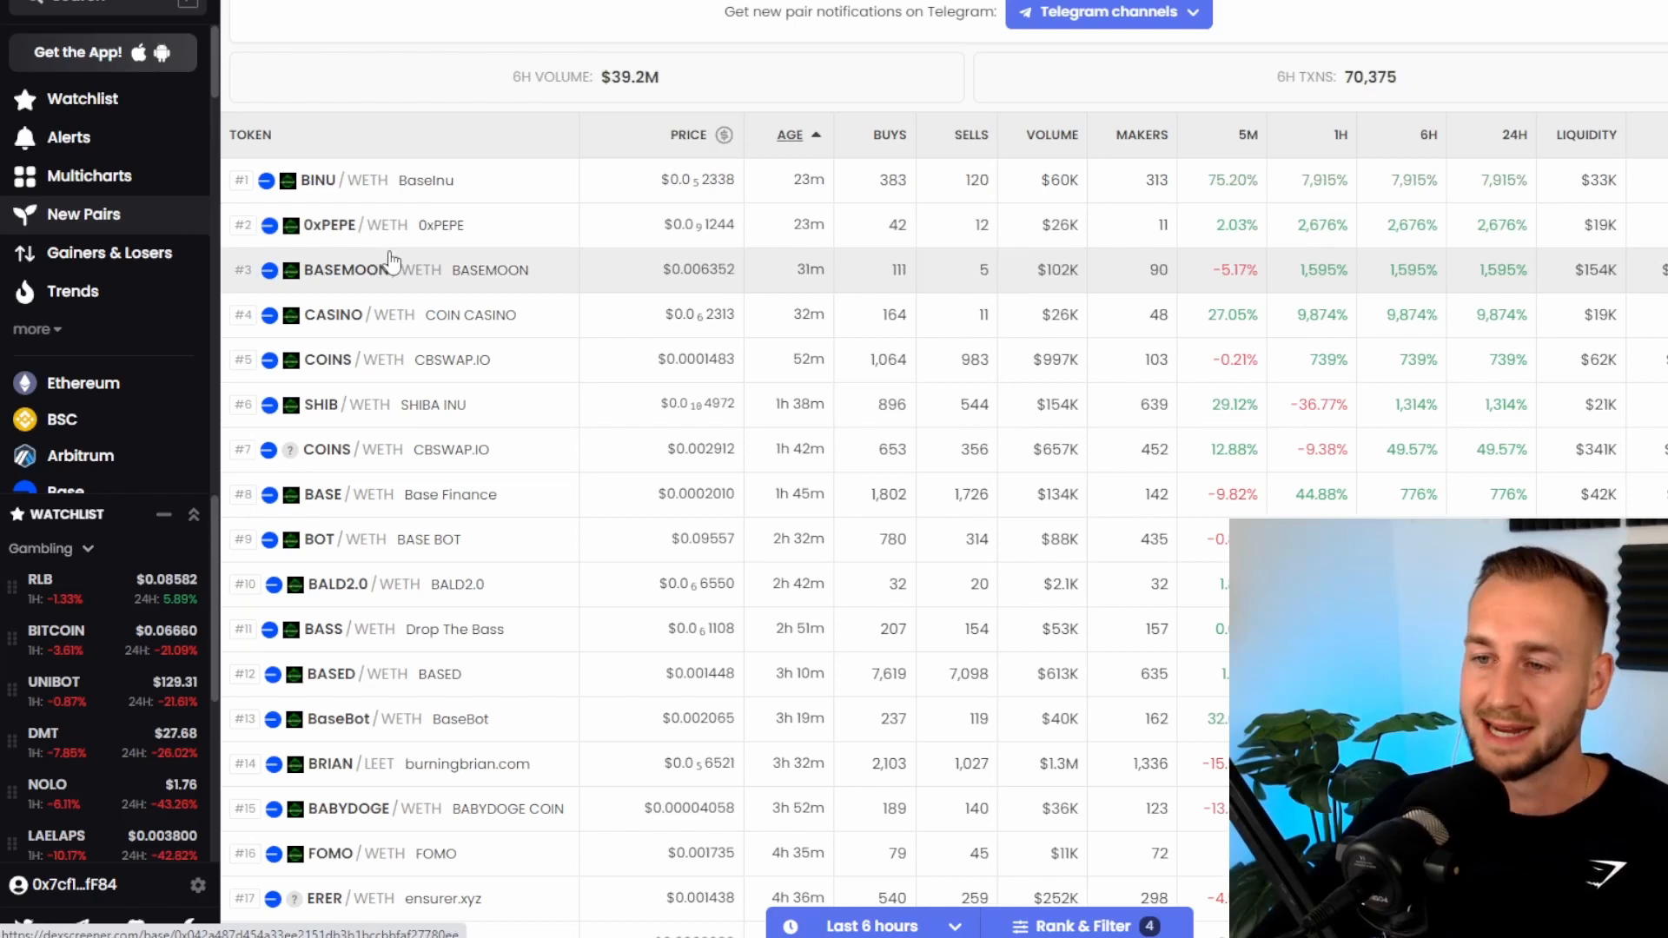
{"action": "left_click", "coordinate": [351, 269]}
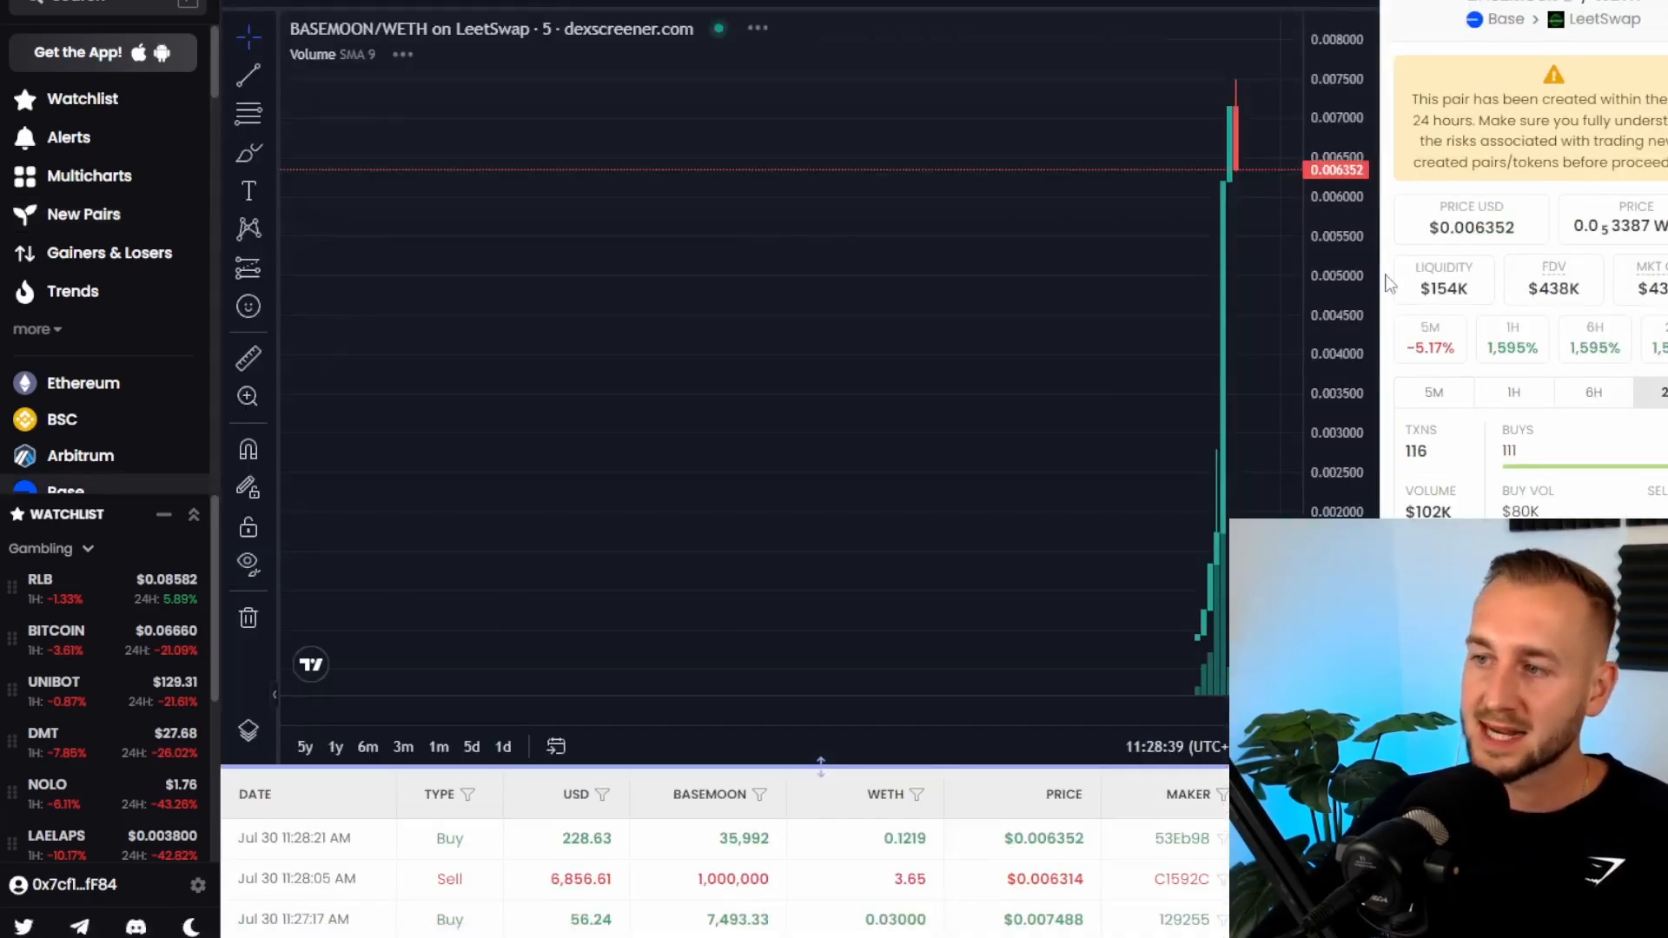
Trade BASEMOON on LeetSwap, connecting MetaMask and accepting the risk notice.
{"action": "scroll", "scroll_direction": "down", "scroll_amount": 3}
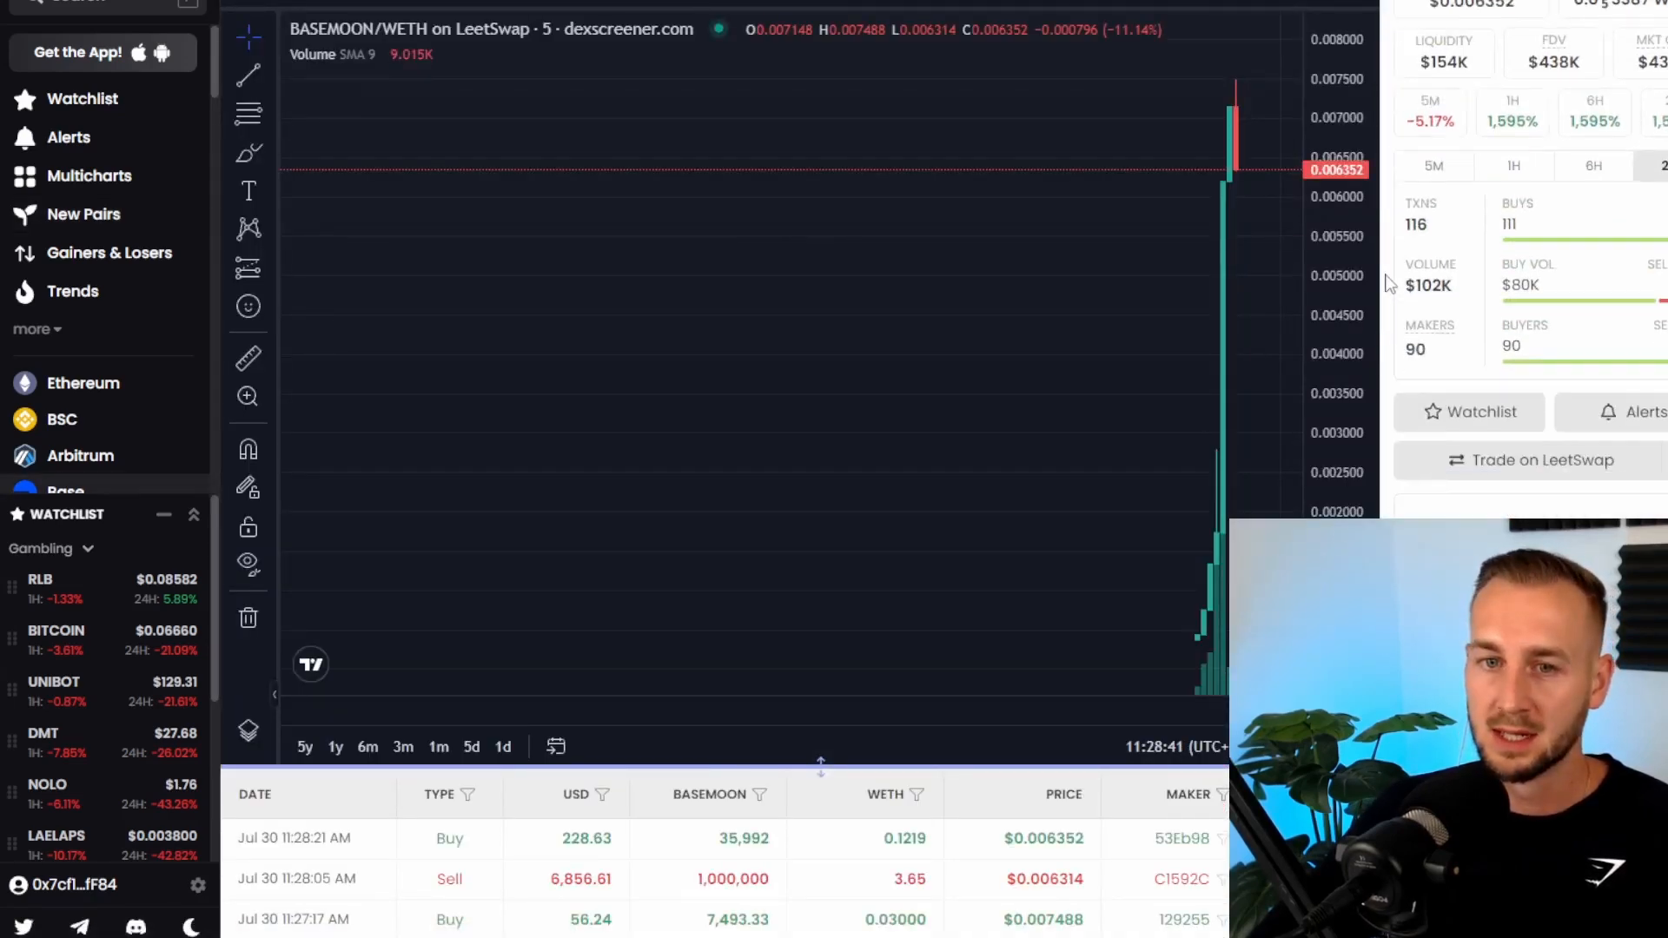
{"action": "scroll", "scroll_direction": "down", "scroll_amount": 3}
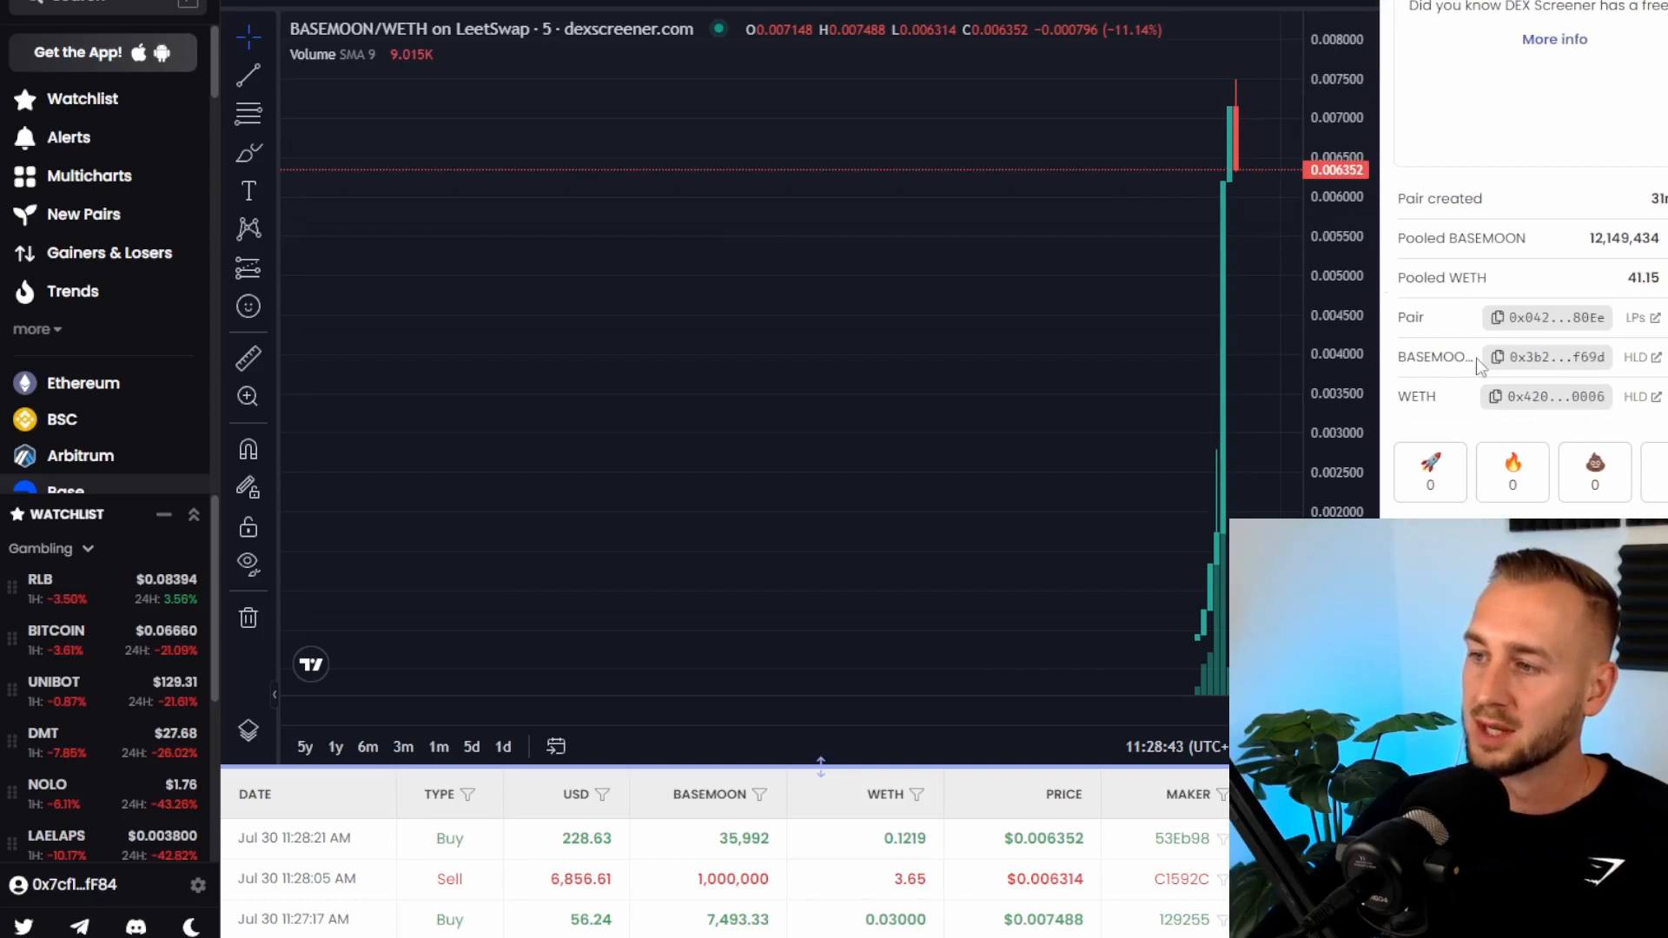
{"action": "mouse_move", "coordinate": [1442, 411]}
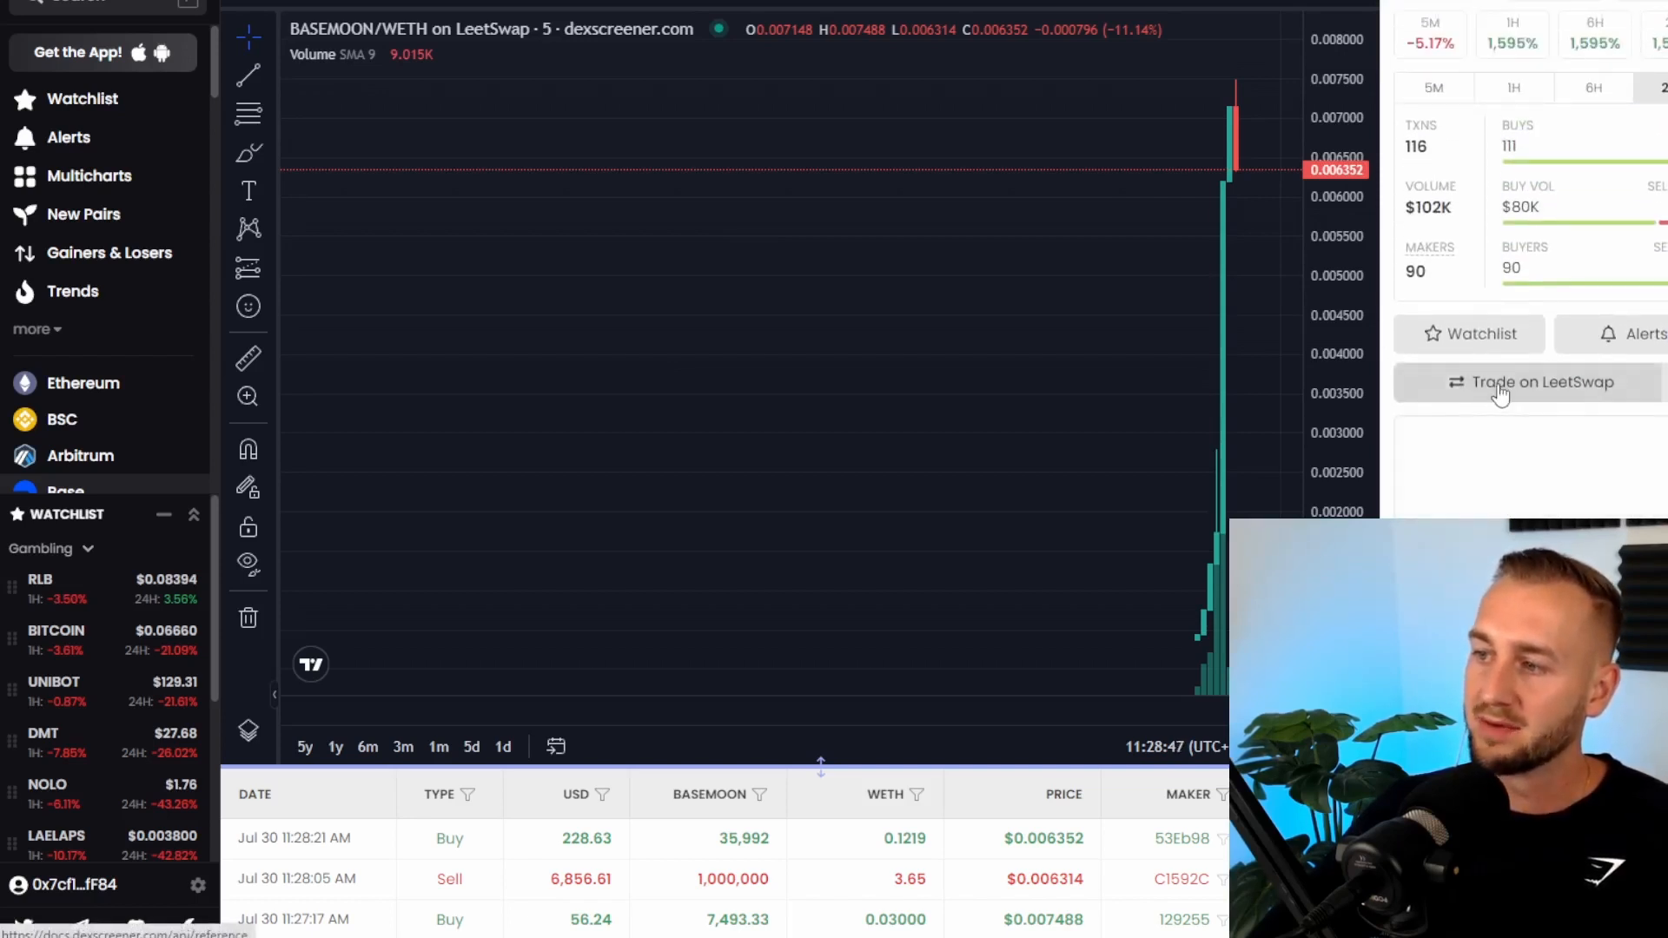
{"action": "left_click", "coordinate": [1543, 382]}
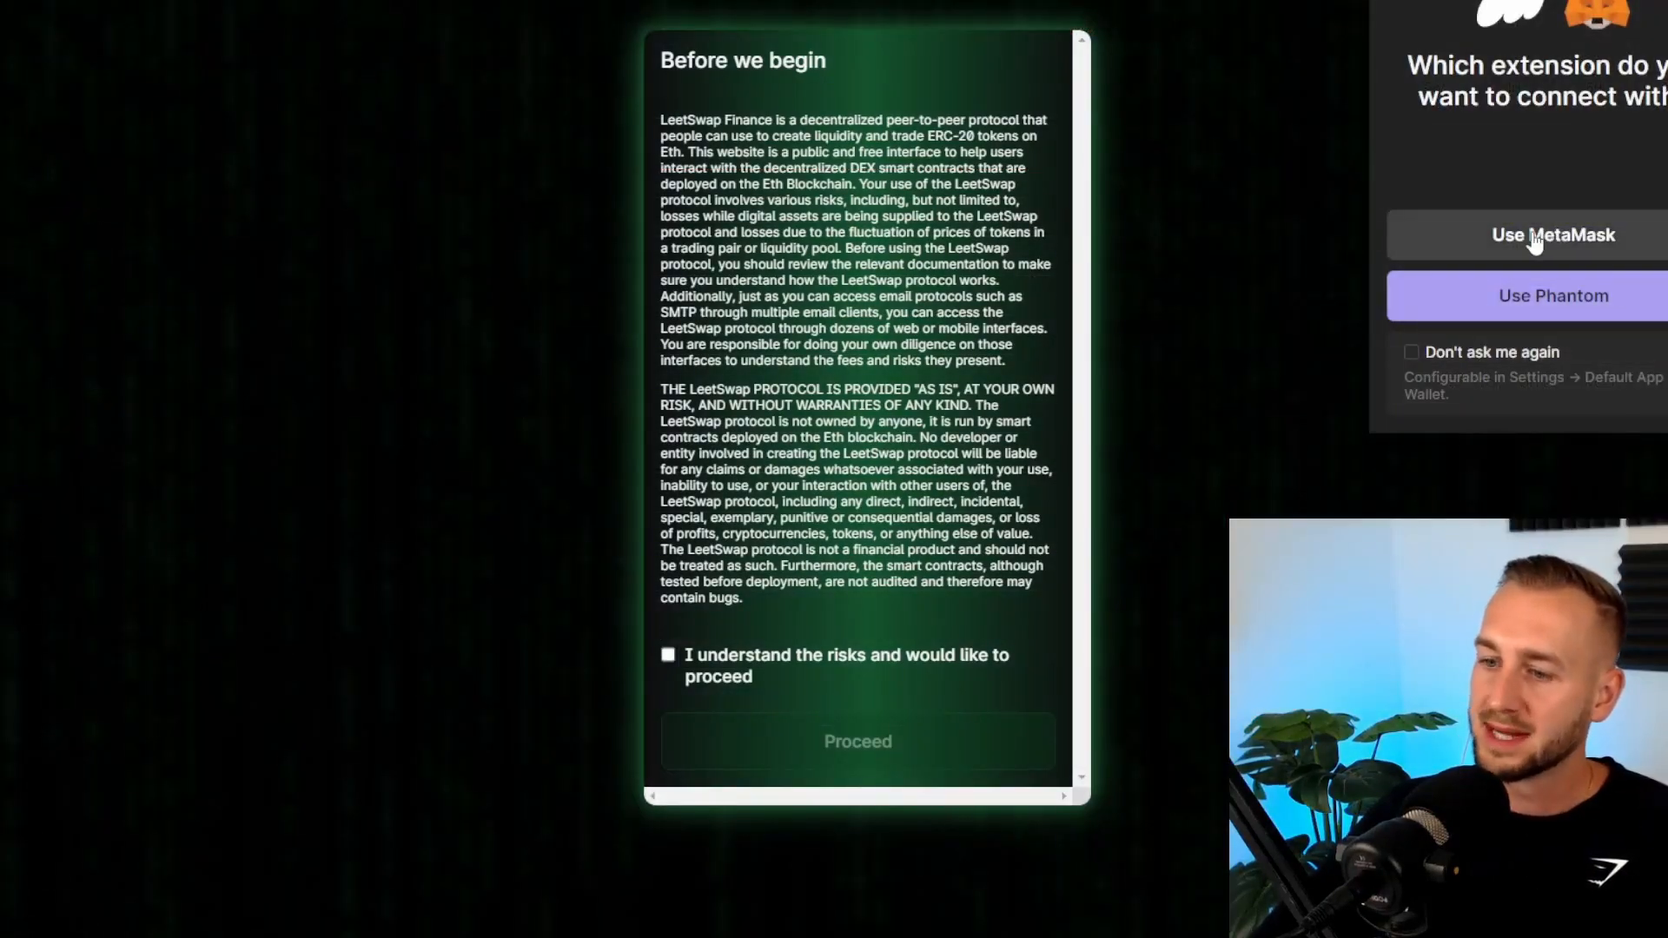
{"action": "left_click", "coordinate": [1553, 234]}
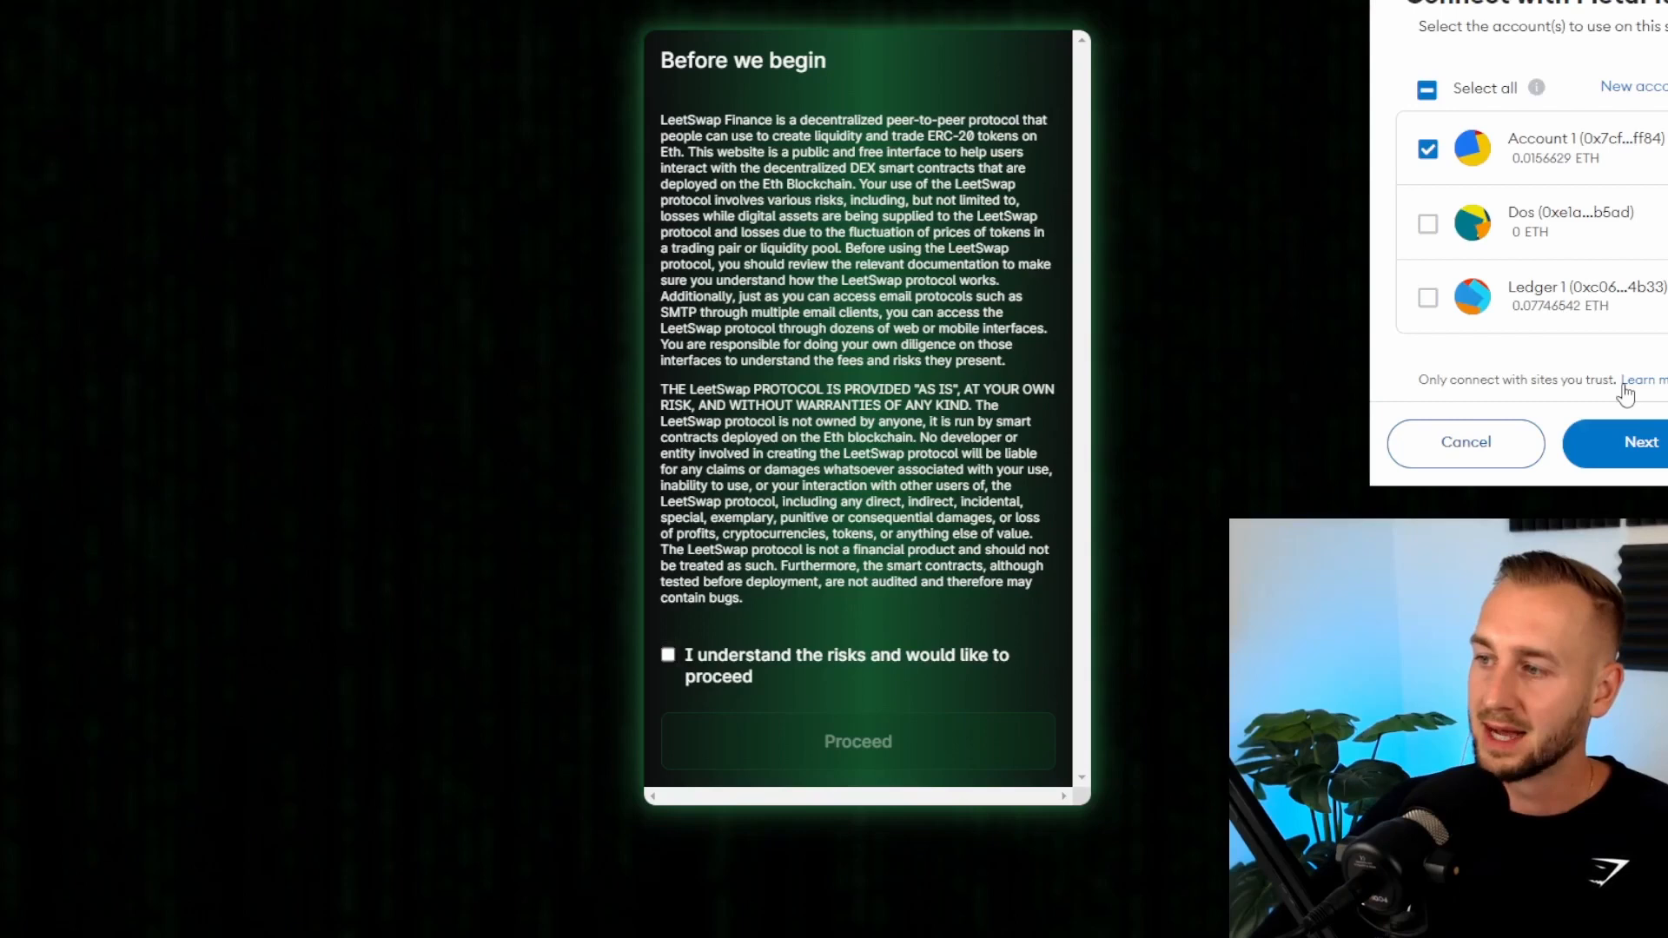
{"action": "left_click", "coordinate": [1638, 442]}
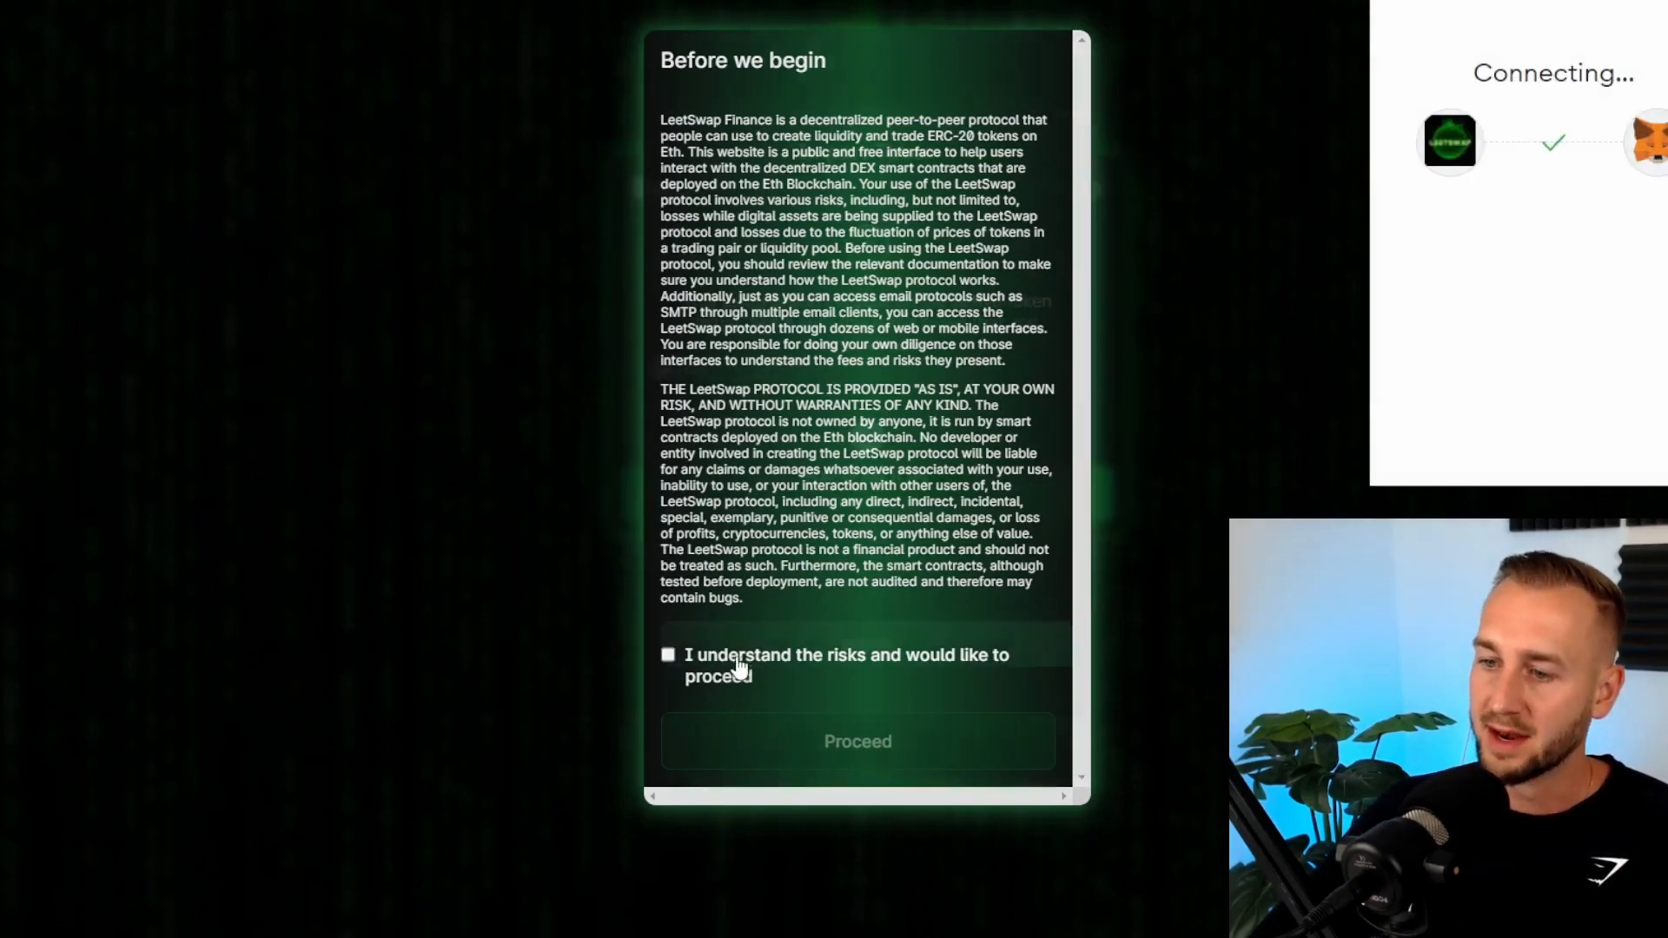
{"action": "left_click", "coordinate": [667, 654]}
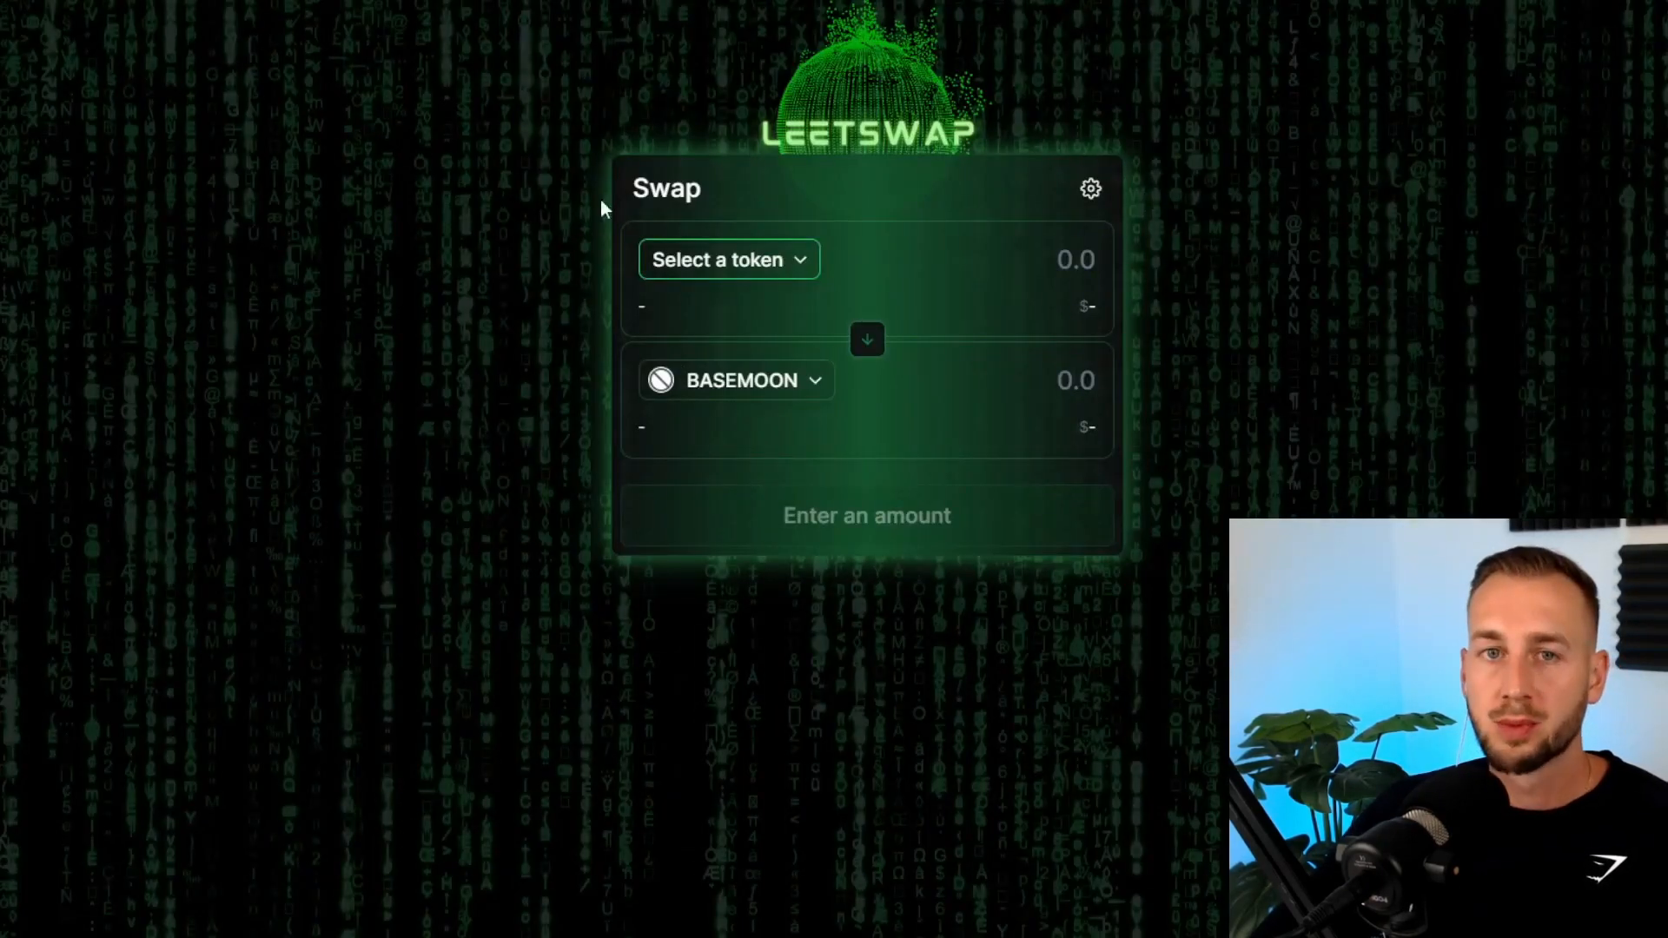
{"action": "mouse_move", "coordinate": [1199, 458]}
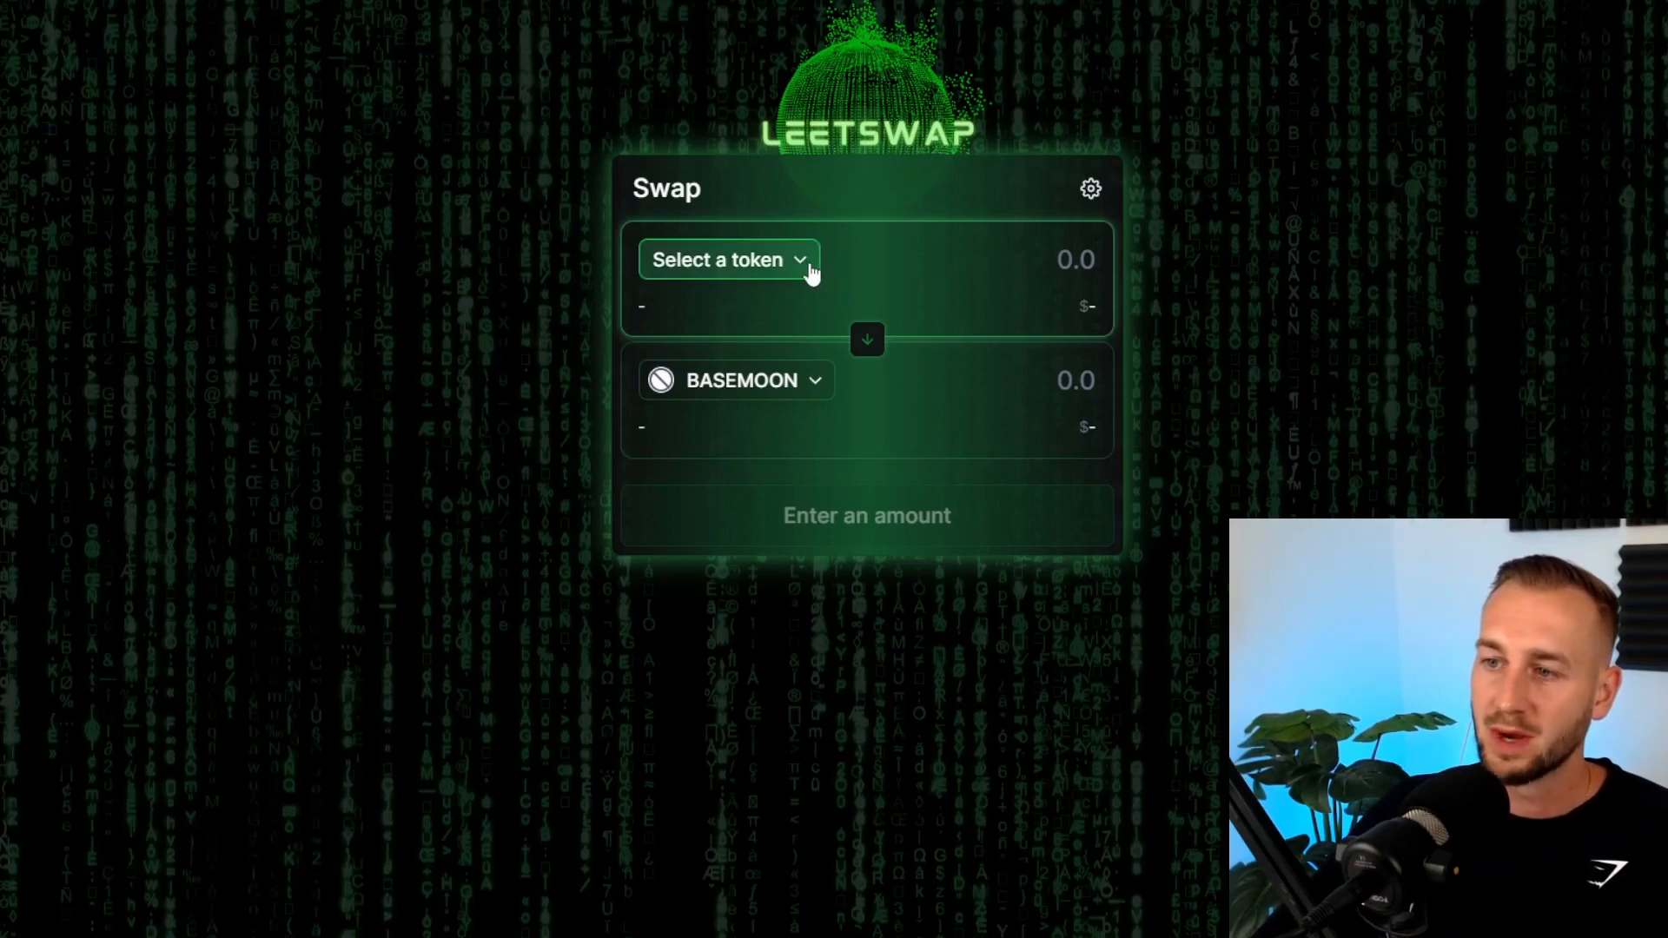
Choose ETH from the token list for the Swap panel's top field.
{"action": "left_click", "coordinate": [729, 260]}
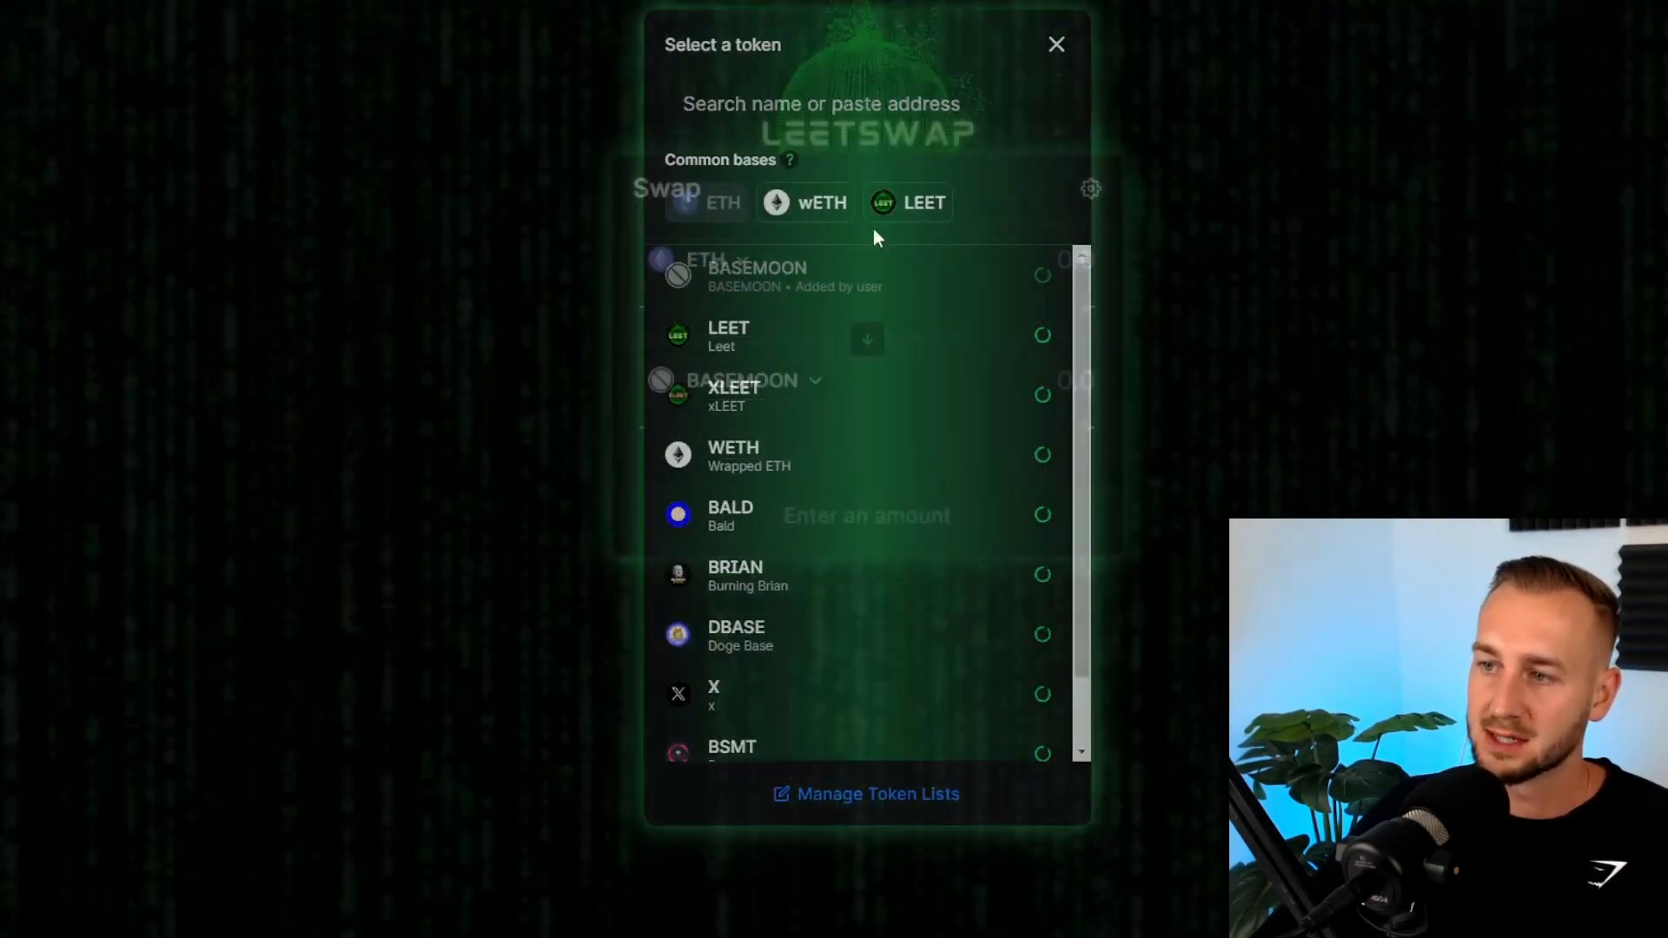
{"action": "left_click", "coordinate": [754, 274]}
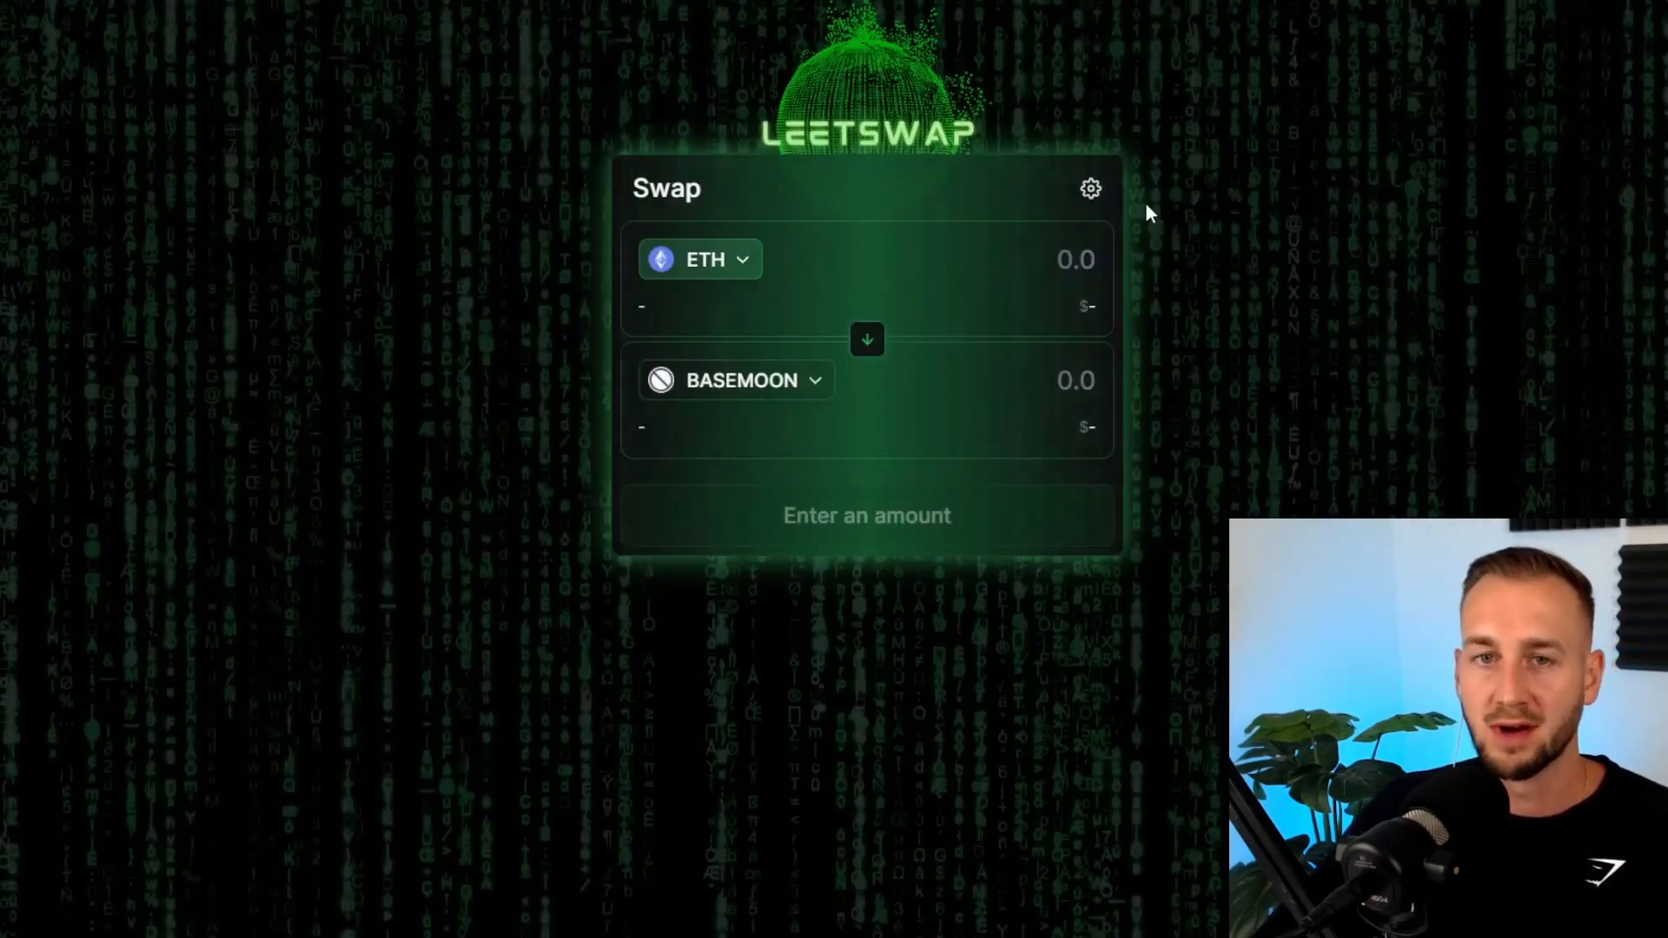
{"action": "mouse_move", "coordinate": [904, 359]}
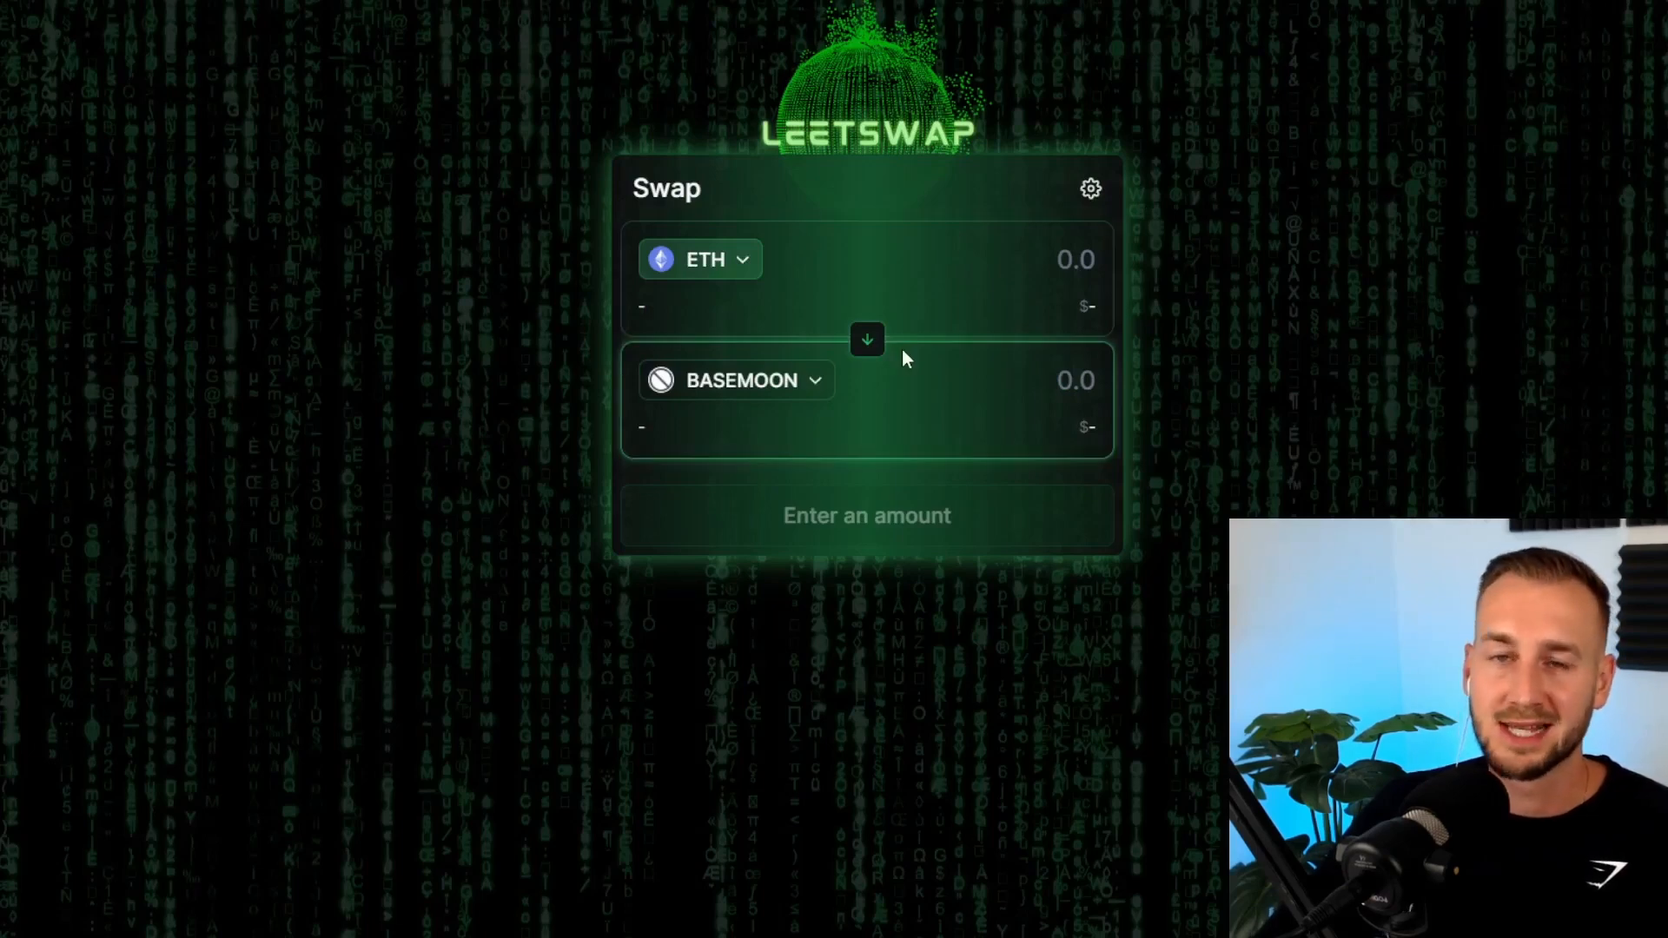
{"action": "mouse_move", "coordinate": [919, 338]}
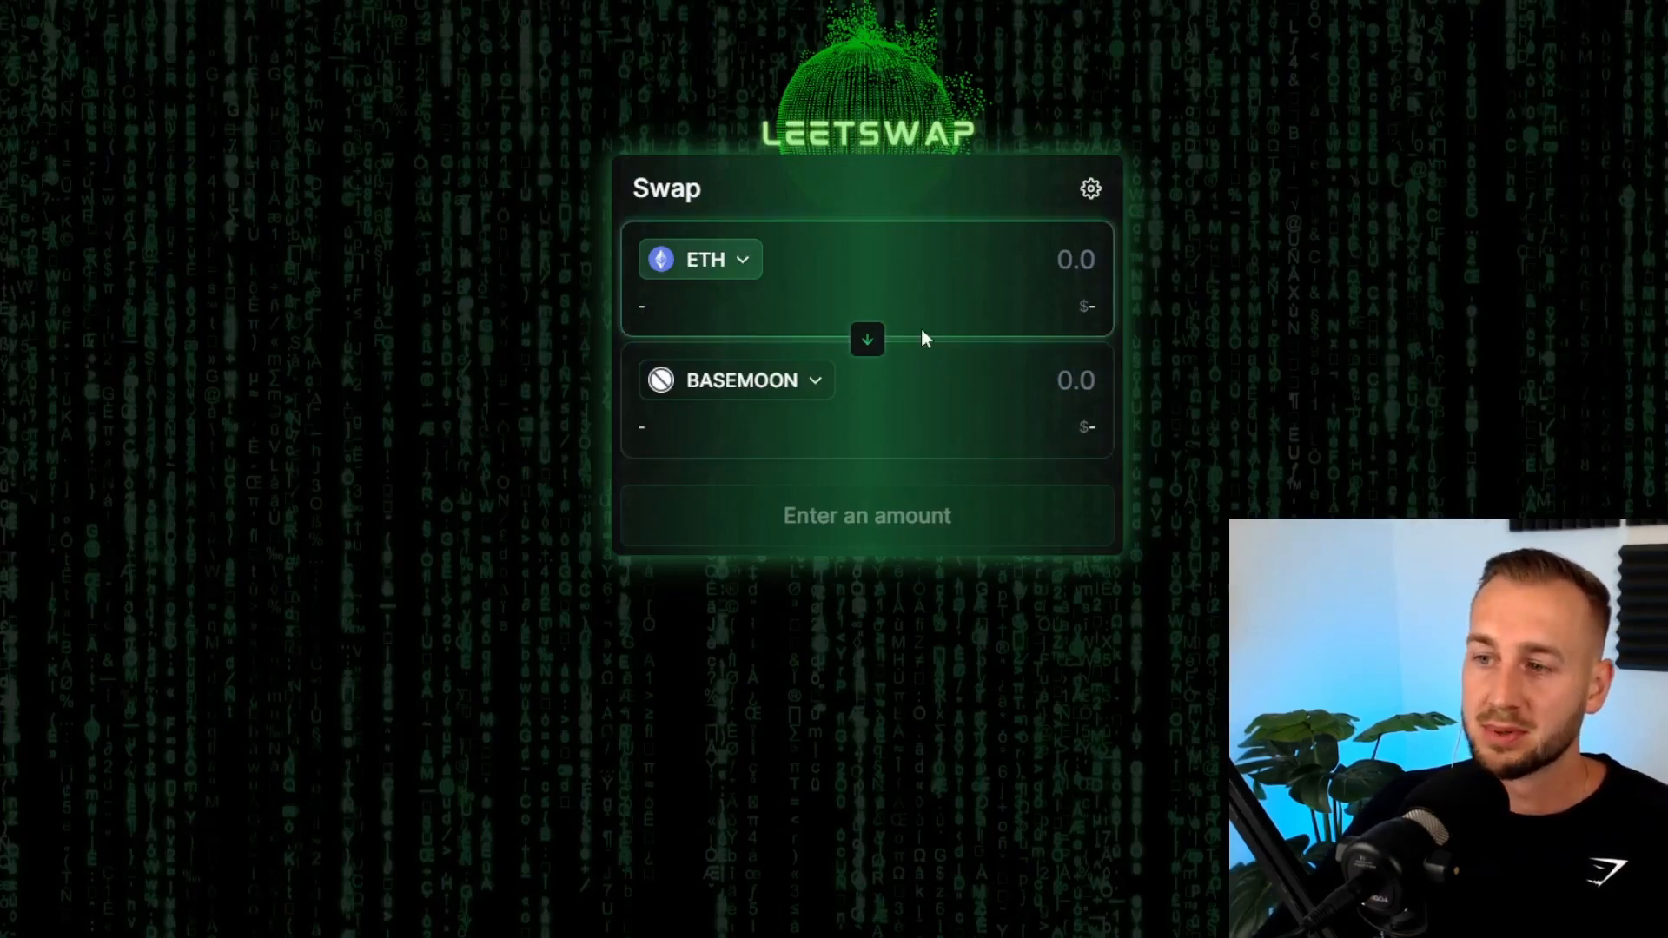
Enter 0.01 ETH as the amount to swap for BASEMOON in LeetSwap.
{"action": "type", "text": "0.01"}
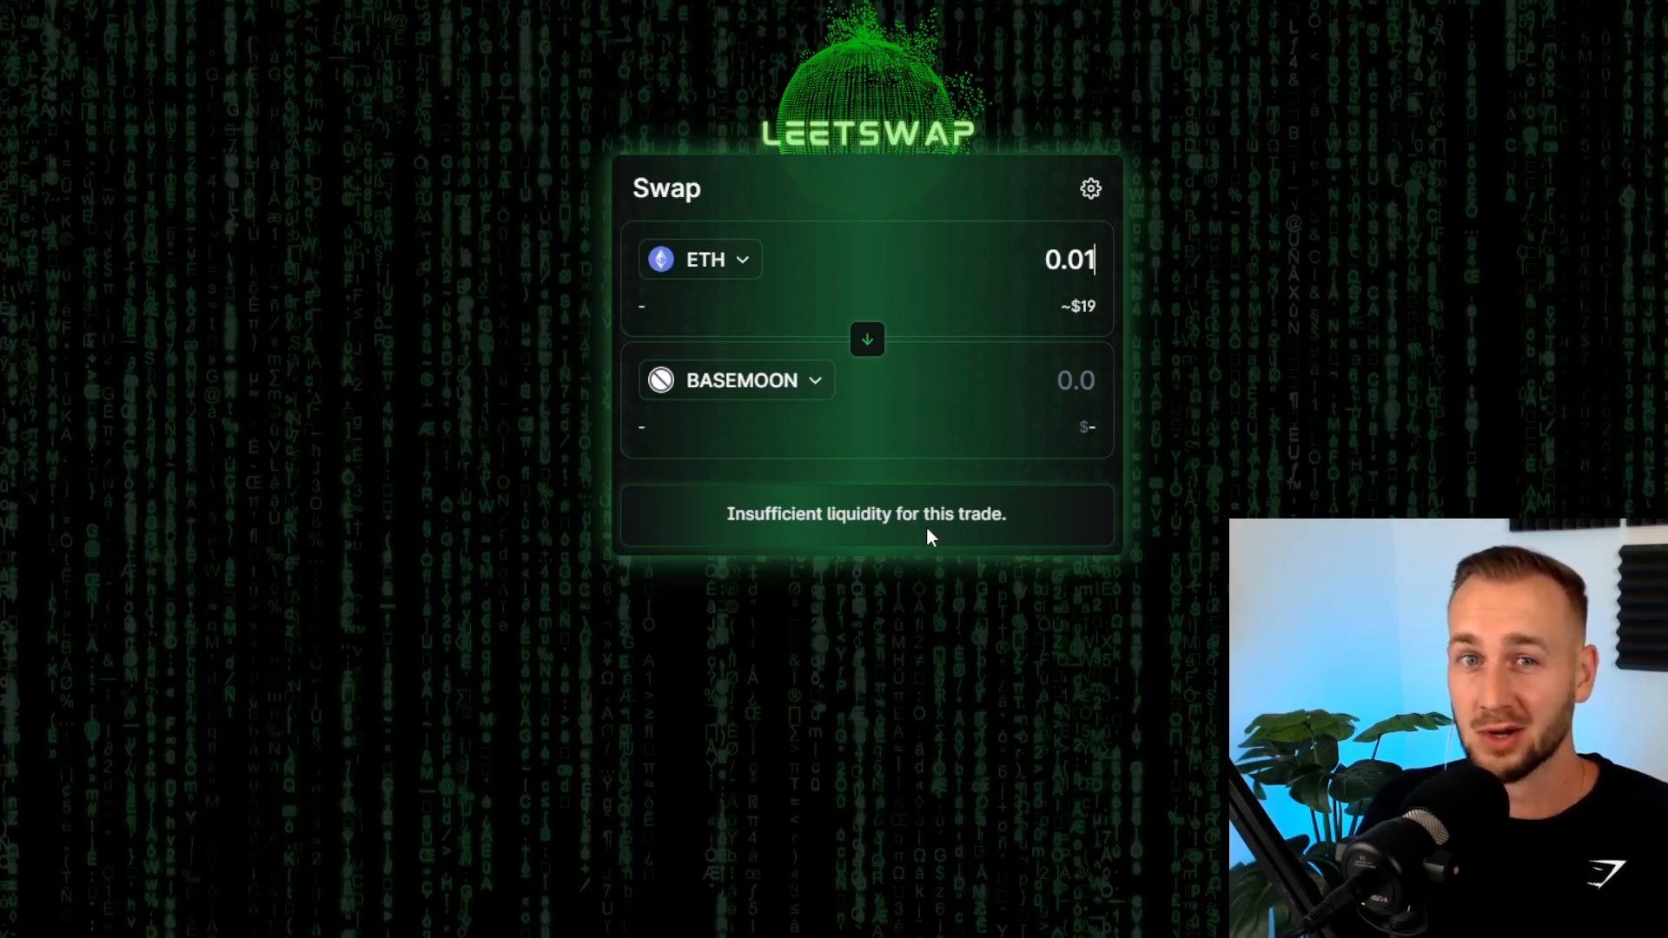
{"action": "mouse_move", "coordinate": [734, 925]}
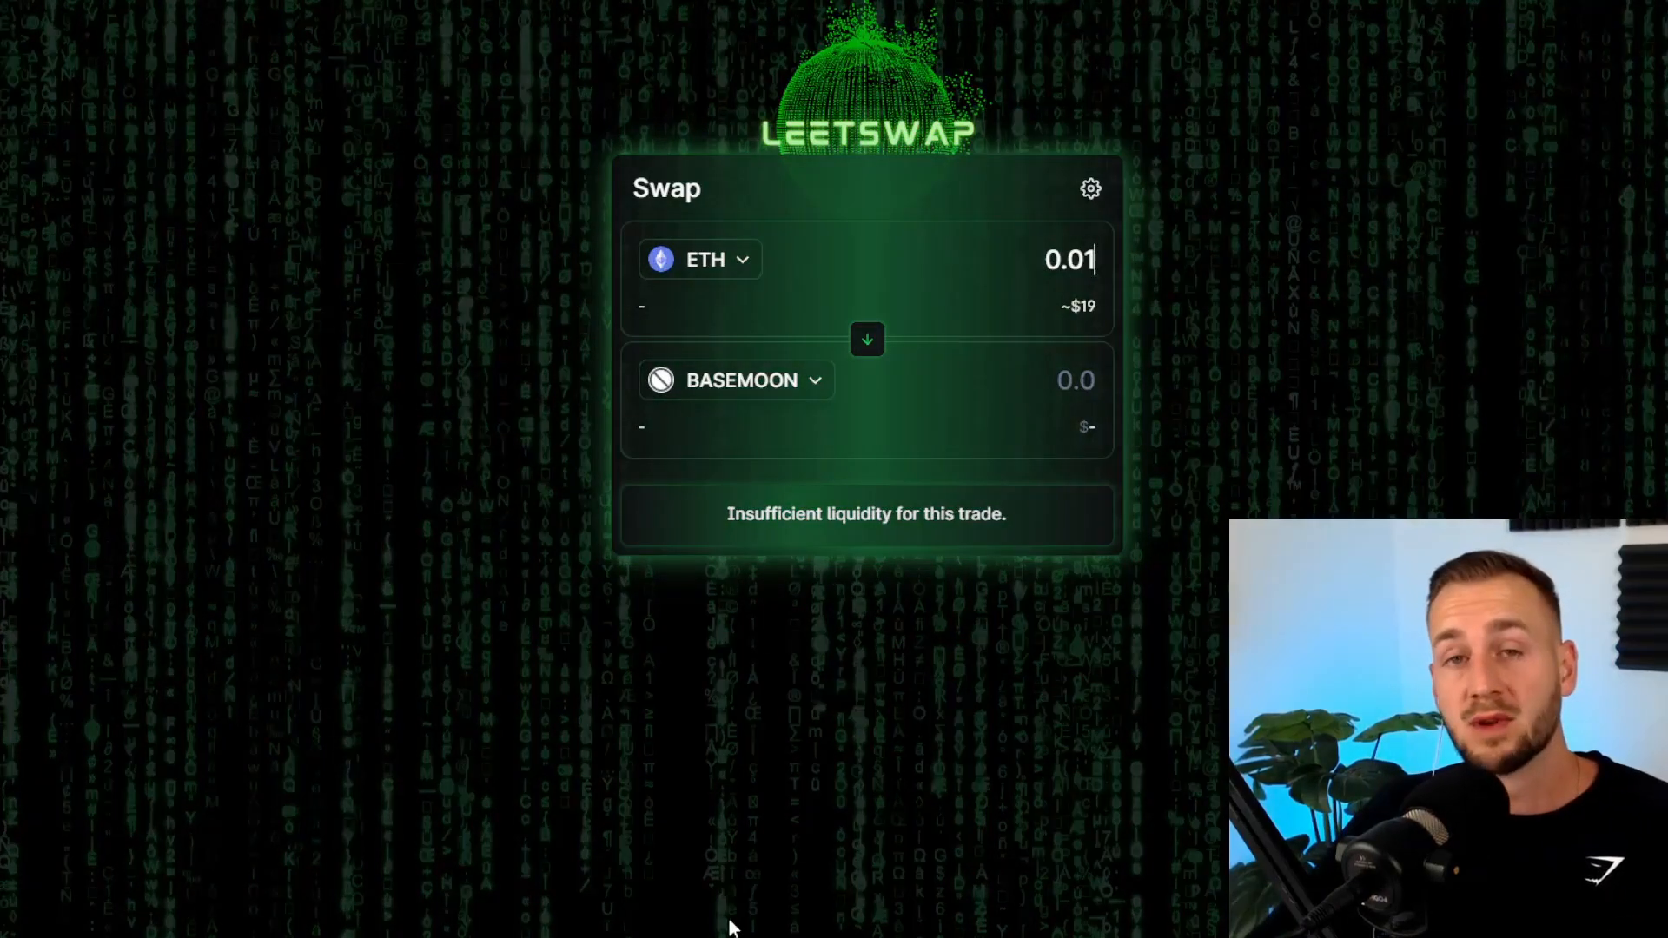